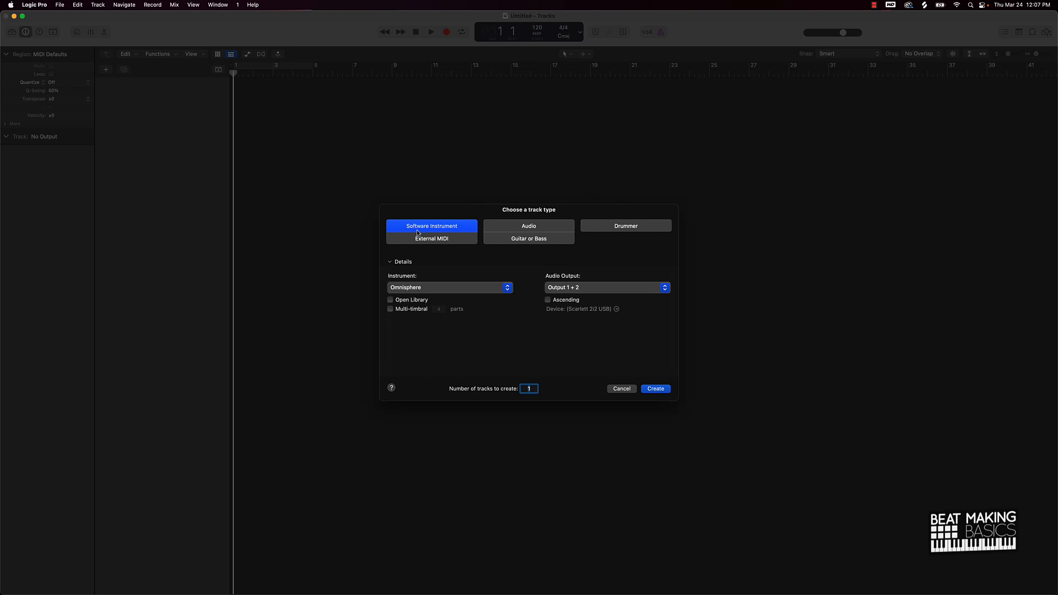
pyautogui.moveTo(514, 286)
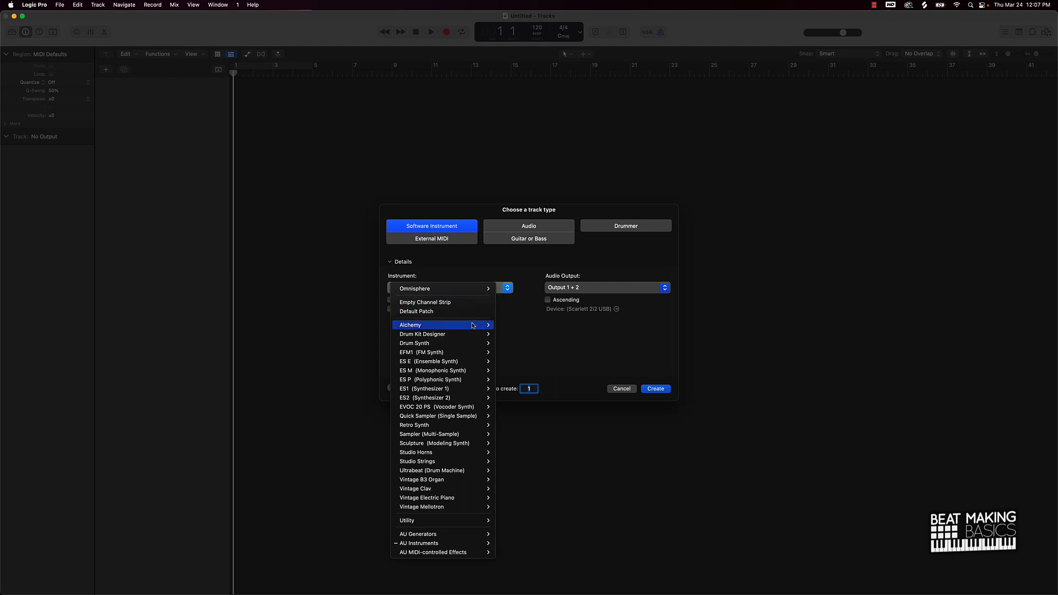
# Create a new software instrument track with Alchemy as its instrument.
pyautogui.click(410, 324)
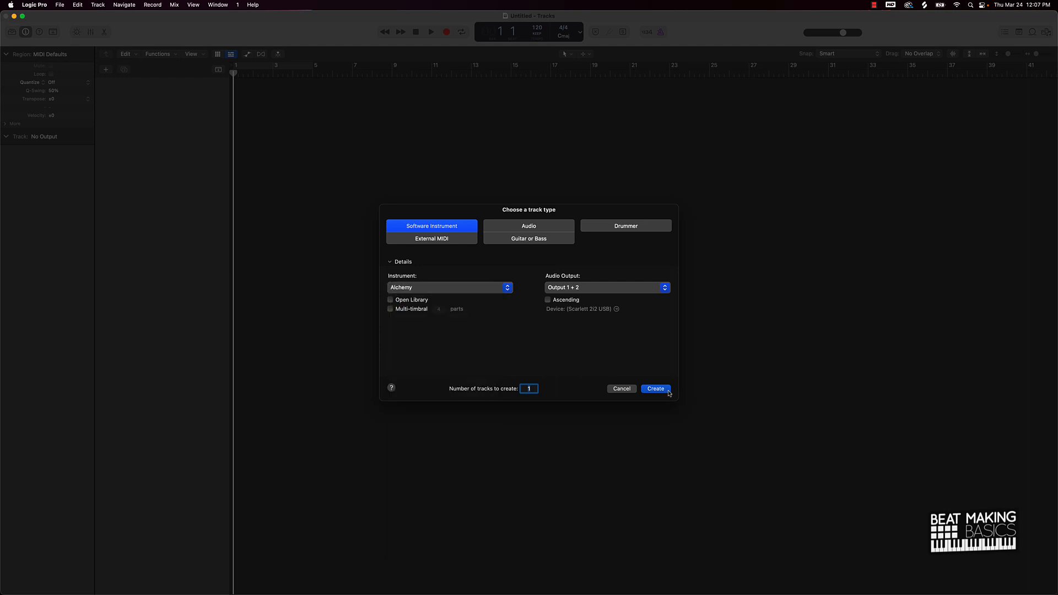
pyautogui.click(653, 388)
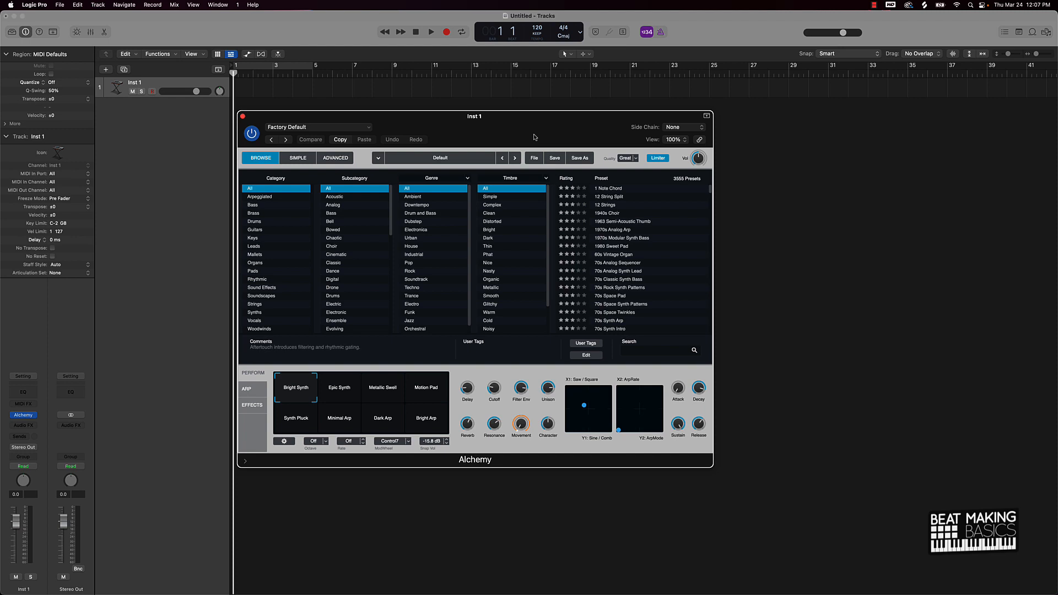
pyautogui.moveTo(534, 138)
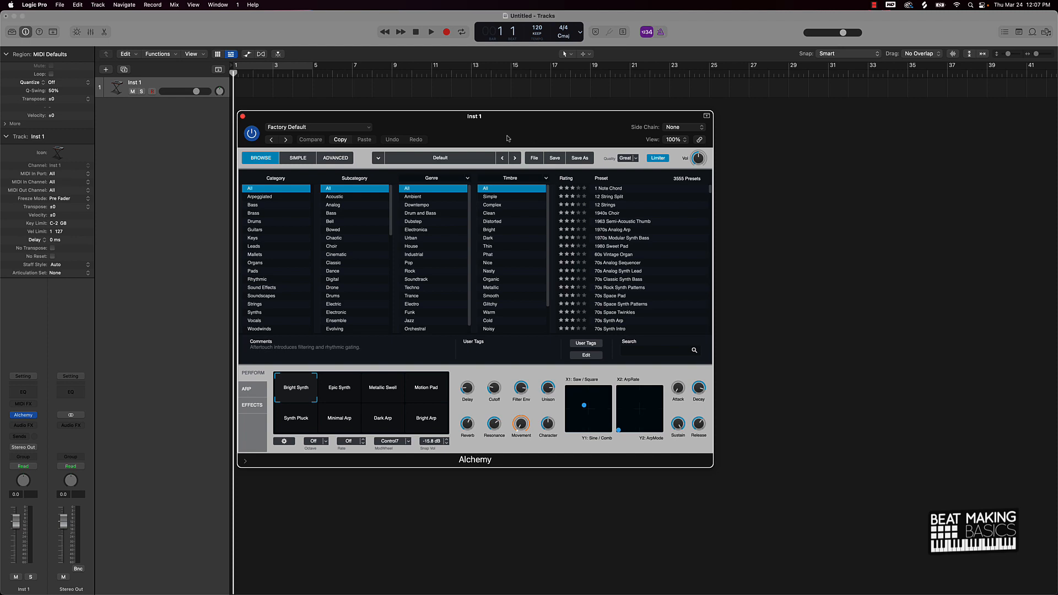
pyautogui.moveTo(354, 227)
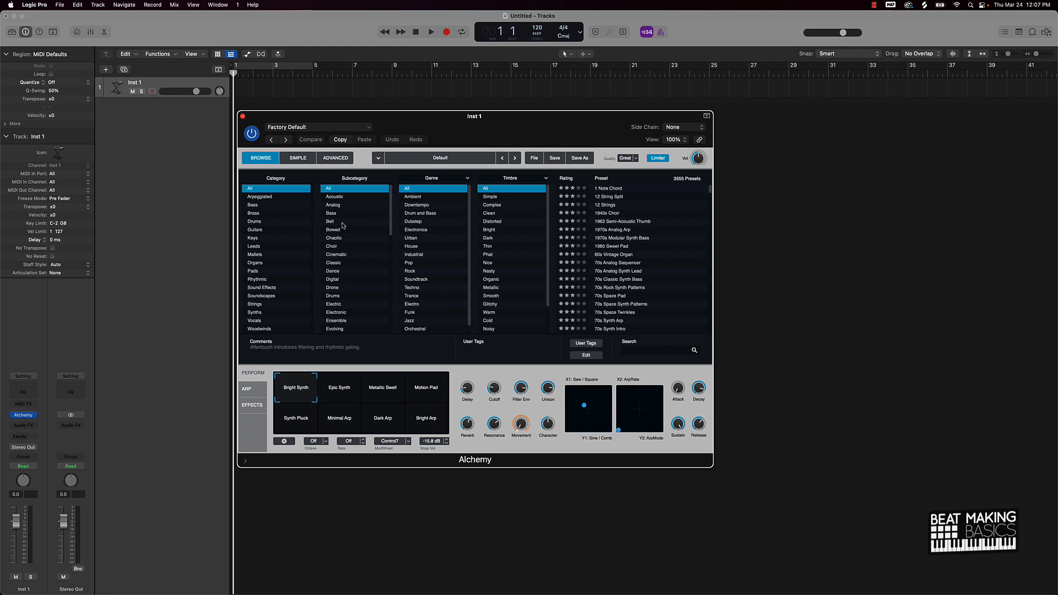
pyautogui.moveTo(268, 251)
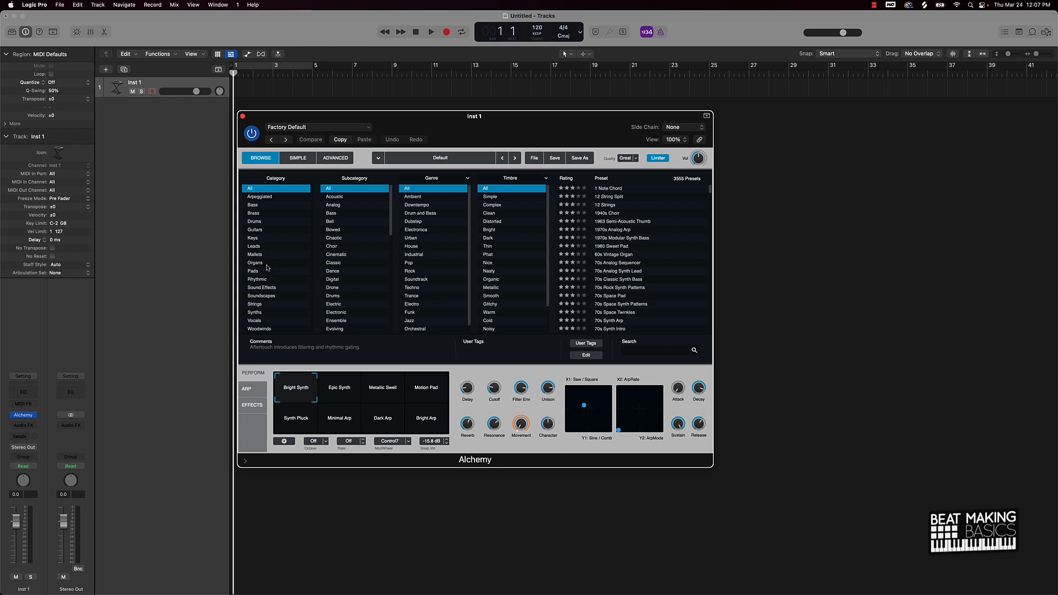
pyautogui.moveTo(267, 273)
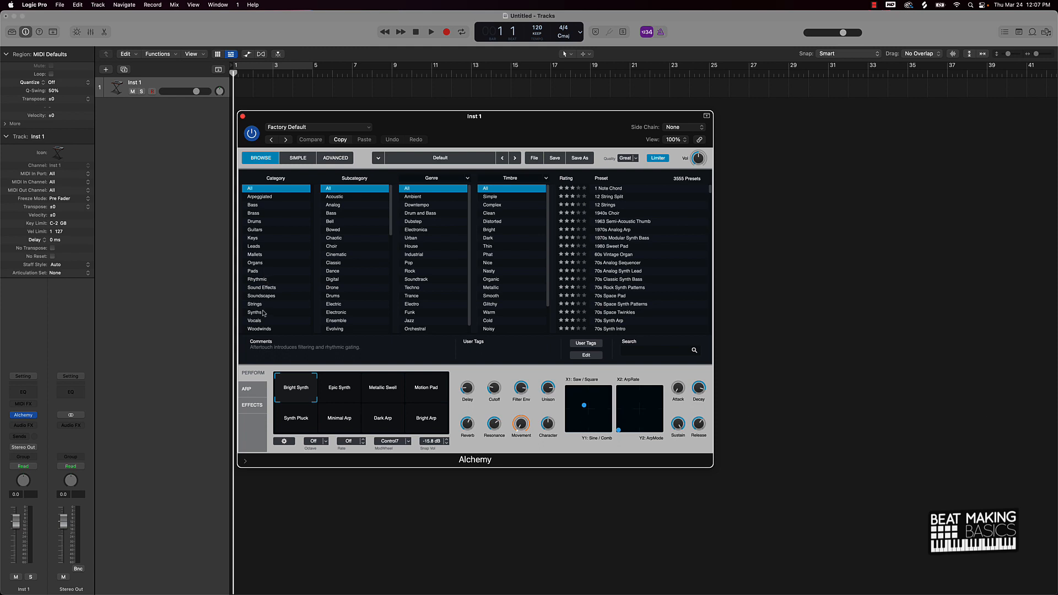
# Load Alchemy's Airy Synth Lead preset from the Synths category and show Musical Typing.
pyautogui.click(254, 312)
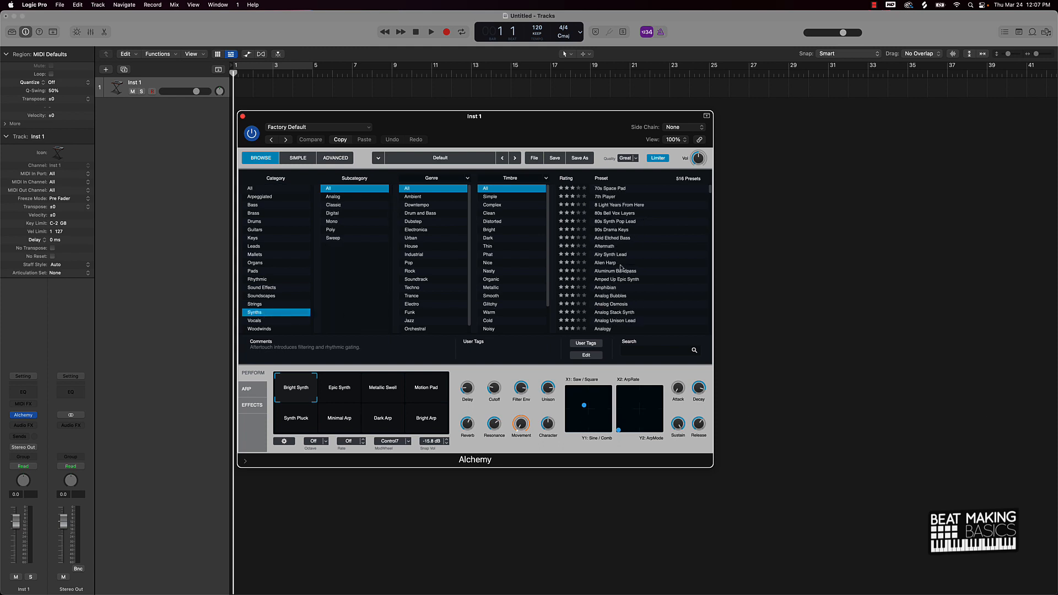
pyautogui.click(610, 255)
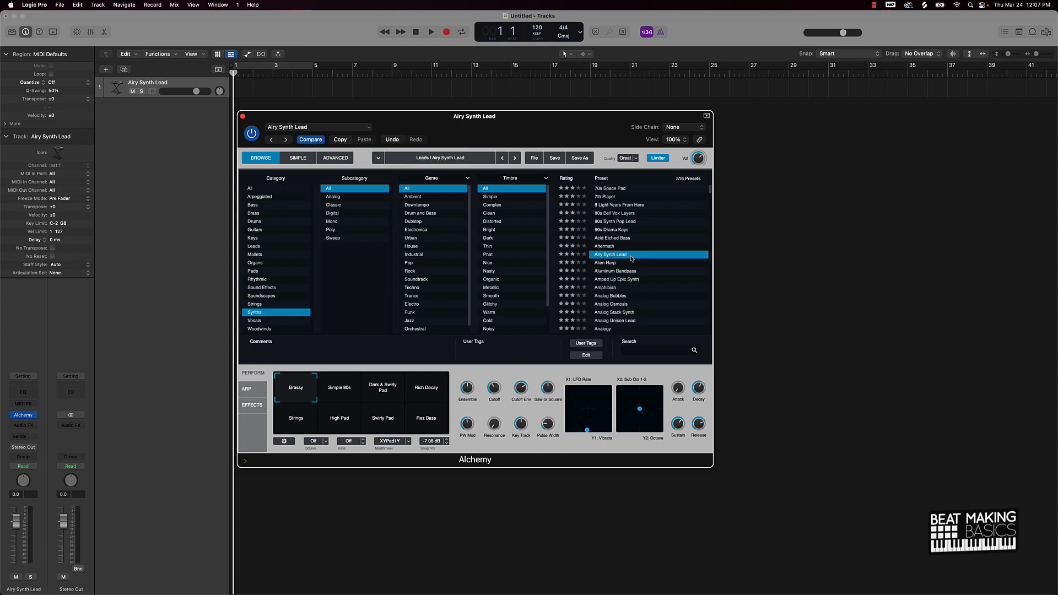
pyautogui.press('cmd+k')
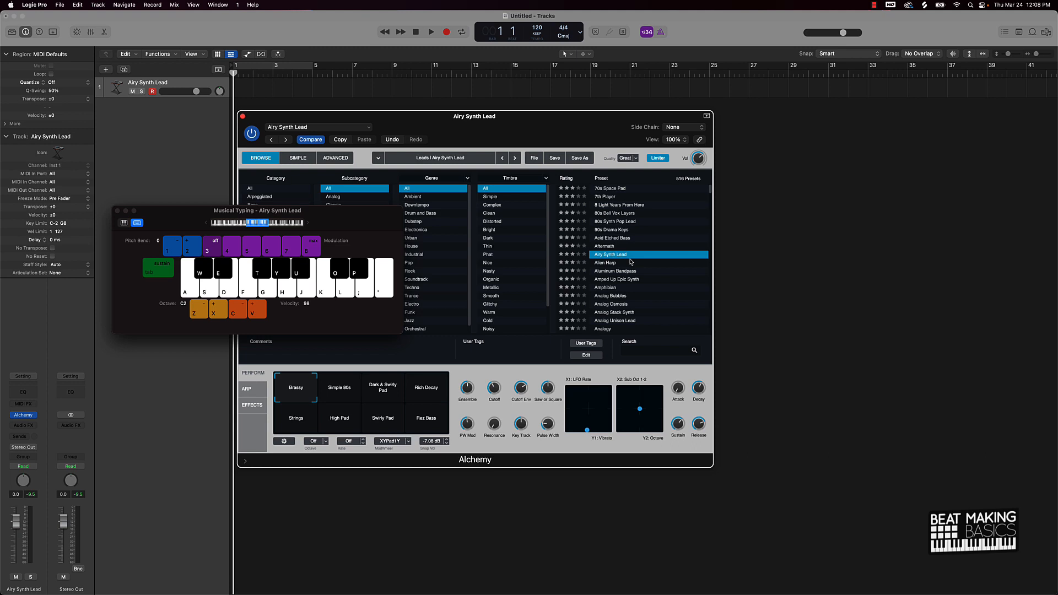
# Switch the track to Alchemy's Alien Harp preset and close the plug-in window.
pyautogui.click(607, 262)
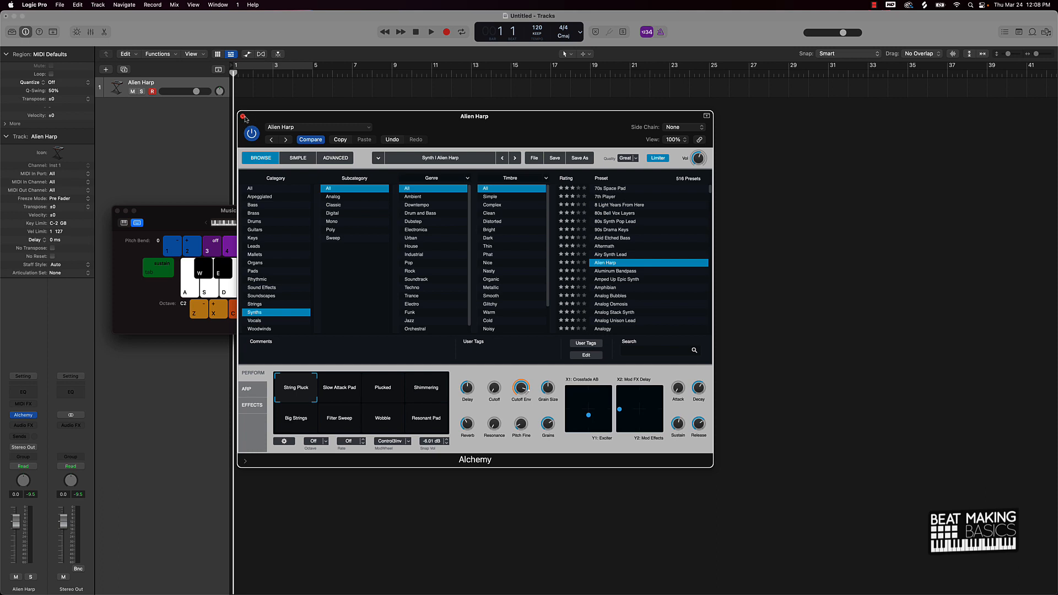
pyautogui.click(245, 115)
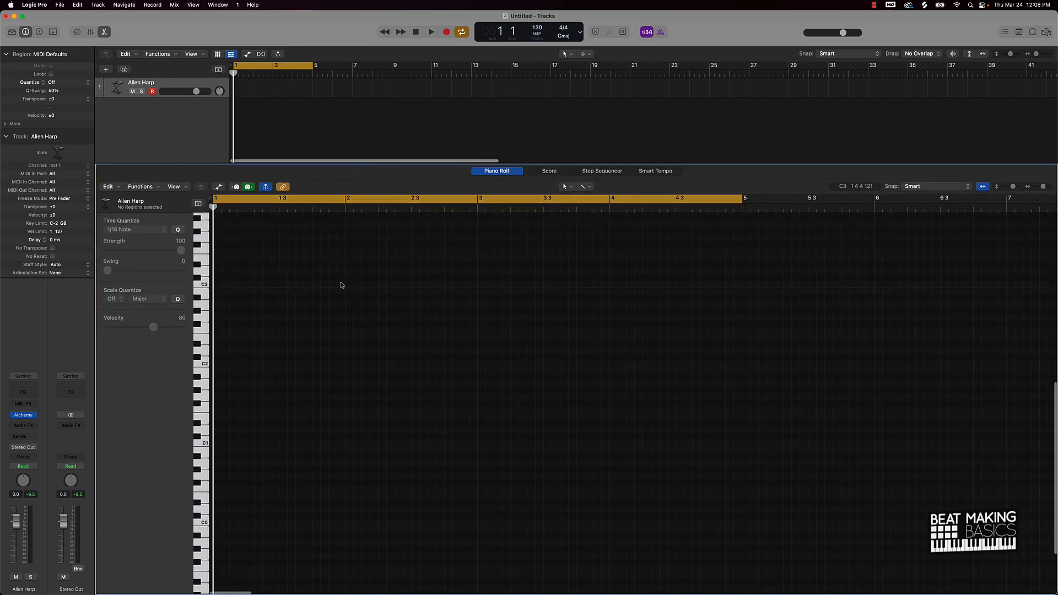
pyautogui.moveTo(555, 363)
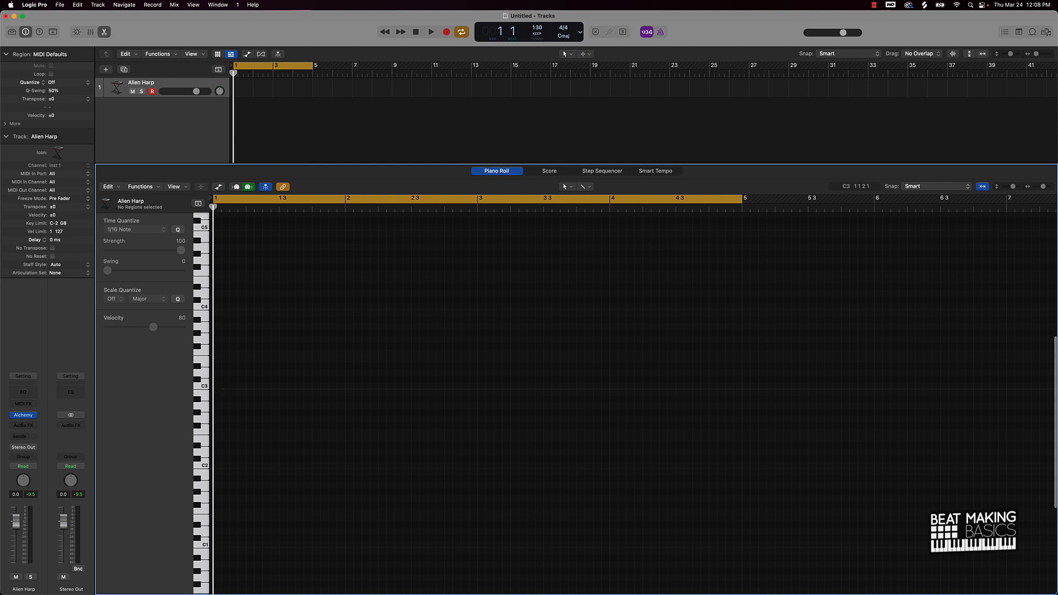
pyautogui.moveTo(222, 386)
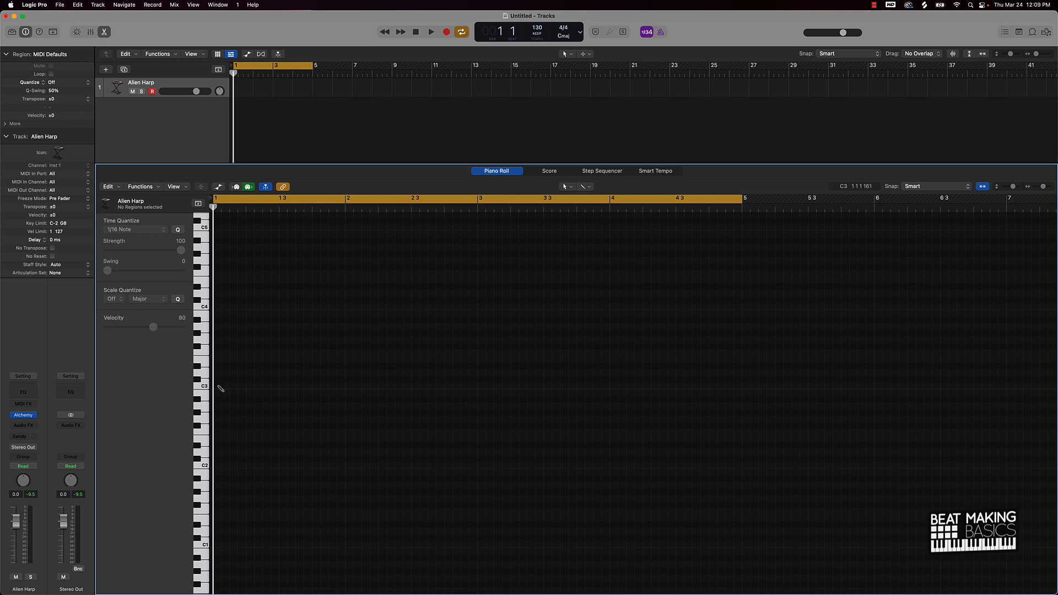
# Pencil a C3 note on beat 1, creating a one-bar Alien Harp region.
pyautogui.click(235, 386)
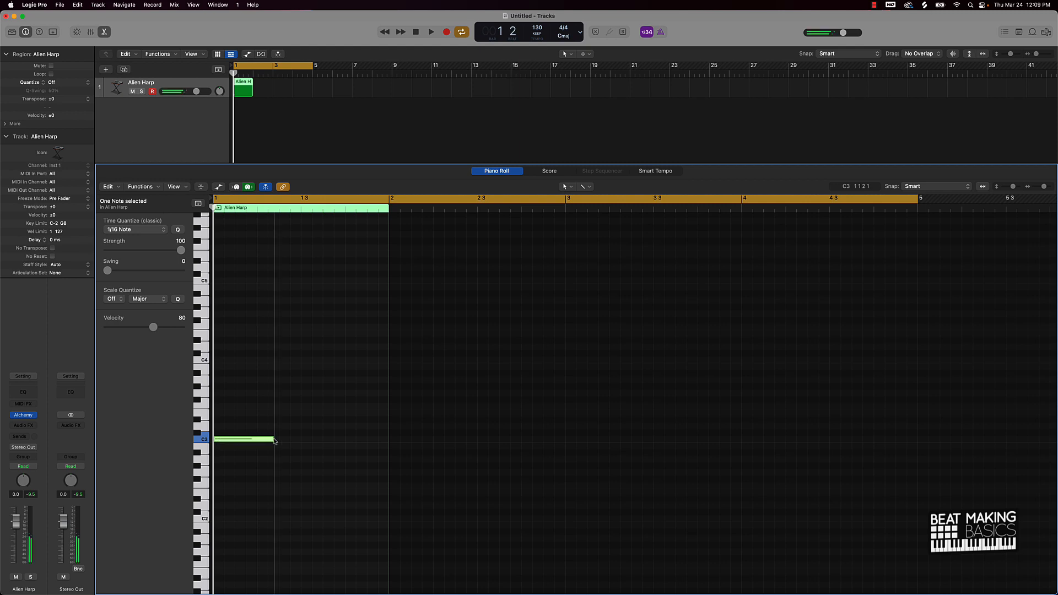
# Shorten the C3 note to a 1/16 and add short notes in bar 1, auditioning it.
pyautogui.moveTo(273, 440); pyautogui.dragTo(220, 439)
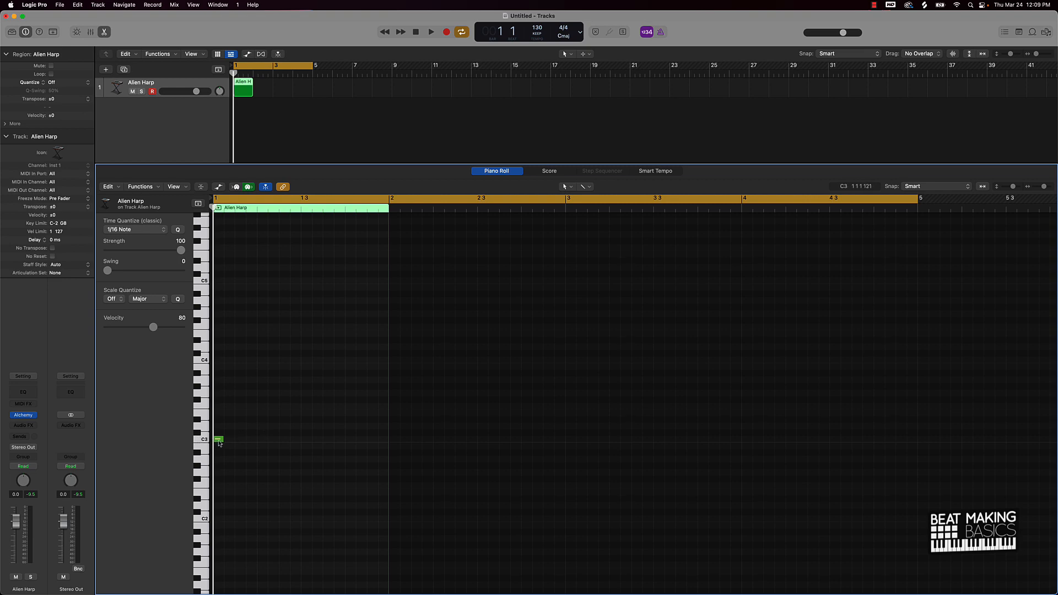
pyautogui.click(220, 439)
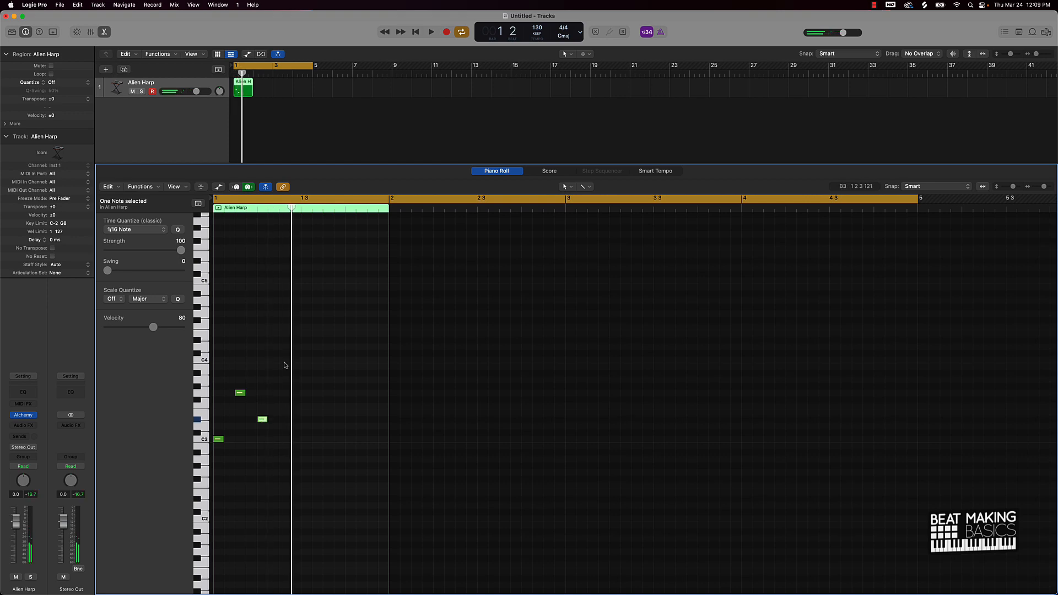
pyautogui.click(284, 366)
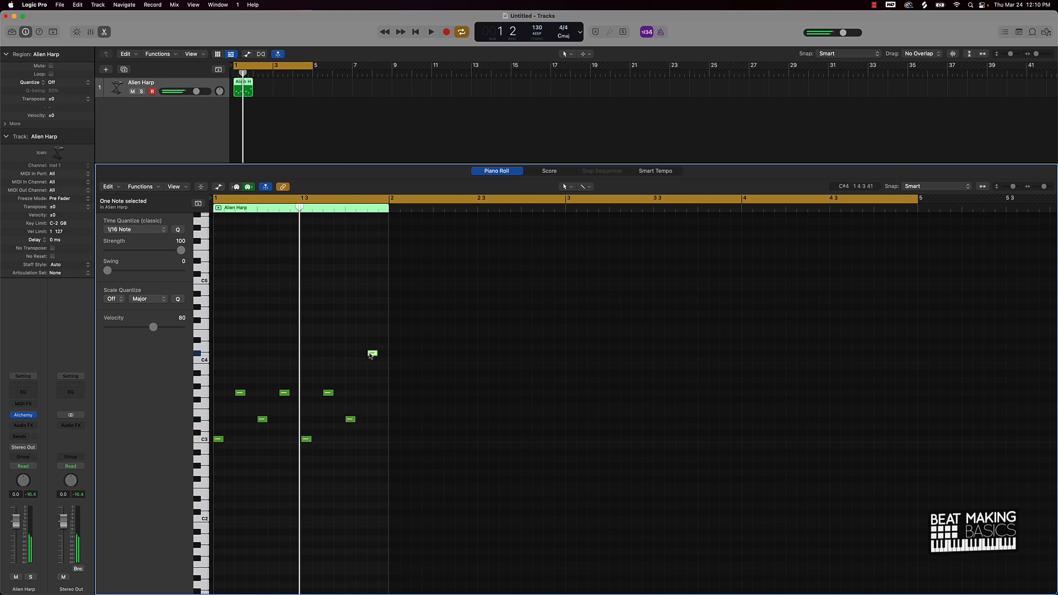
pyautogui.click(430, 32)
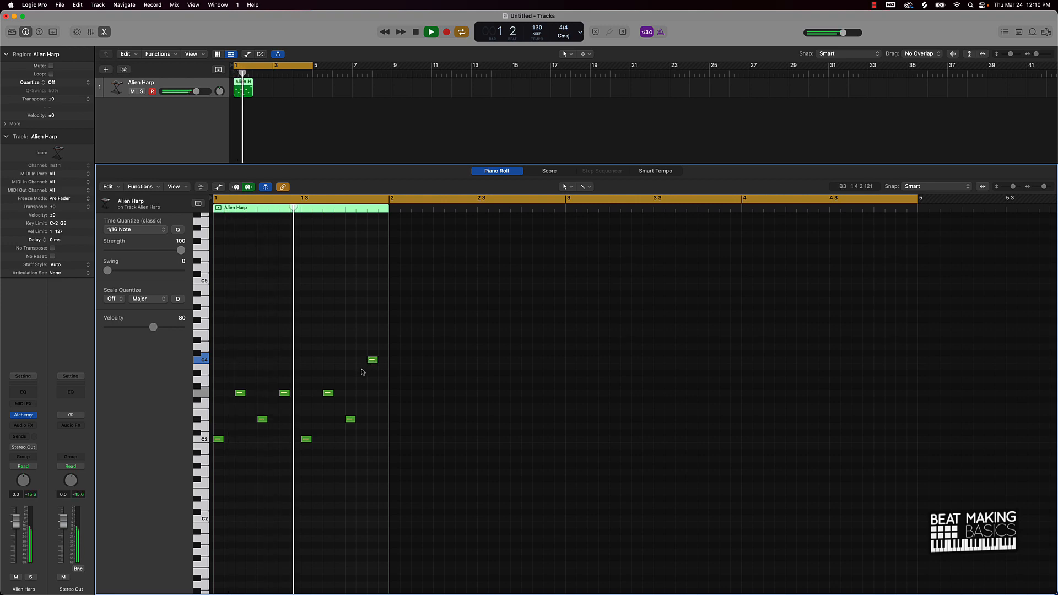
# Add and repitch short notes in bar 2 between C3 and C4, then play back the two-bar melody.
pyautogui.click(415, 32)
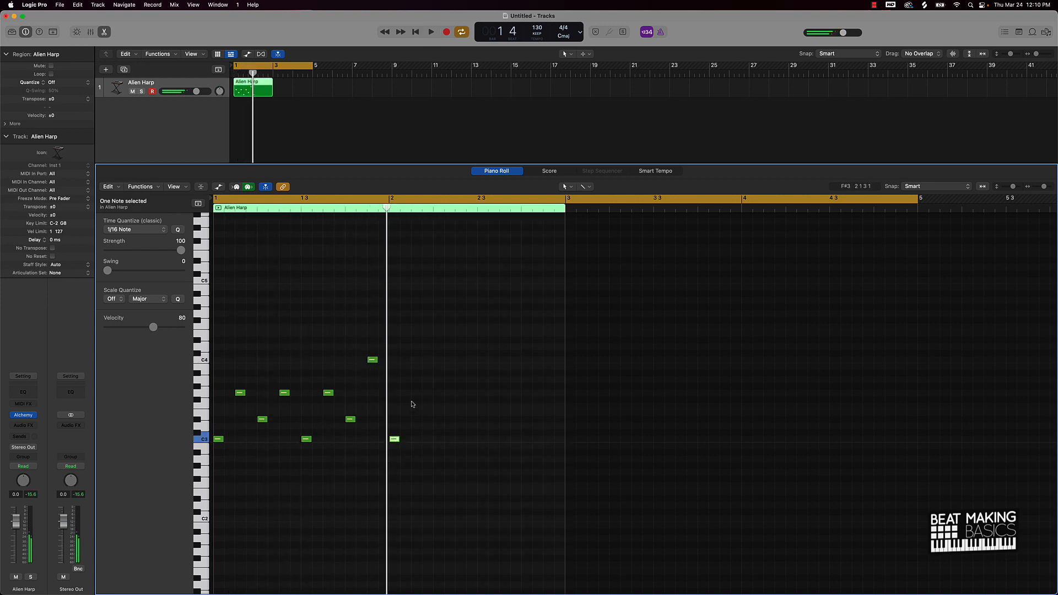
pyautogui.click(416, 406)
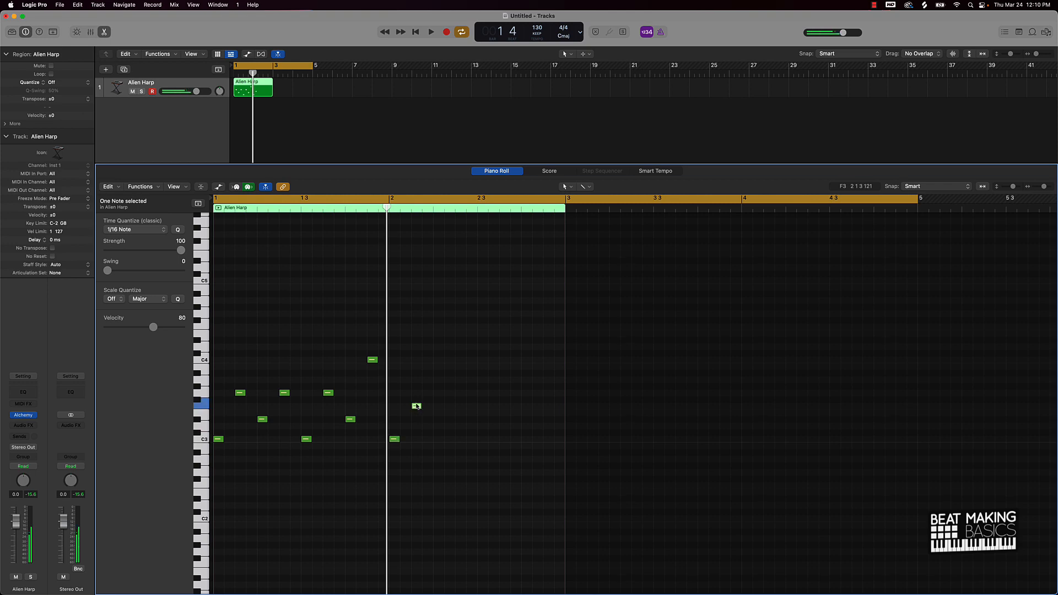
pyautogui.moveTo(415, 406); pyautogui.dragTo(415, 393)
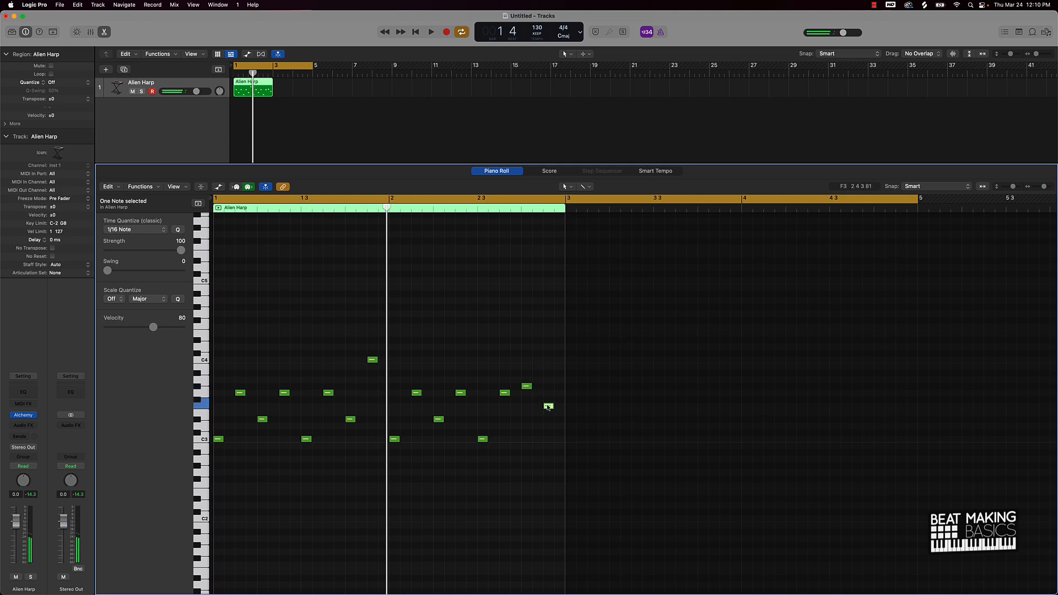
pyautogui.moveTo(548, 407); pyautogui.dragTo(548, 392)
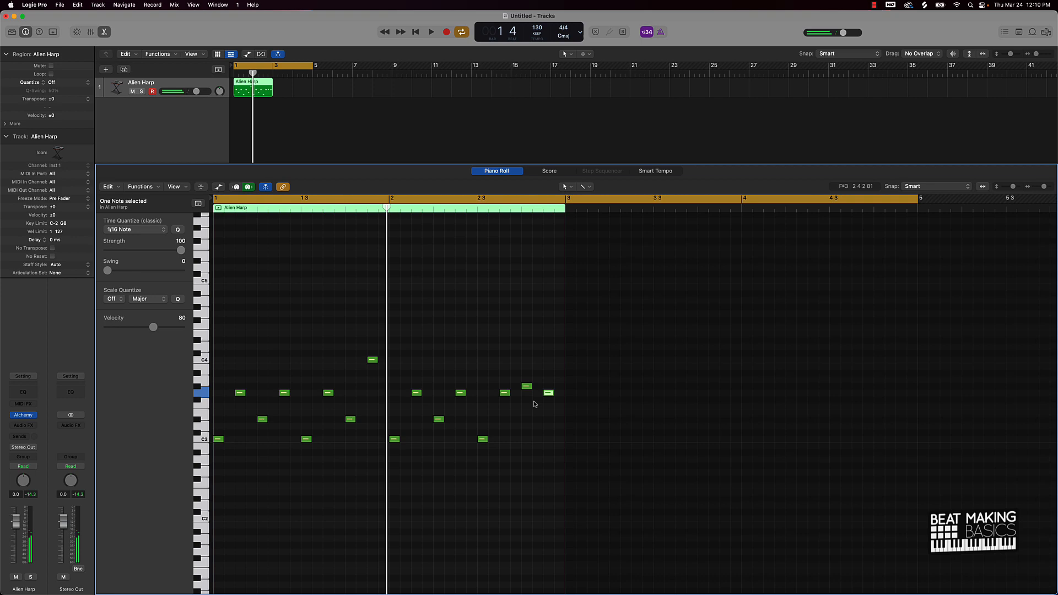
pyautogui.click(431, 32)
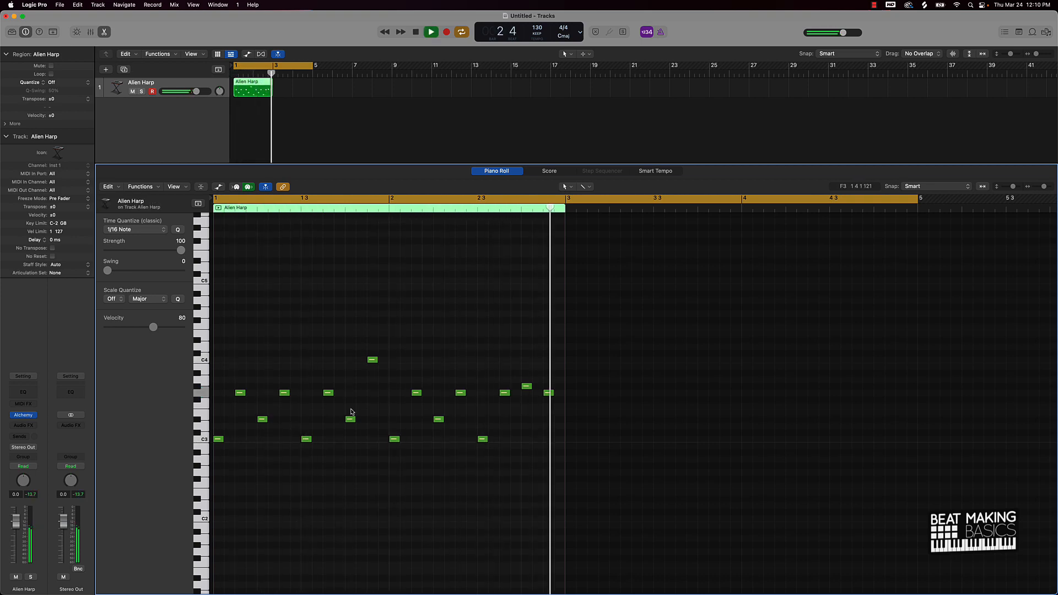
pyautogui.click(547, 398)
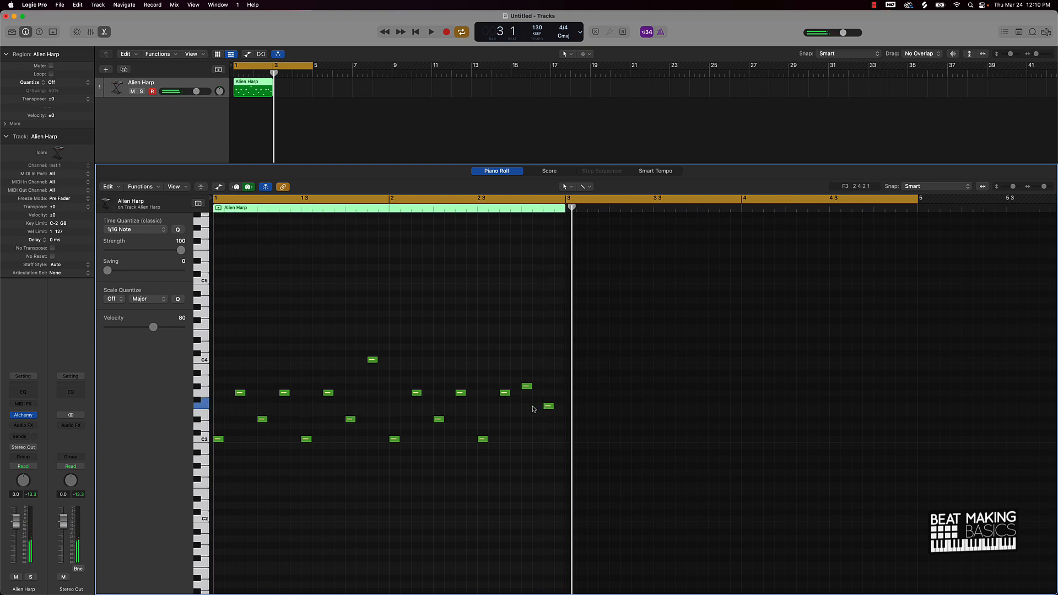
pyautogui.click(431, 32)
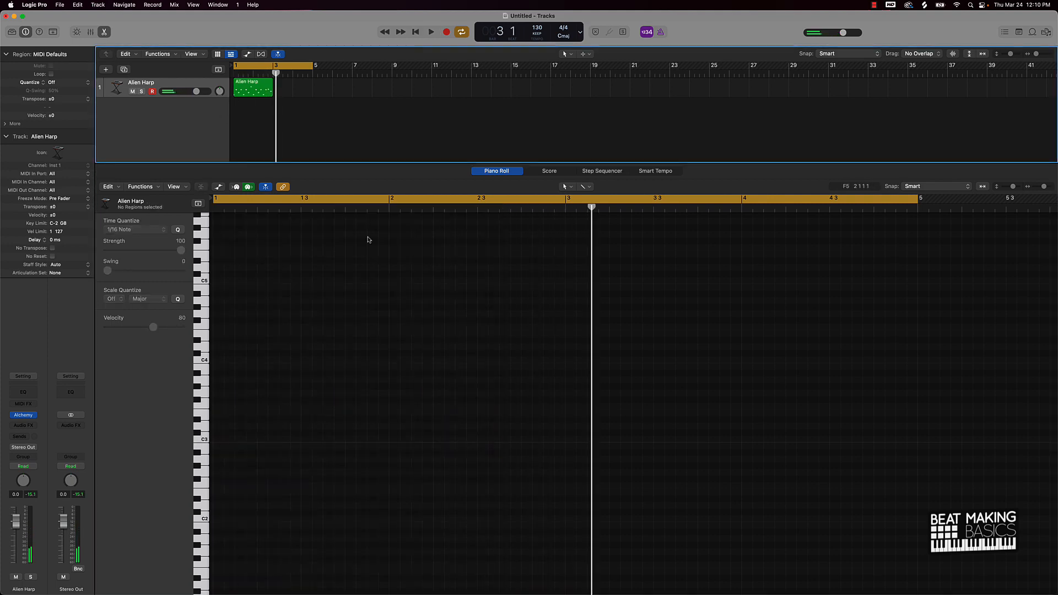
# Extend the Alien Harp region to four bars so the melody repeats, and audition it.
pyautogui.click(254, 86)
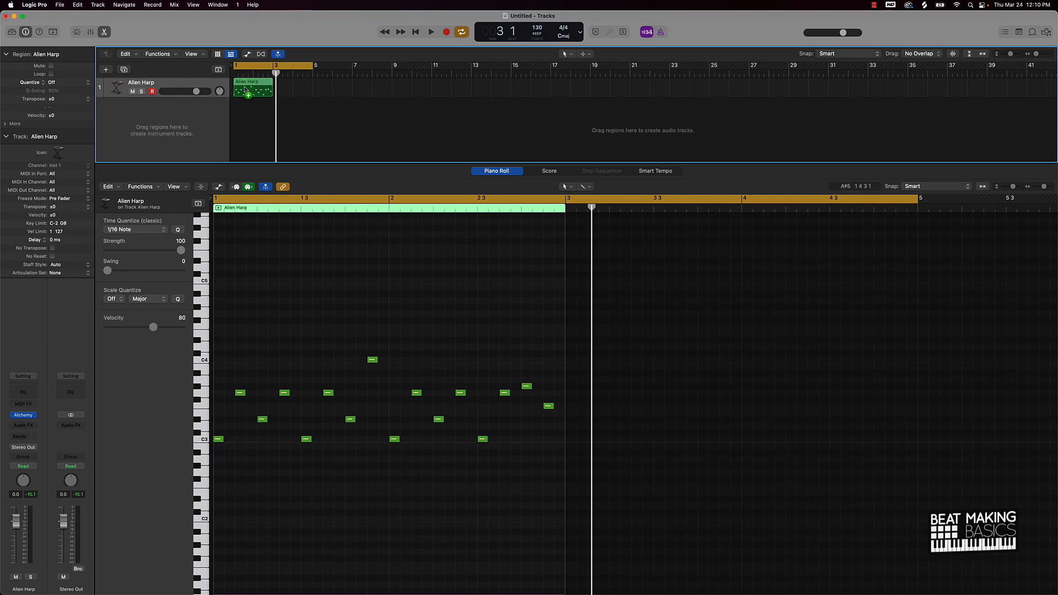
pyautogui.moveTo(254, 85); pyautogui.dragTo(292, 86)
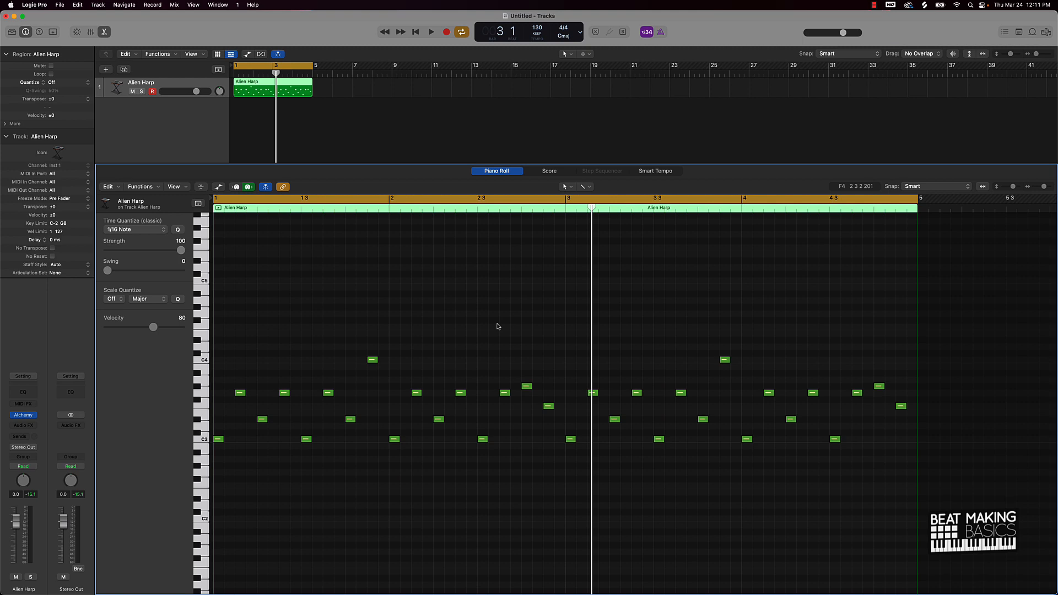
pyautogui.click(431, 32)
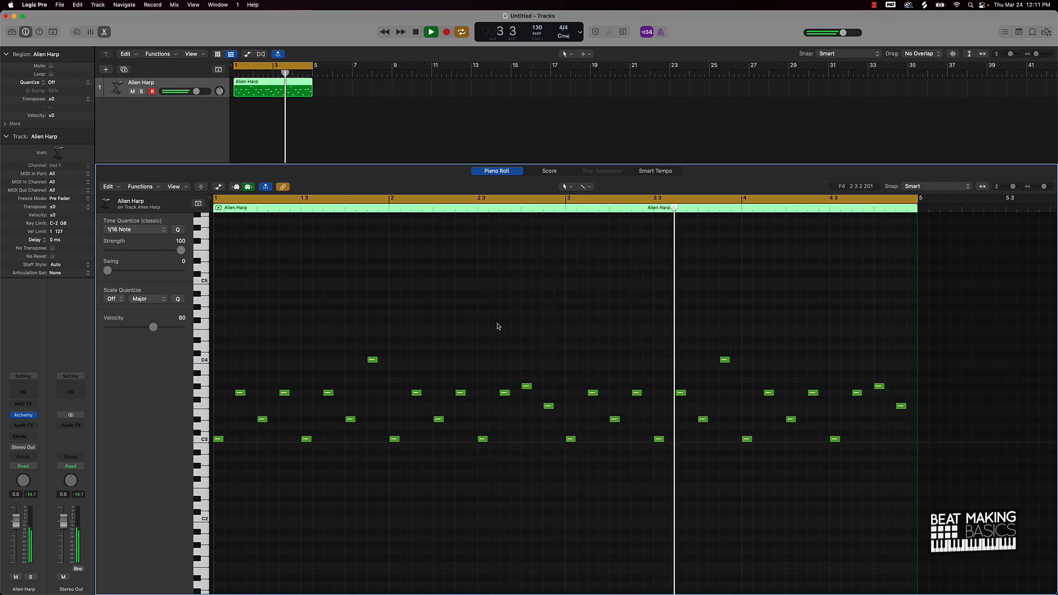
pyautogui.click(430, 32)
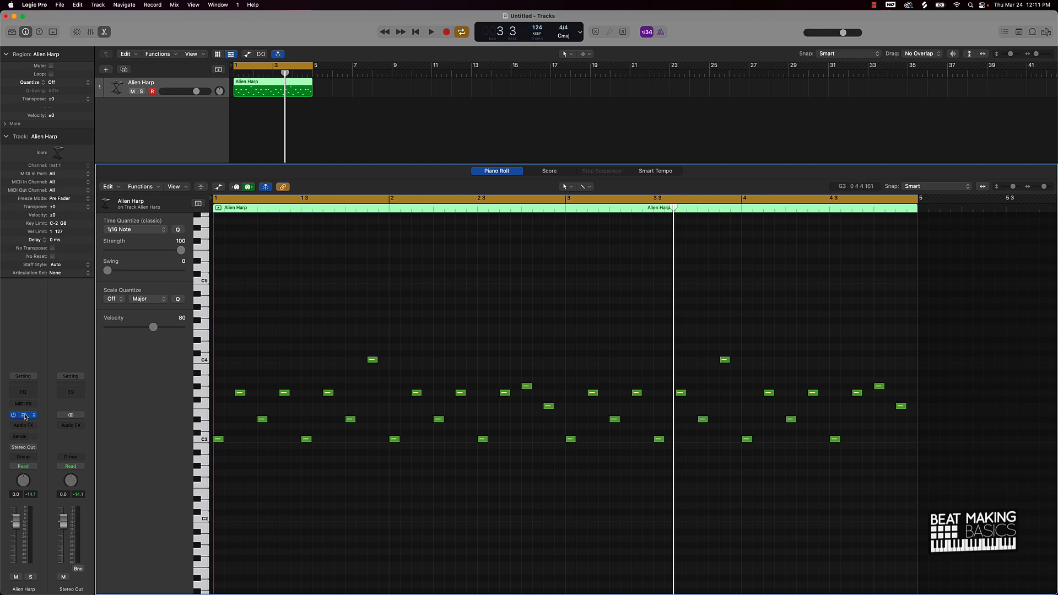
# Audition the Alien Harp's Plucked, Shimmering and Filter Sweep performance snapshots in Alchemy.
pyautogui.click(23, 415)
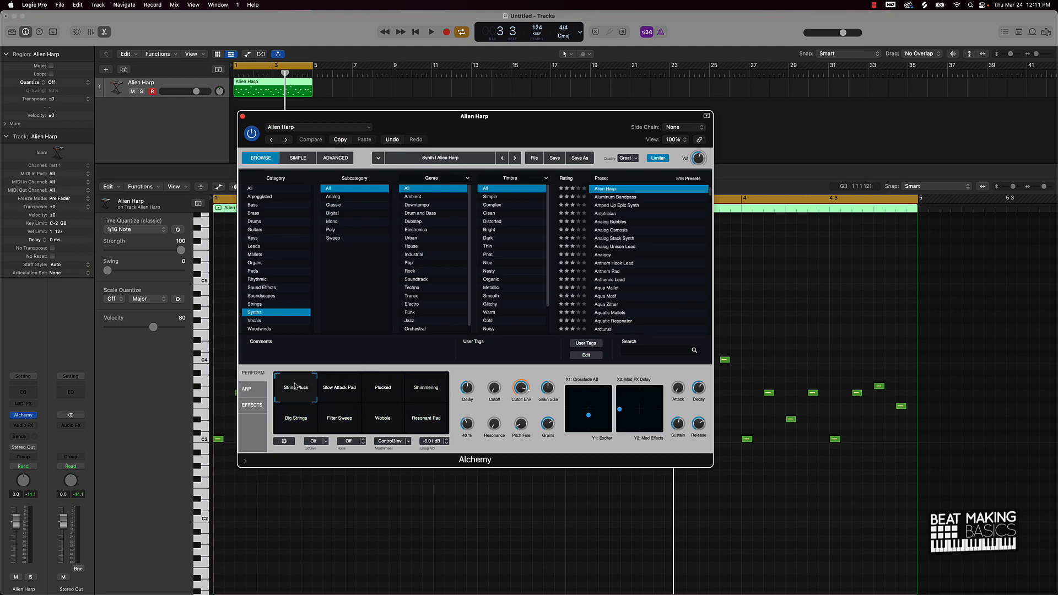
pyautogui.moveTo(356, 392)
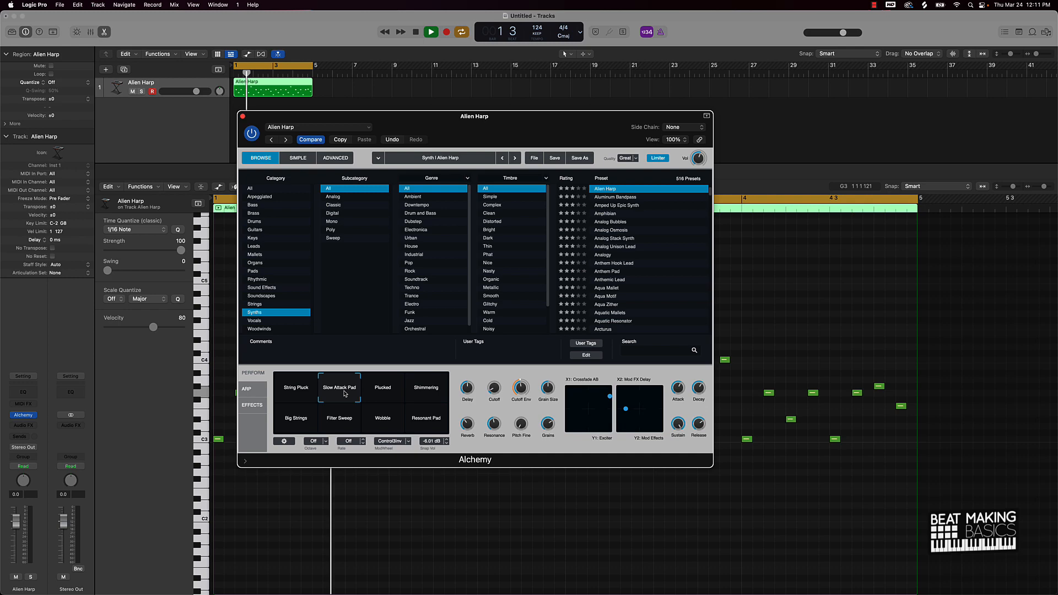
pyautogui.click(382, 387)
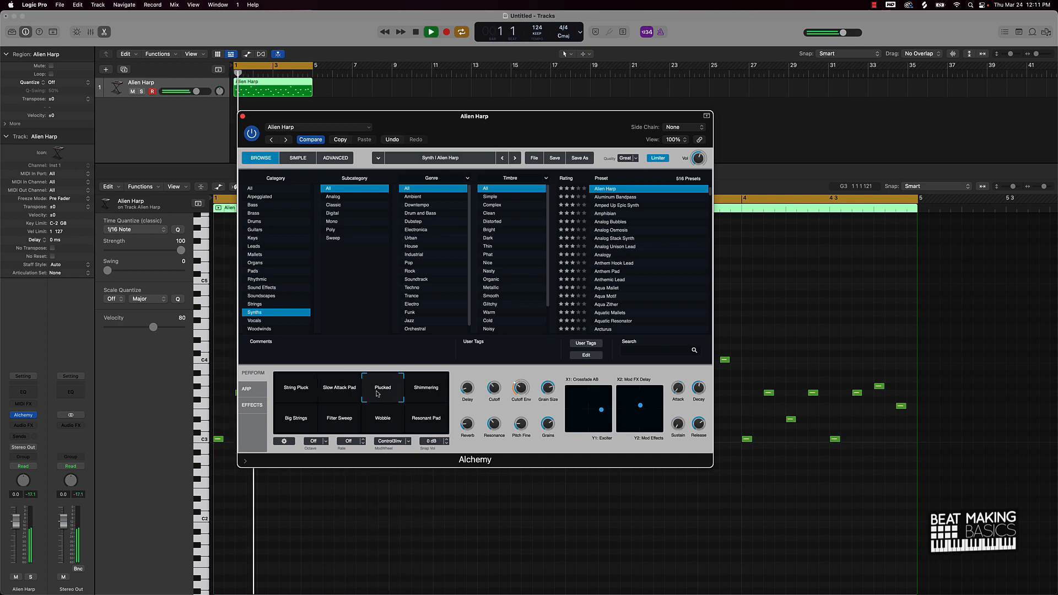
pyautogui.click(426, 387)
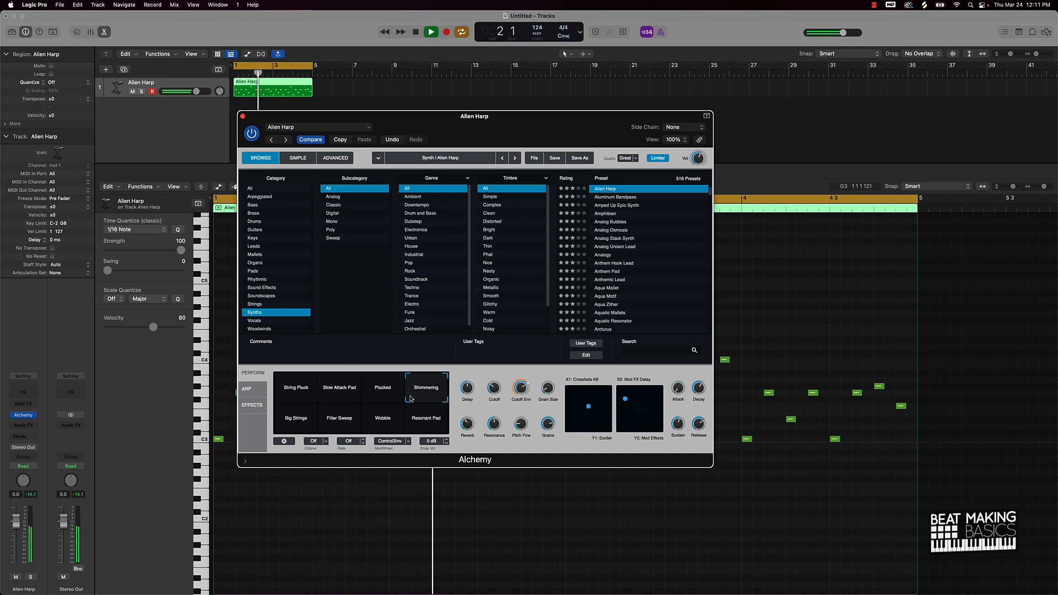
pyautogui.click(425, 417)
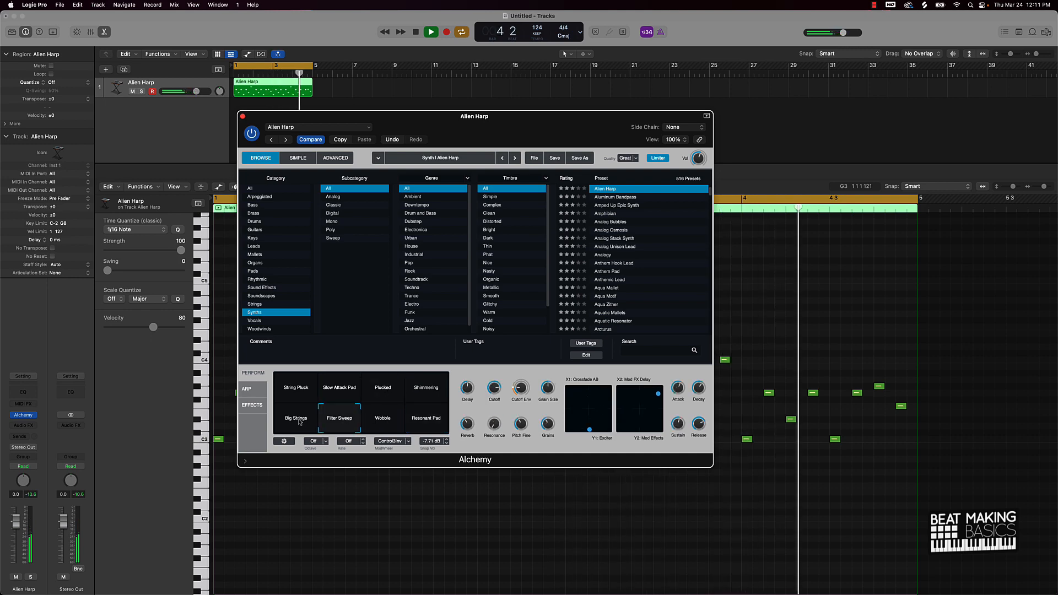
pyautogui.click(382, 387)
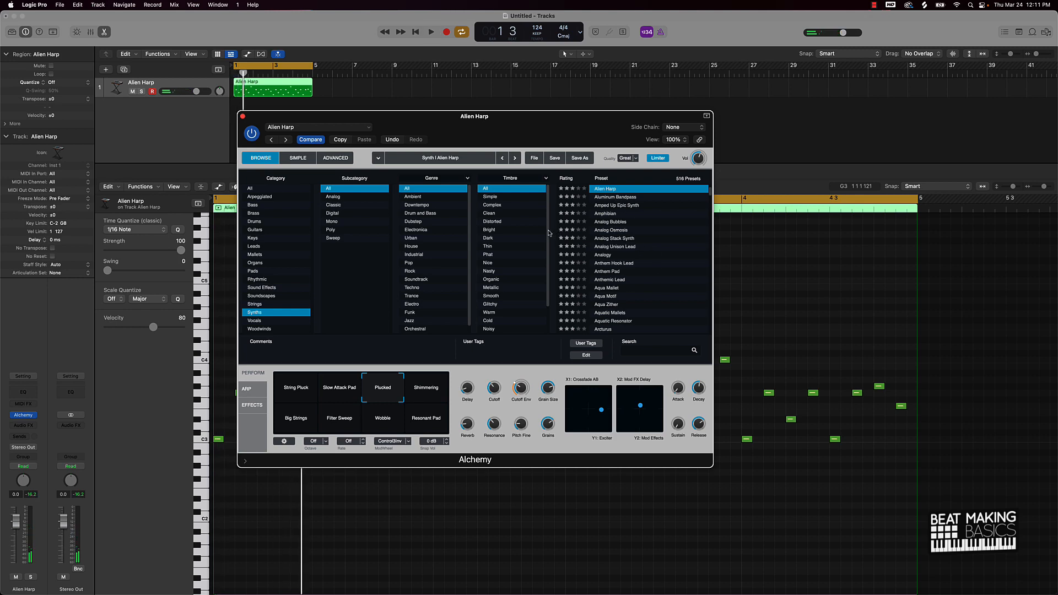
# Load the Analog Osmosis preset from Synths and choose its Thin variation.
pyautogui.click(609, 222)
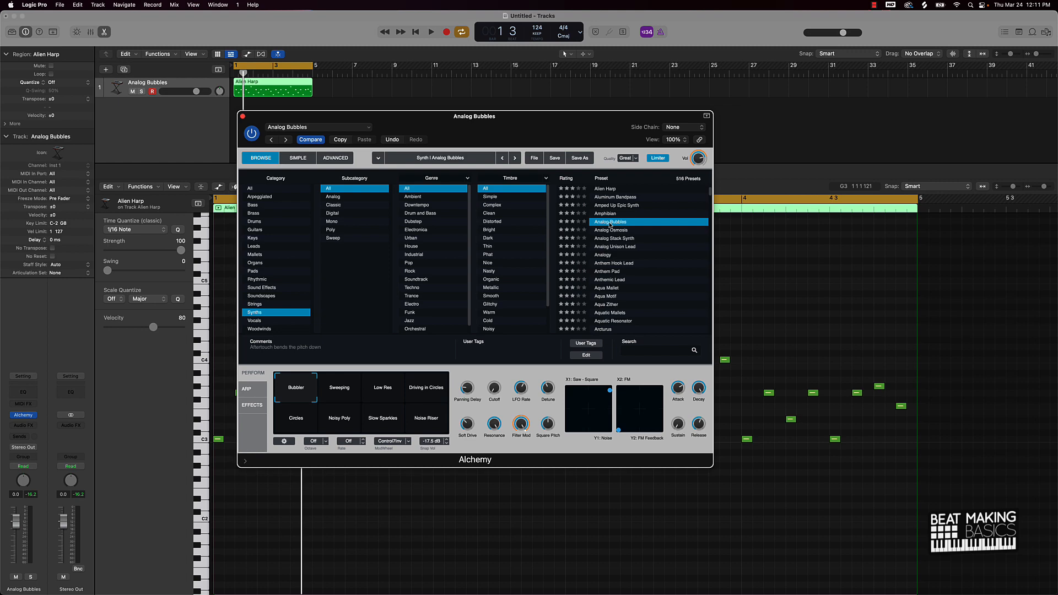
pyautogui.click(611, 230)
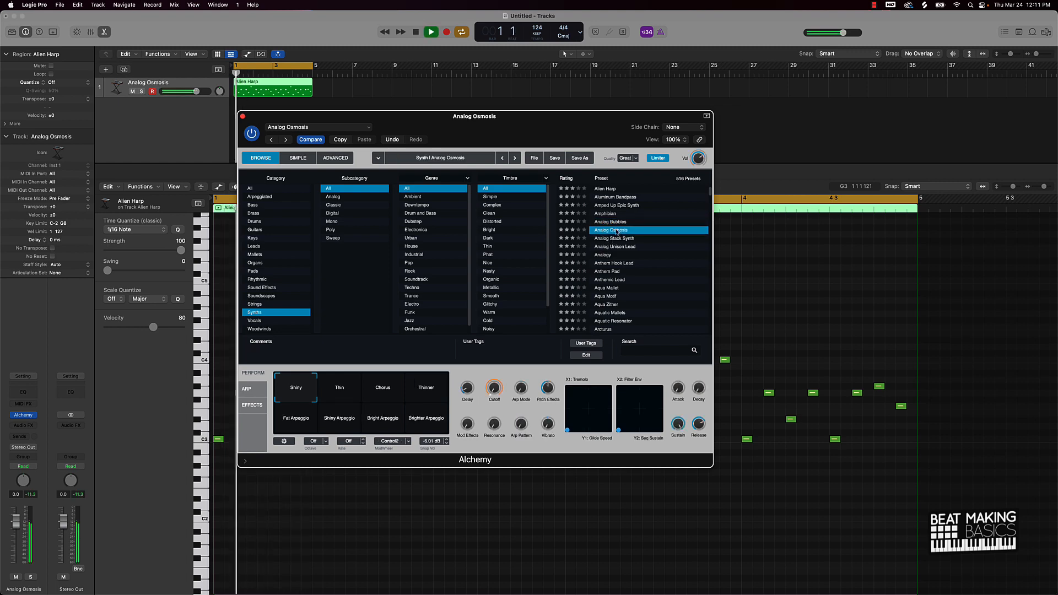
pyautogui.click(339, 386)
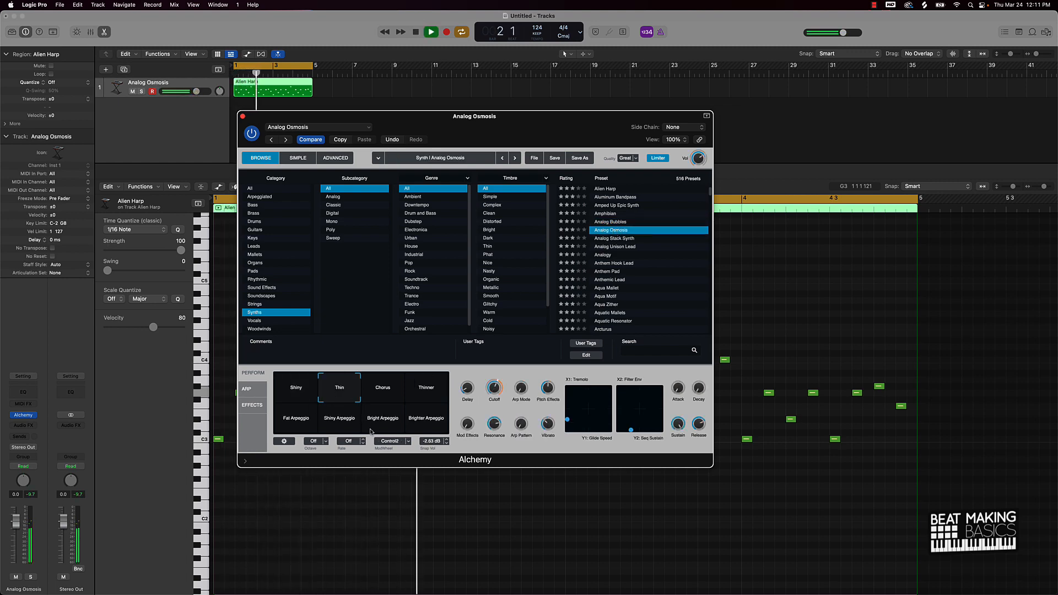
pyautogui.click(383, 387)
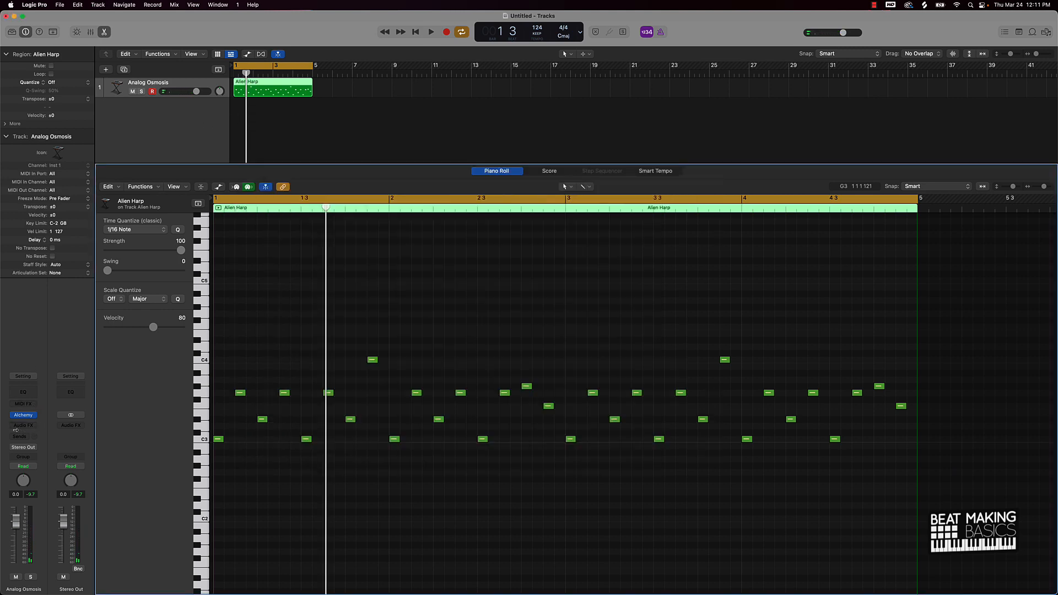
# Insert the Murda Melodies effect on the Analog Osmosis track and set it to the Hyperpop preset.
pyautogui.click(23, 415)
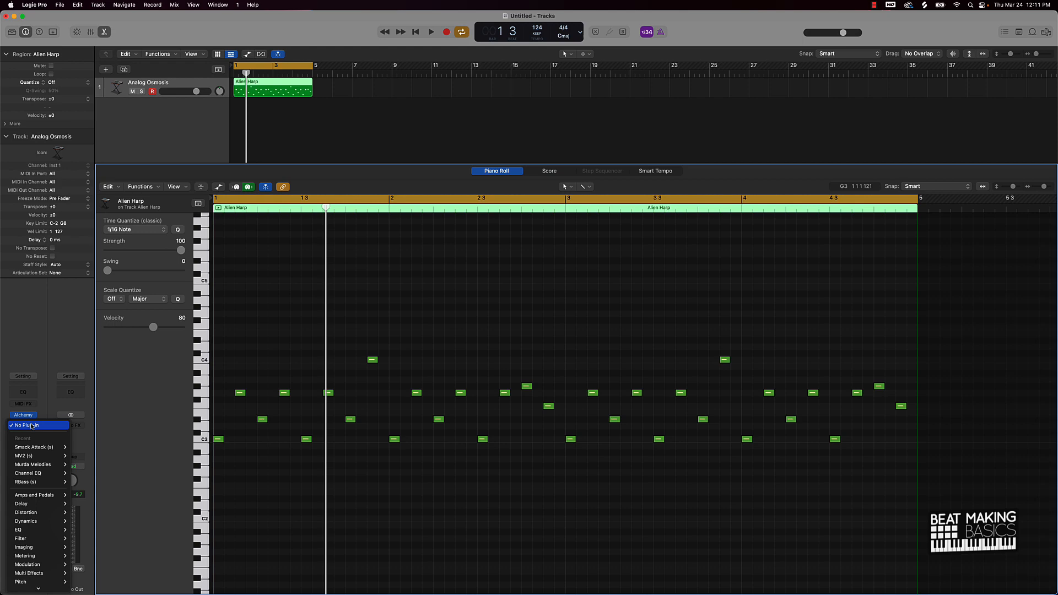
pyautogui.moveTo(32, 464)
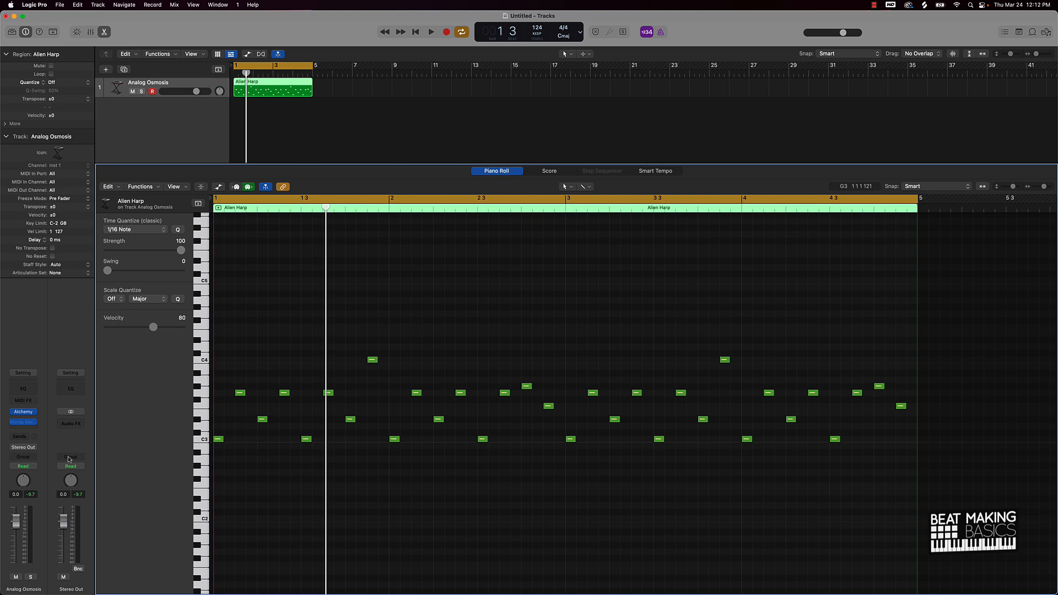
pyautogui.click(22, 422)
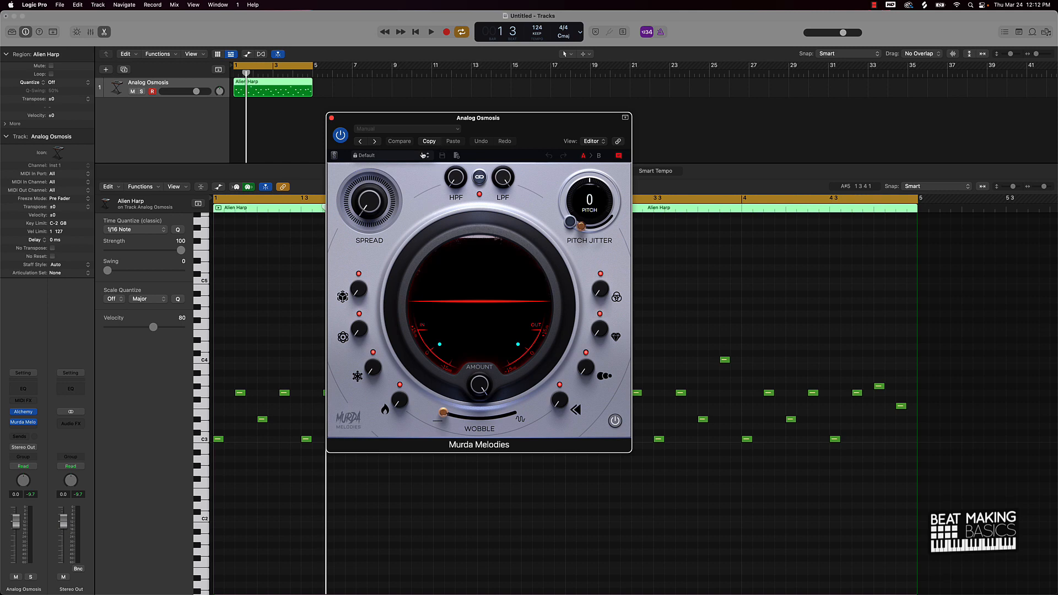
pyautogui.click(394, 155)
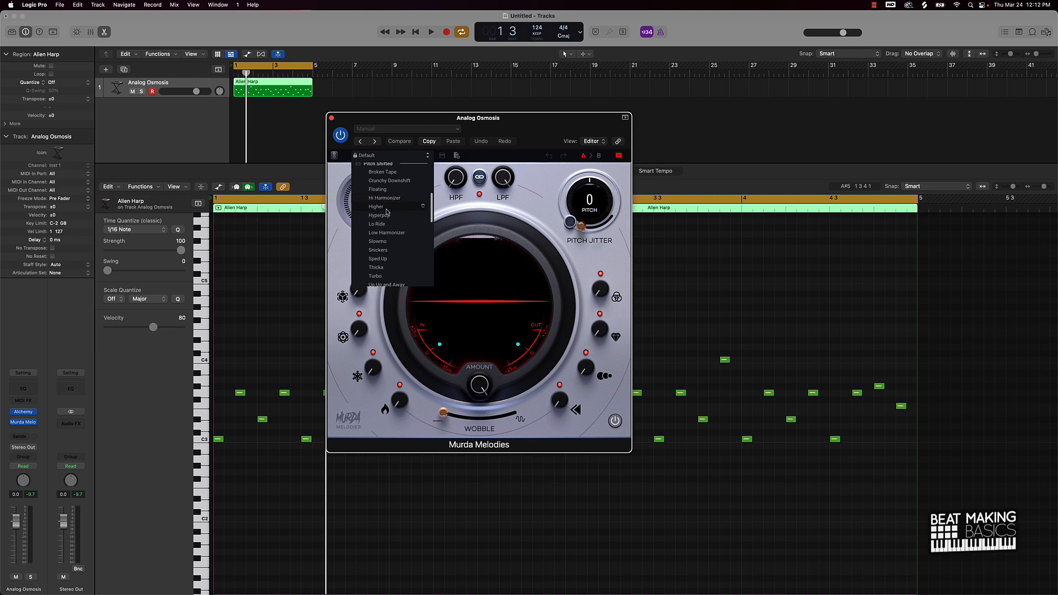
pyautogui.click(380, 215)
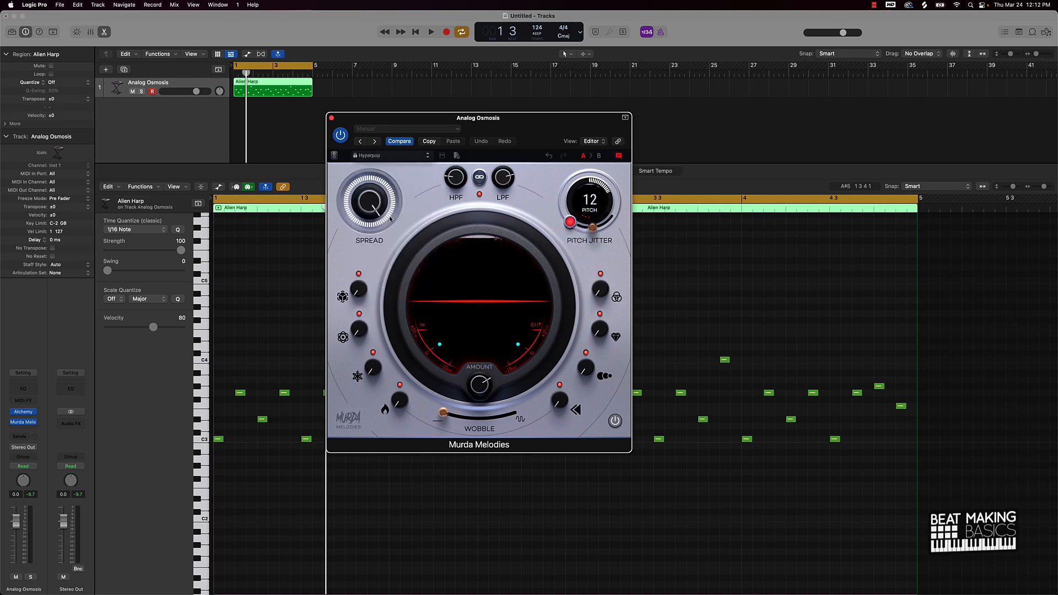
# Audition the melody through the Hyperpop effect and close the plug-in window.
pyautogui.click(431, 32)
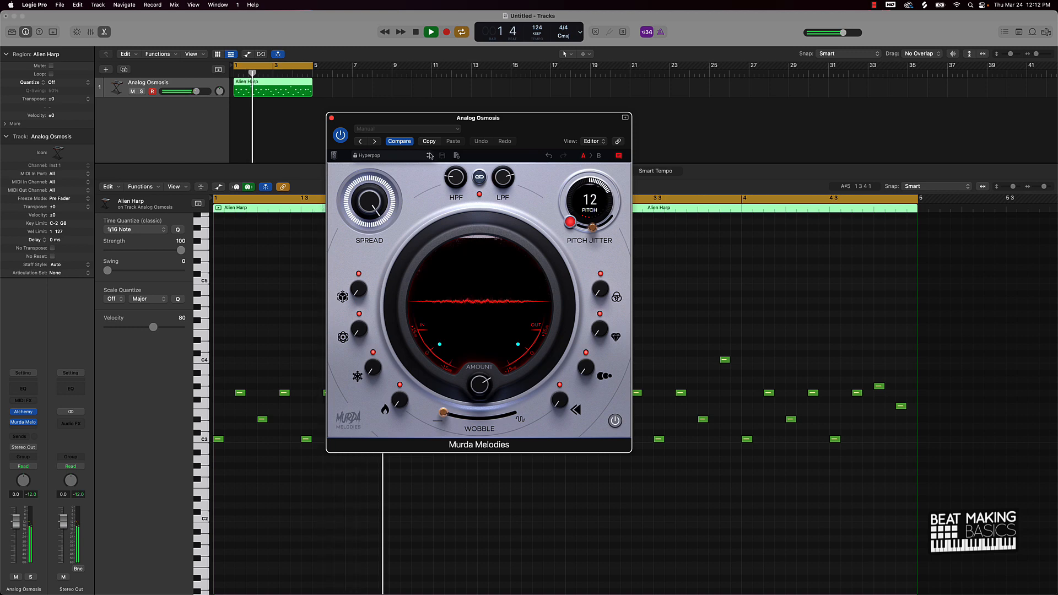
pyautogui.click(431, 32)
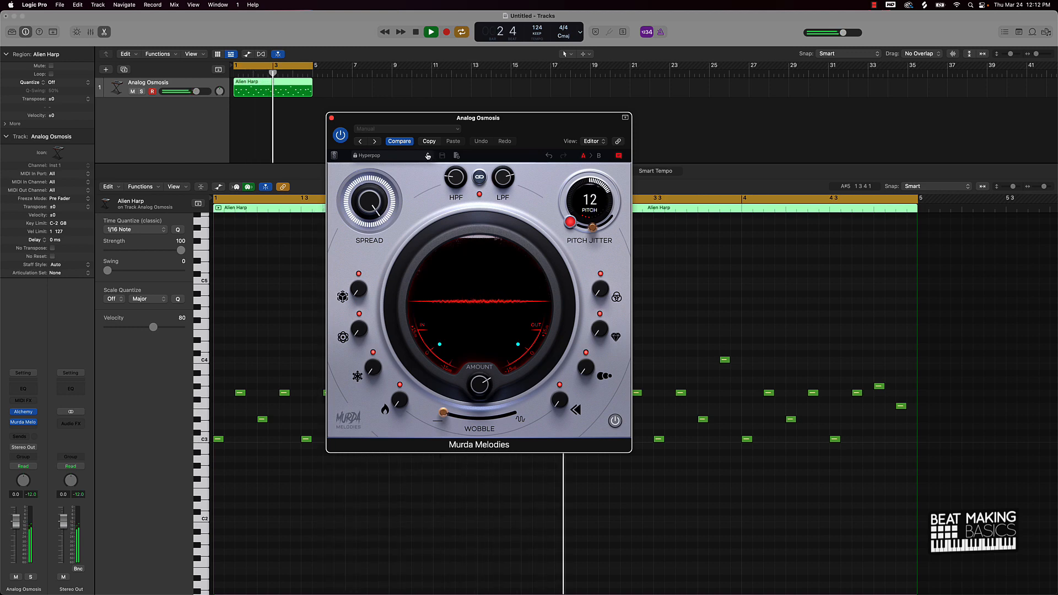
pyautogui.click(415, 32)
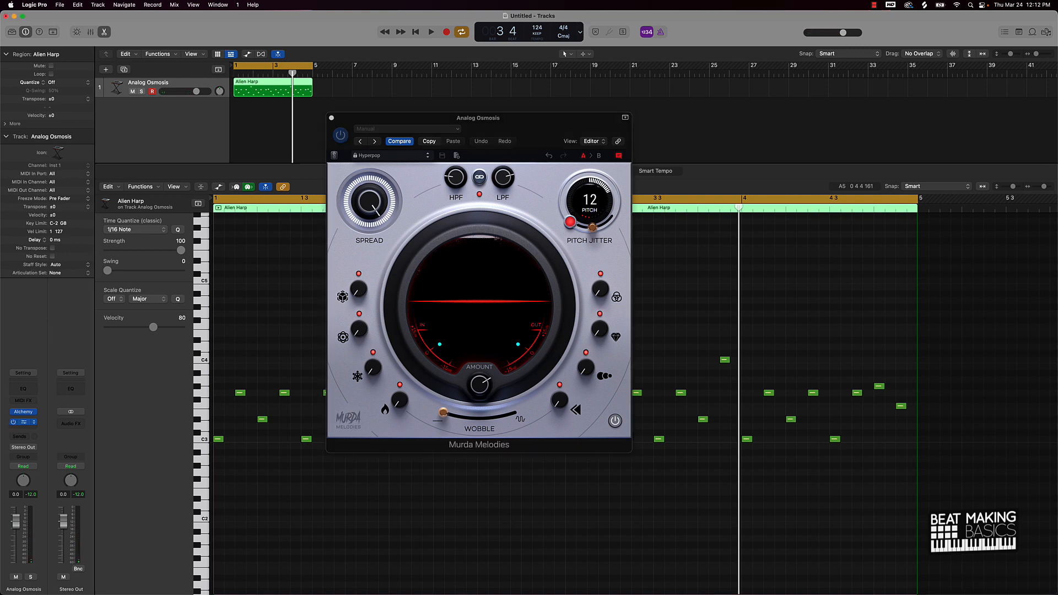
pyautogui.click(430, 31)
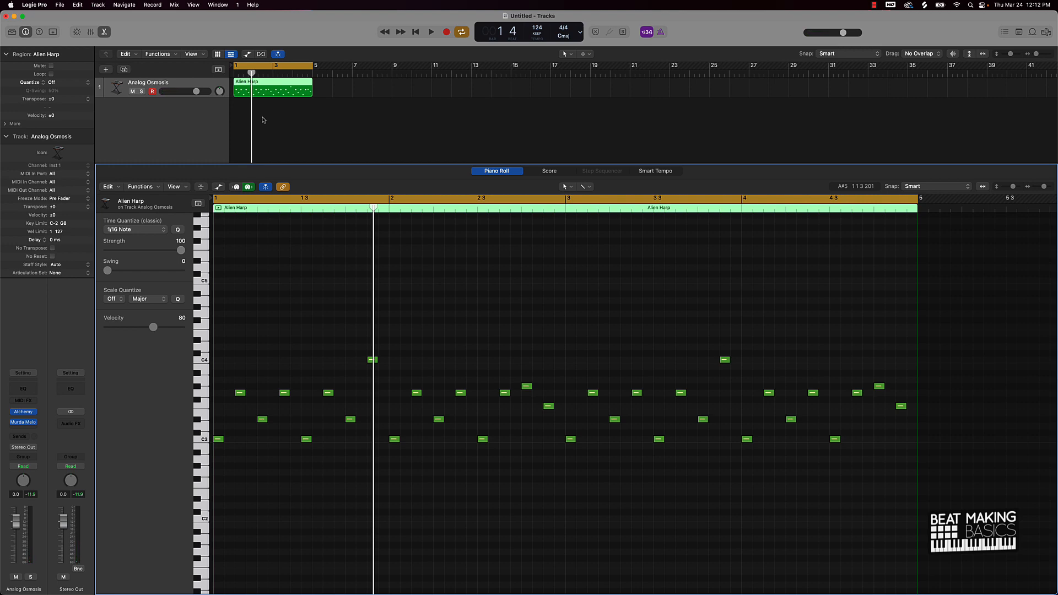
pyautogui.click(22, 412)
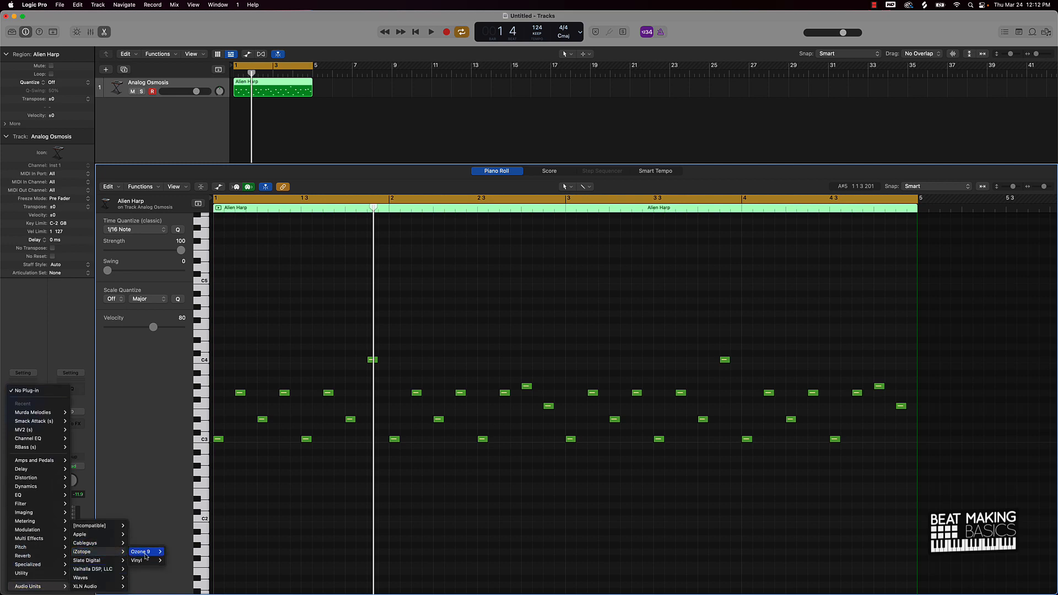
pyautogui.click(136, 561)
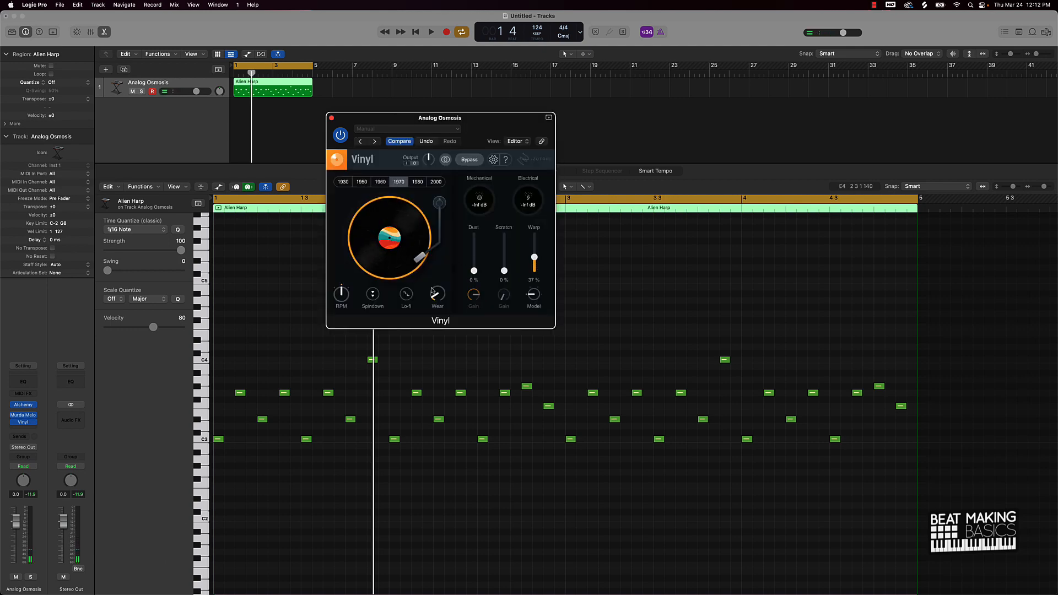
pyautogui.click(431, 32)
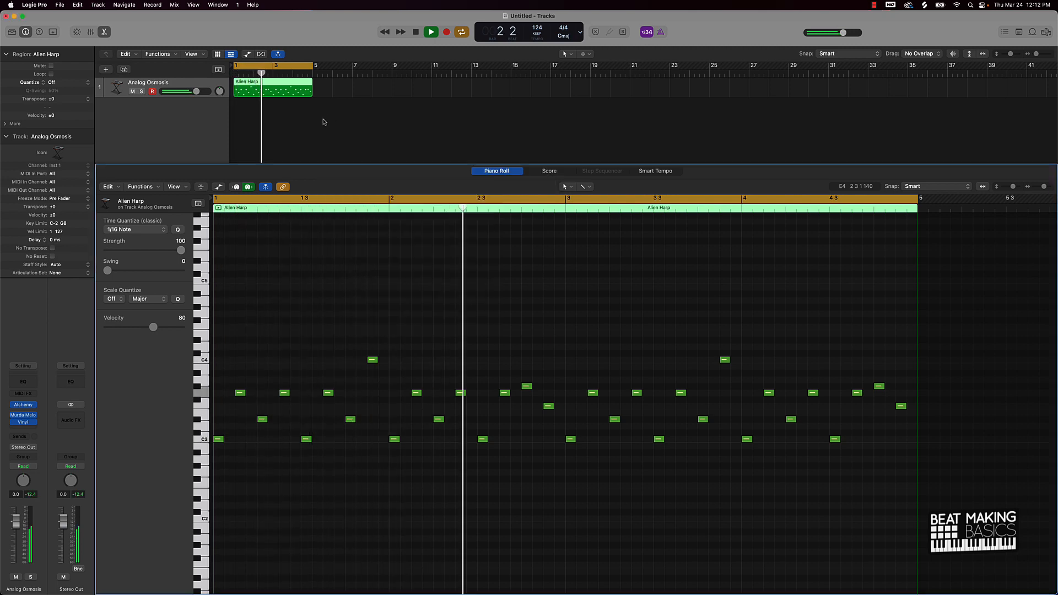
pyautogui.click(430, 32)
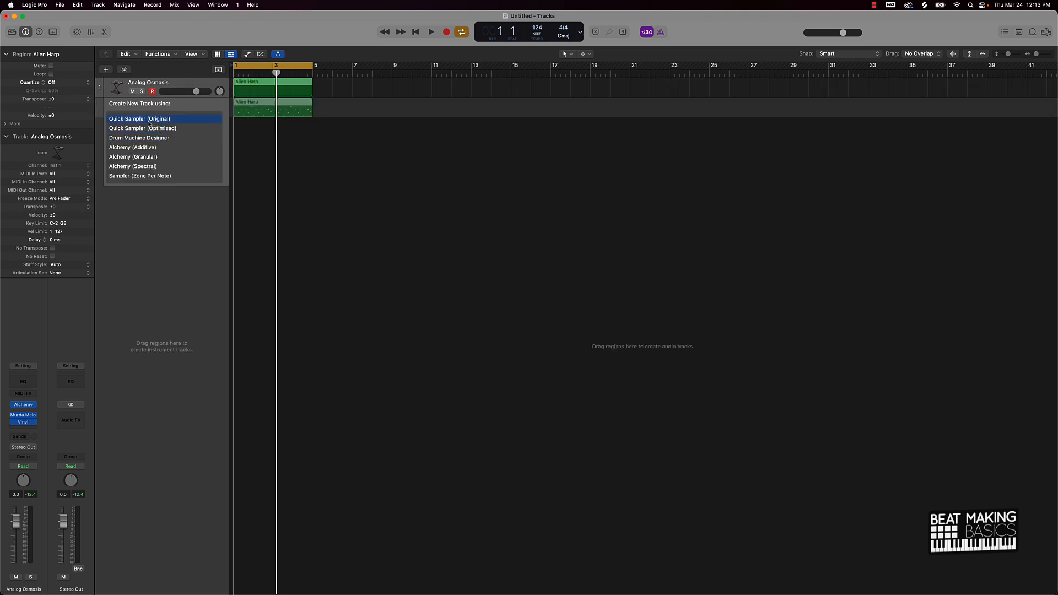
pyautogui.moveTo(148, 194)
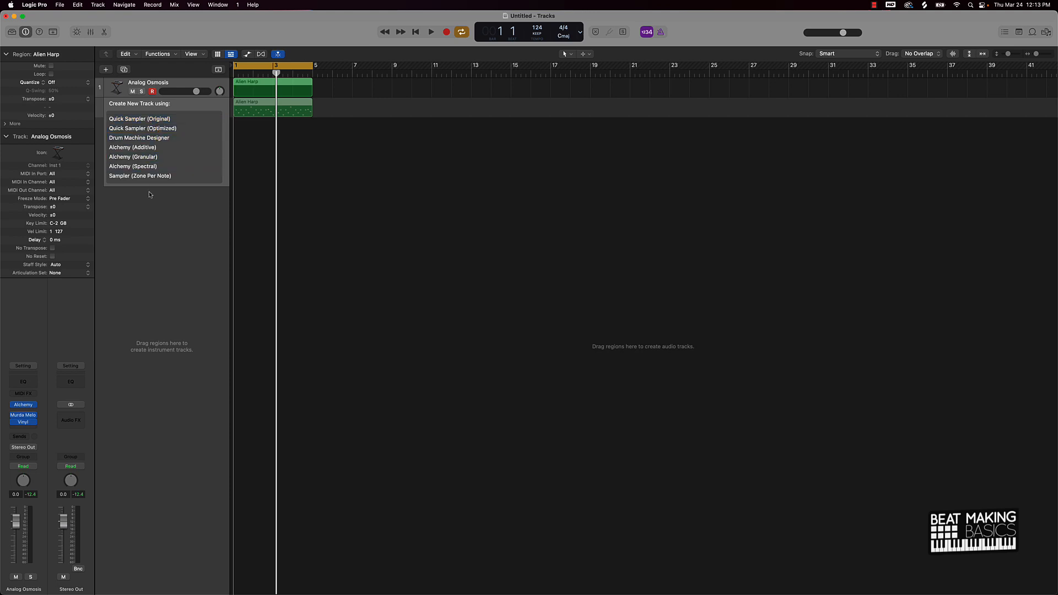
pyautogui.moveTo(140, 119)
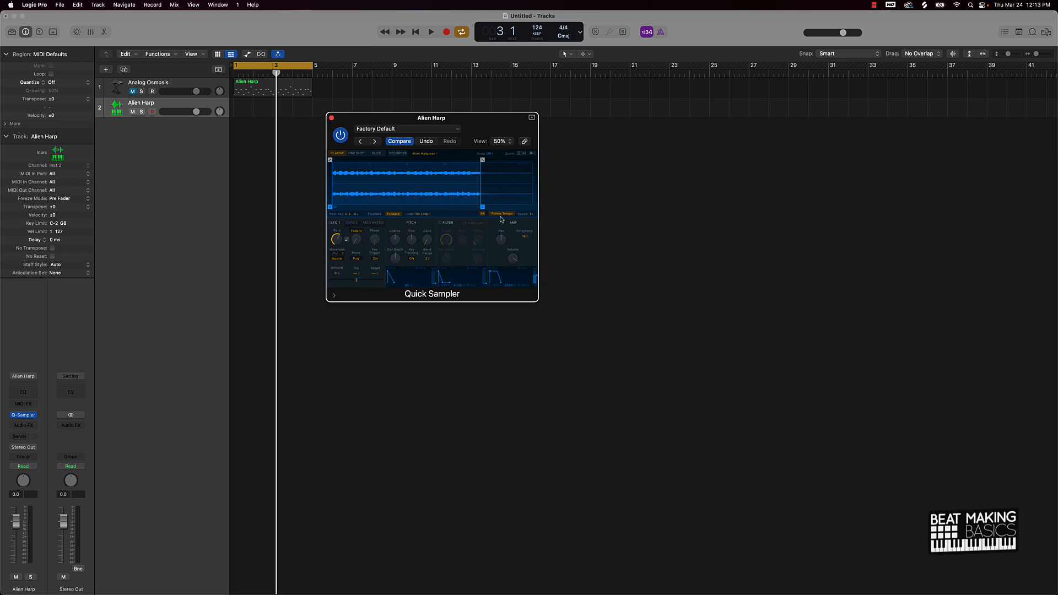
pyautogui.moveTo(499, 219)
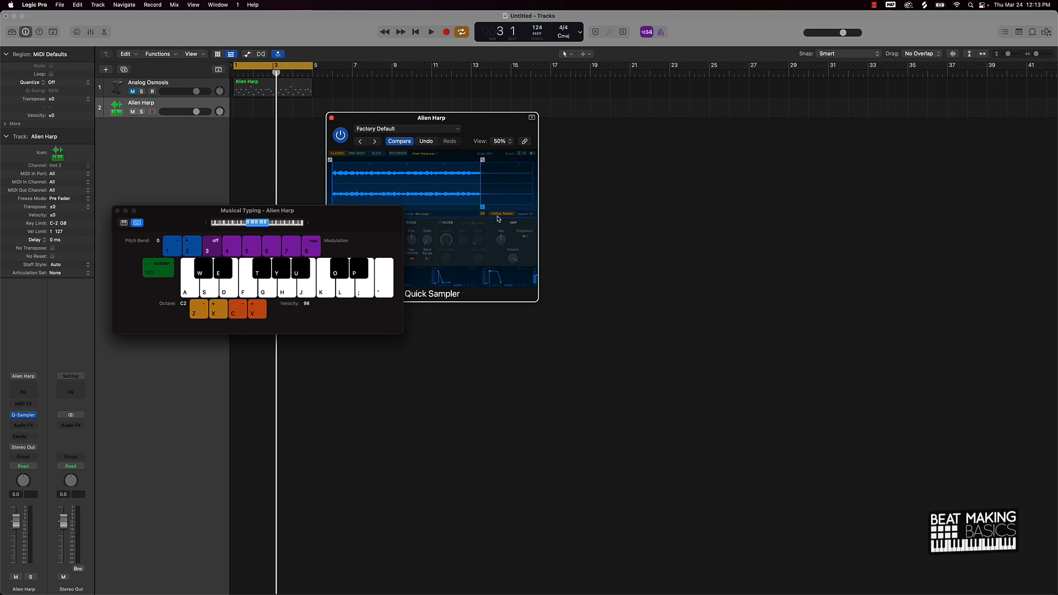
# Audition the Alien Harp sample and move the Musical Typing window below Quick Sampler.
pyautogui.click(242, 279)
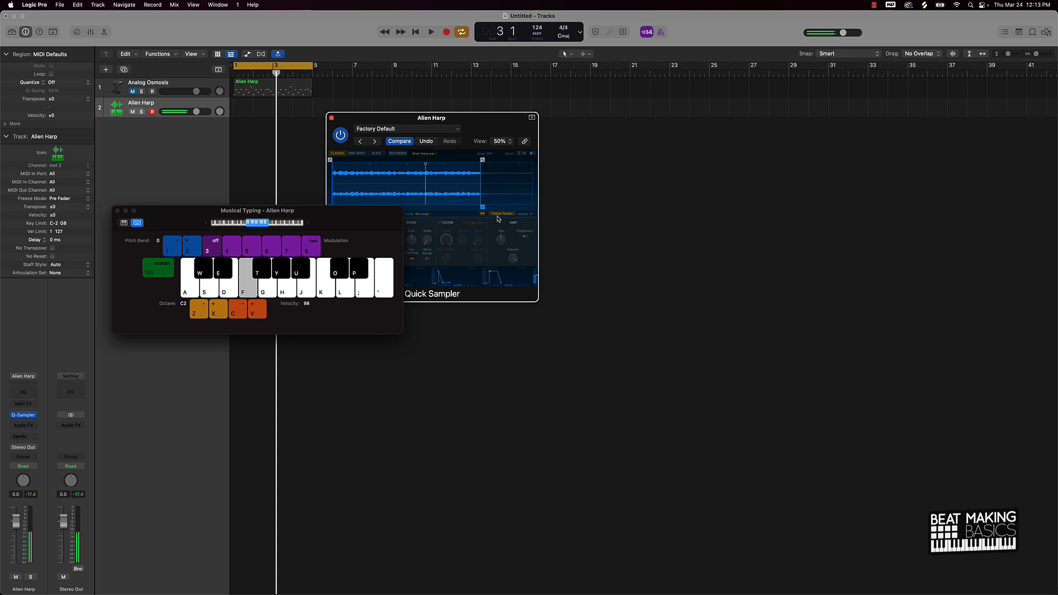
pyautogui.moveTo(257, 210); pyautogui.dragTo(300, 309)
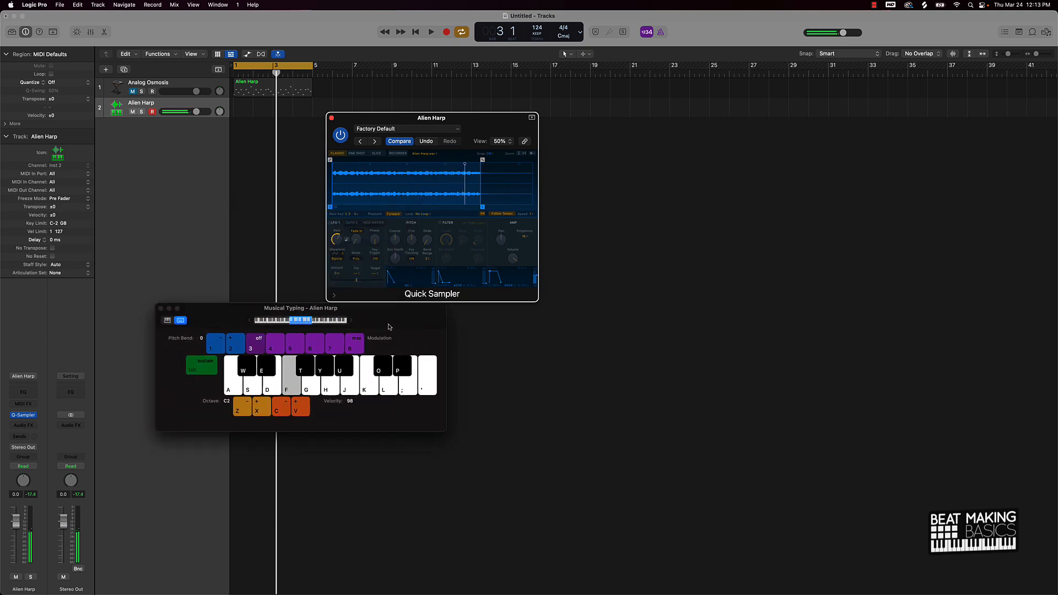
pyautogui.moveTo(300, 307); pyautogui.dragTo(390, 350)
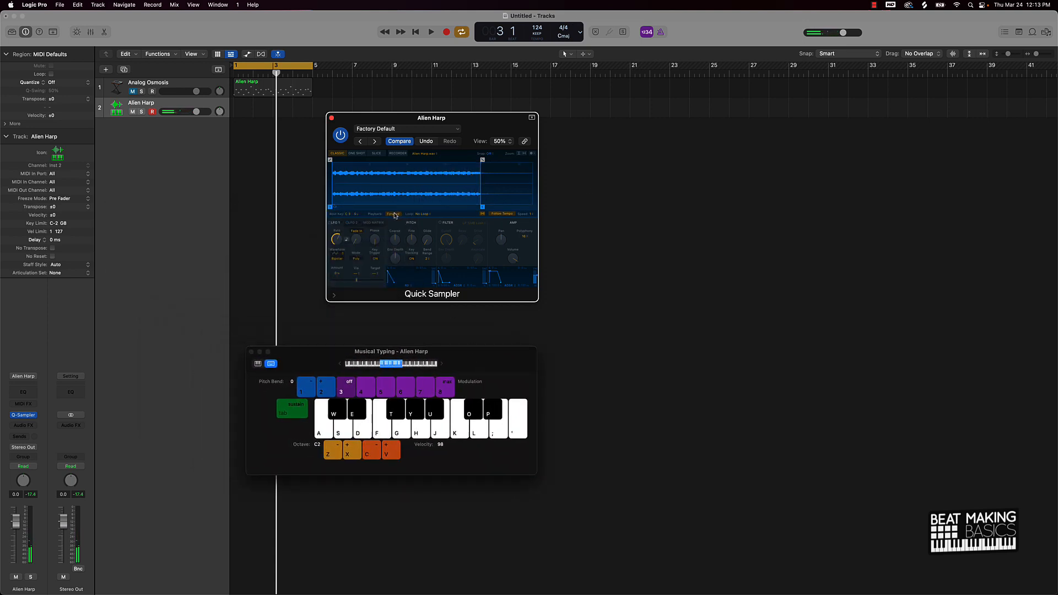
# Change the harp sample's playback mode in Quick Sampler and play it back.
pyautogui.click(377, 415)
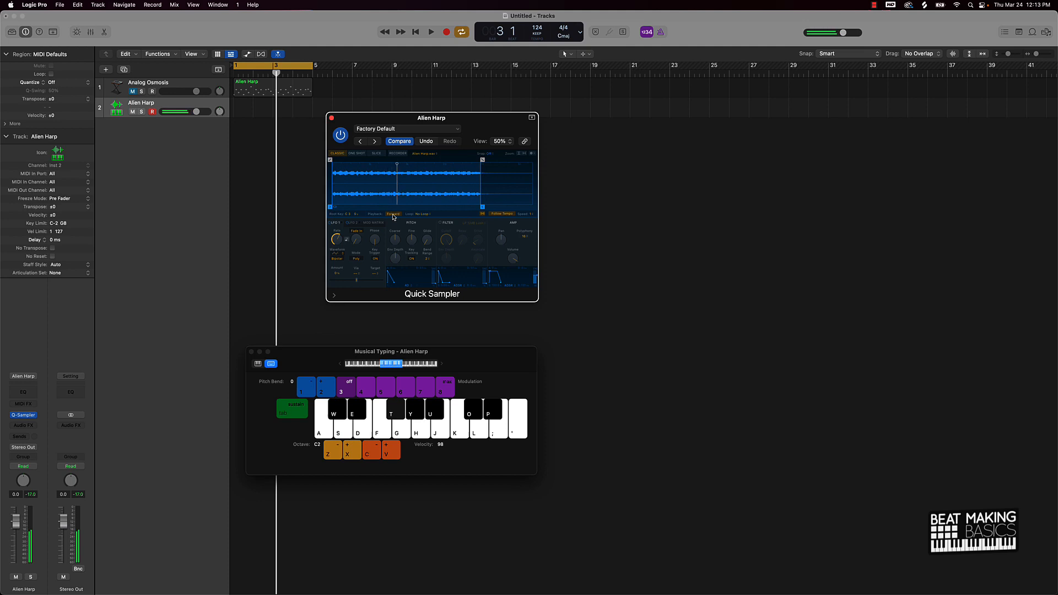
pyautogui.click(337, 417)
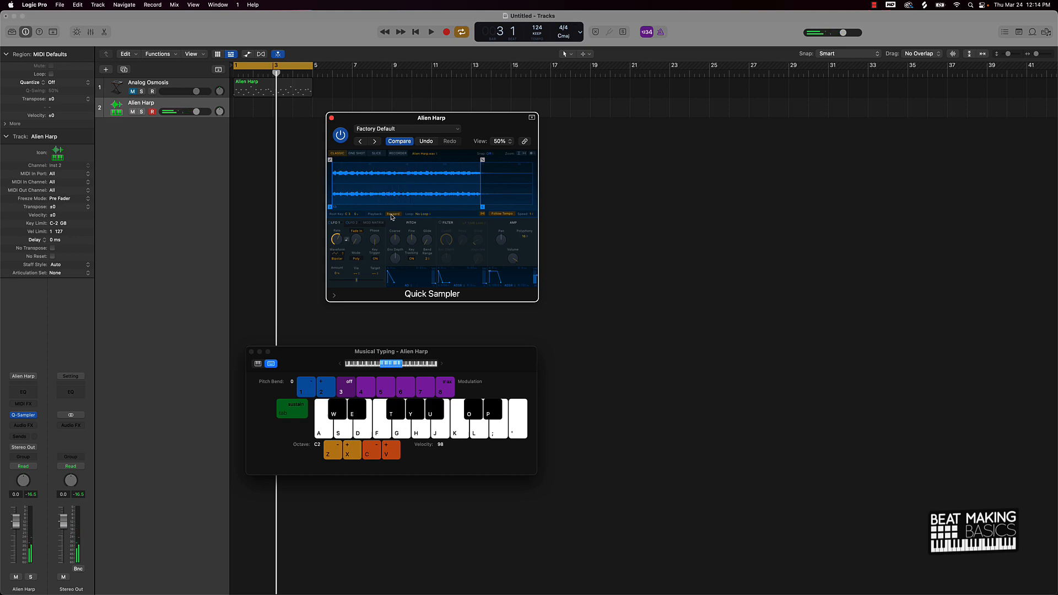
pyautogui.click(431, 32)
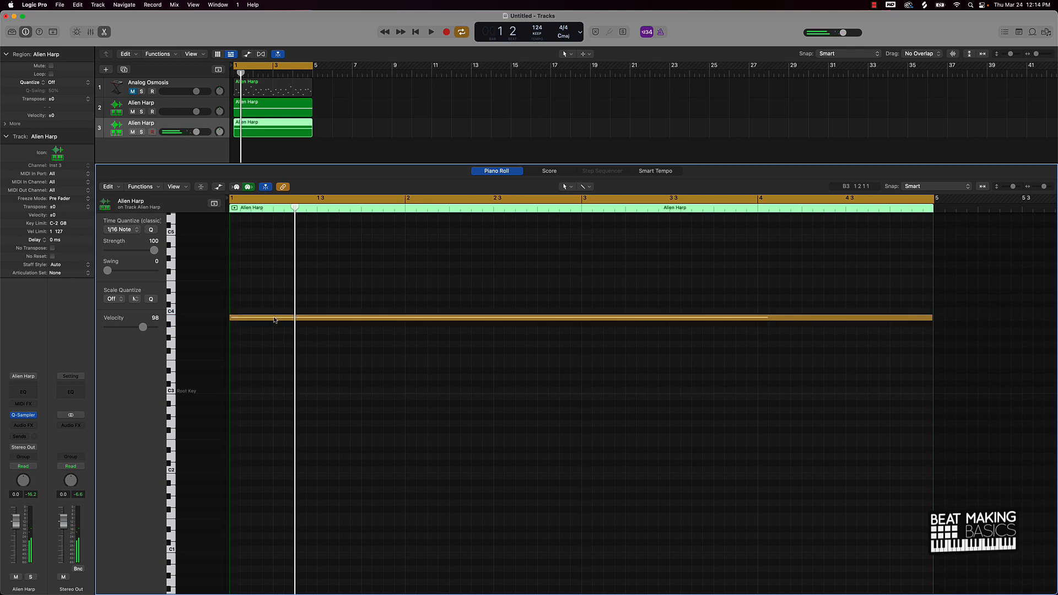
# Play back the four-bar held harp note and select it in the Piano Roll.
pyautogui.click(431, 32)
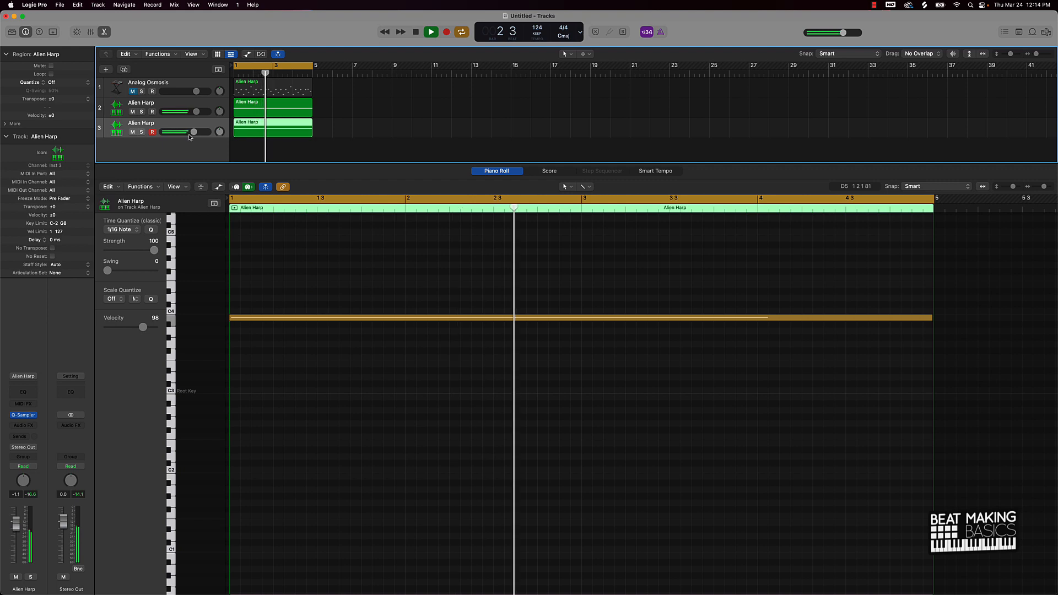
pyautogui.click(445, 32)
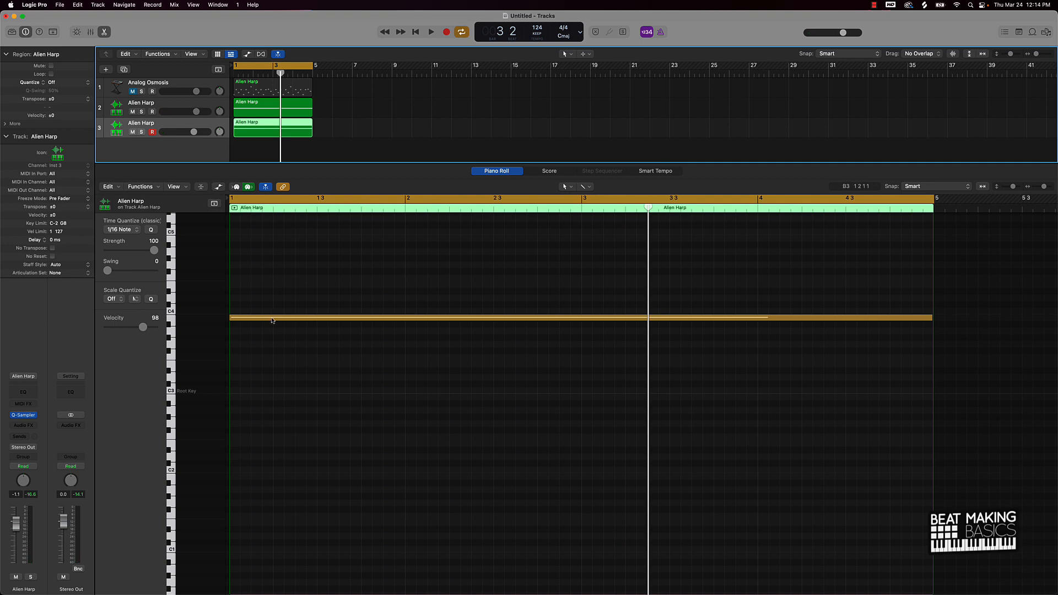
pyautogui.click(438, 332)
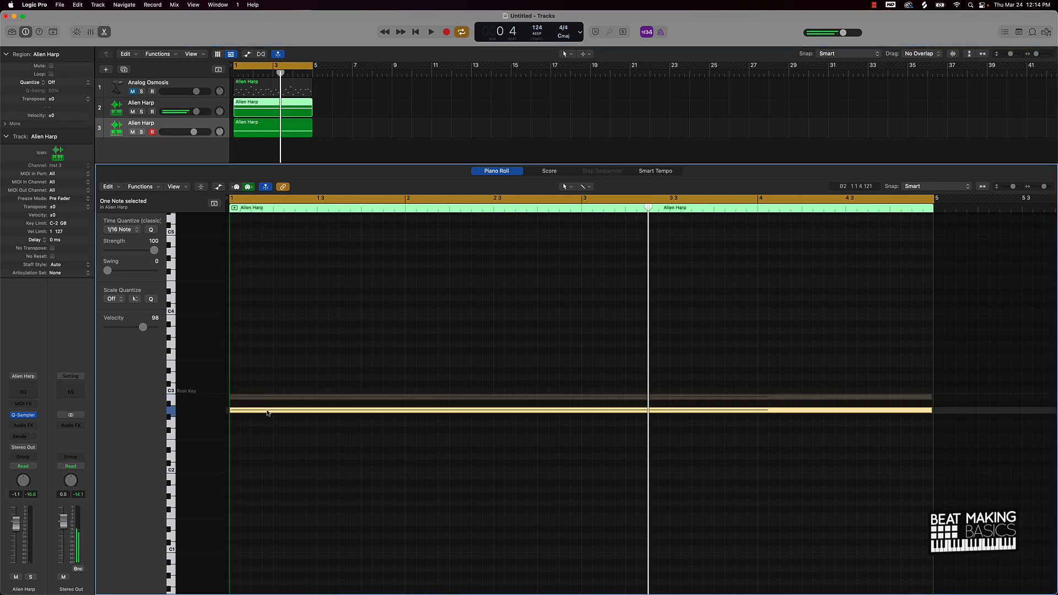
pyautogui.click(431, 32)
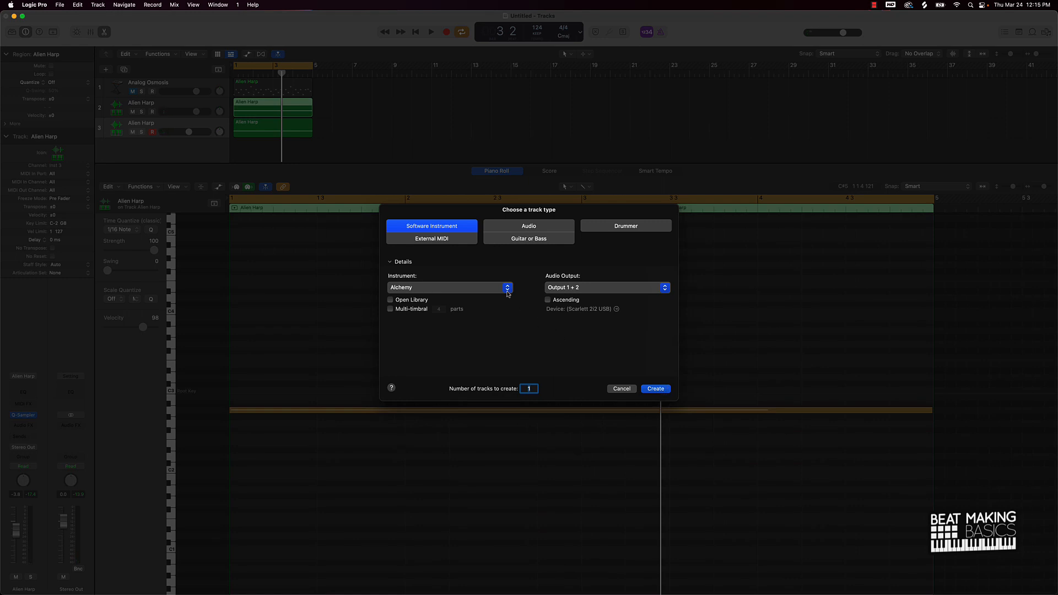
# Create a new software instrument track using Quick Sampler loaded with the 808 01 preset.
pyautogui.click(506, 287)
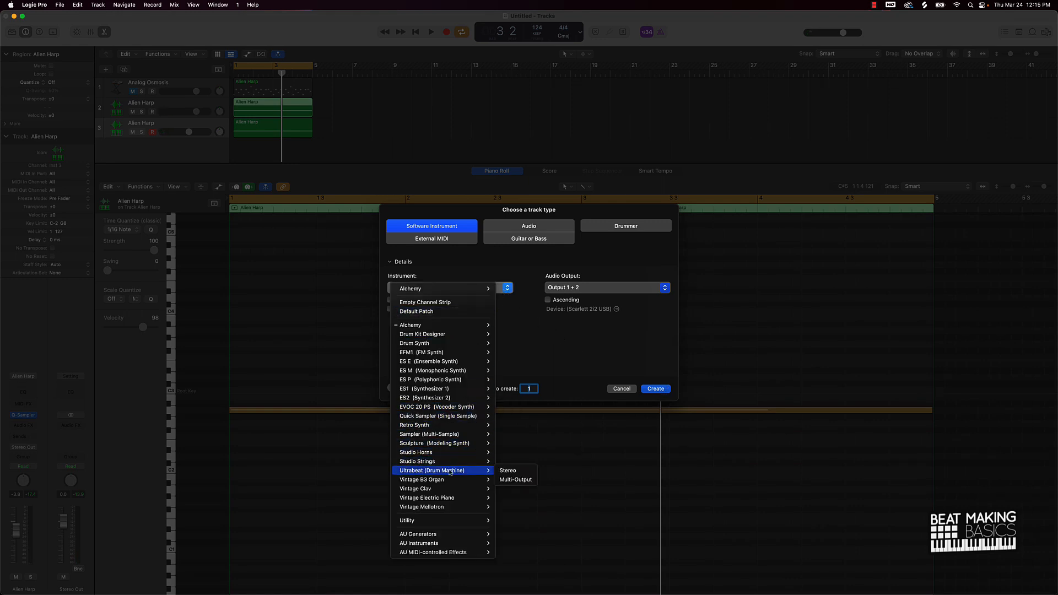
pyautogui.moveTo(437, 415)
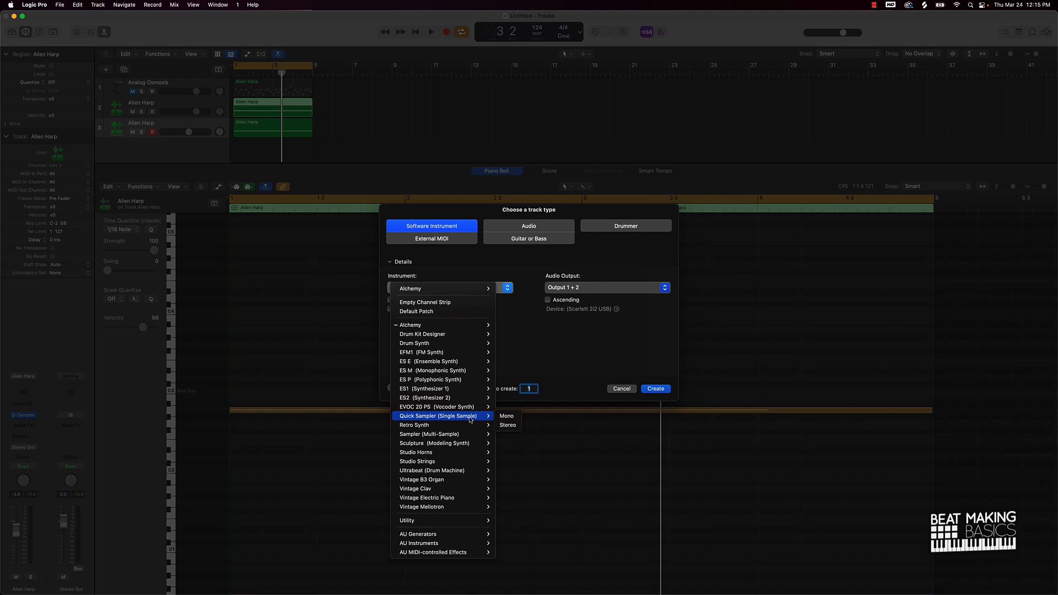
pyautogui.click(620, 389)
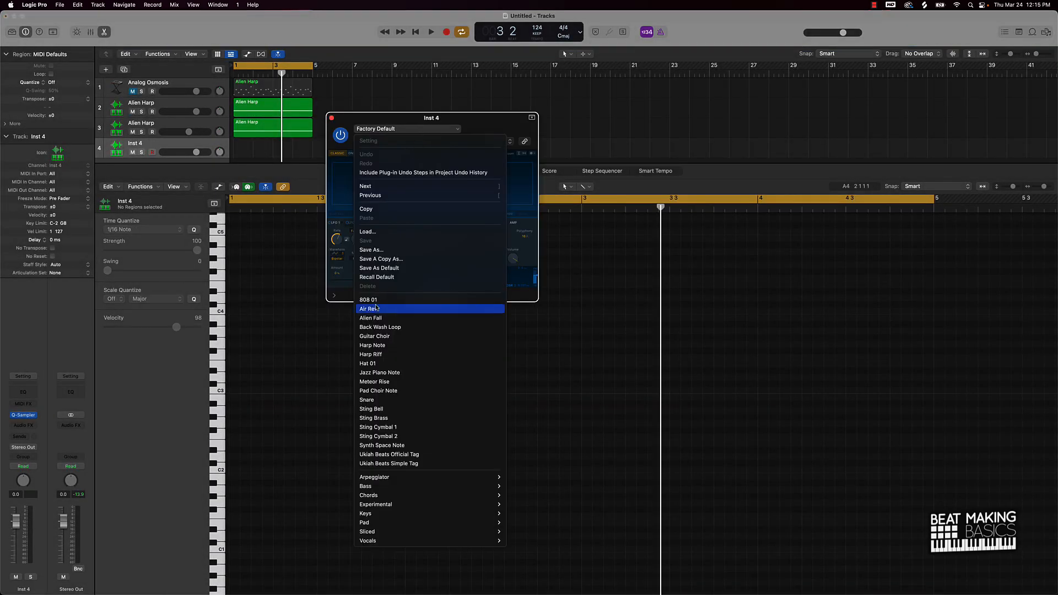
pyautogui.click(368, 300)
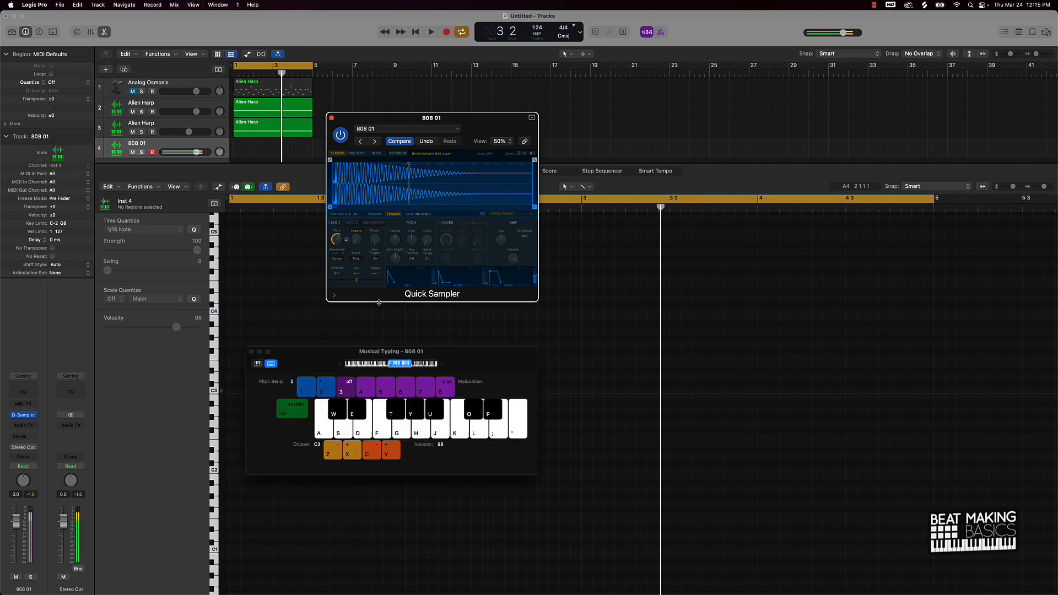
# Audition the 808 sample and play a four-bar sustained bass part along with the beat.
pyautogui.click(417, 412)
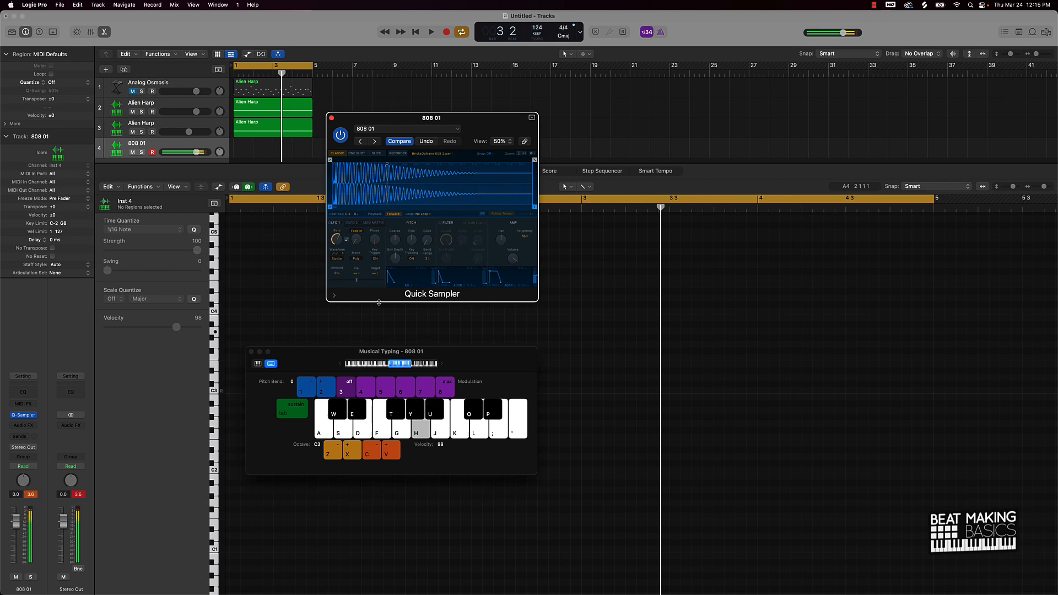
pyautogui.click(431, 32)
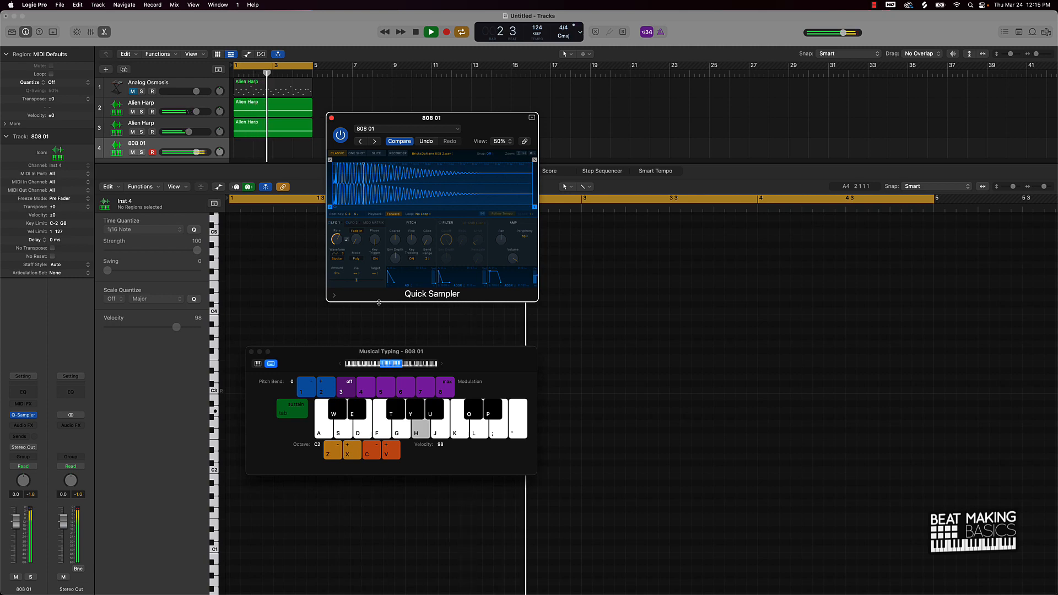
pyautogui.click(446, 32)
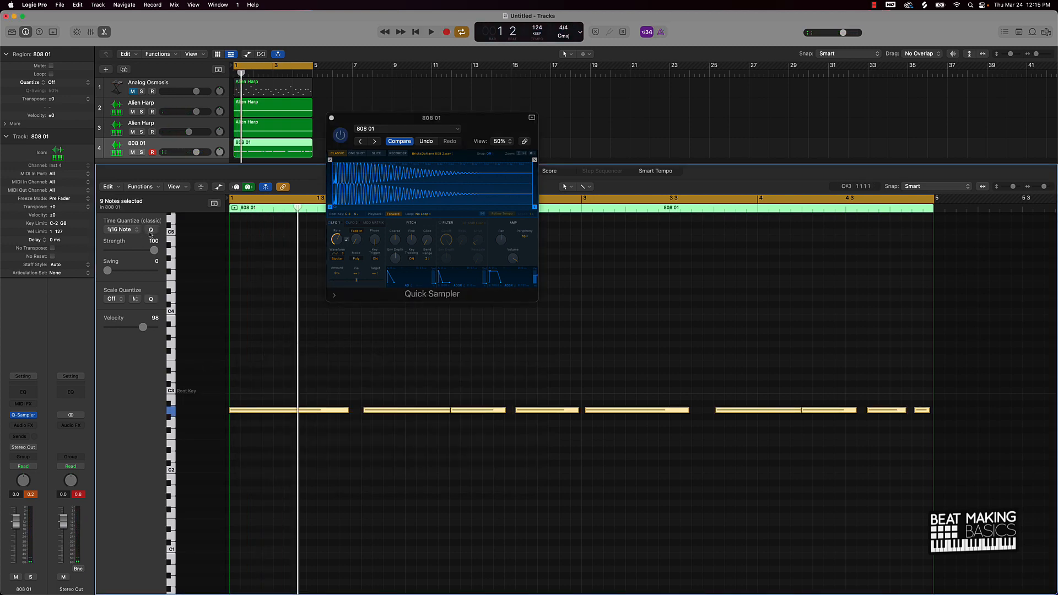
# Quantize the nine 808 notes to 1/8 Swing A and rename track 4 to 808.
pyautogui.click(122, 230)
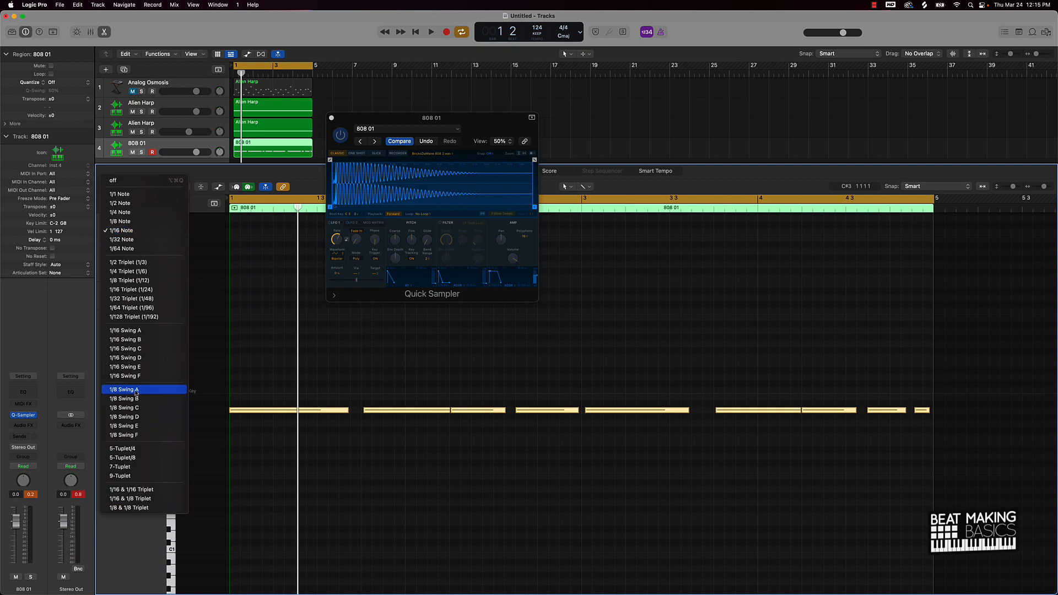
pyautogui.click(123, 389)
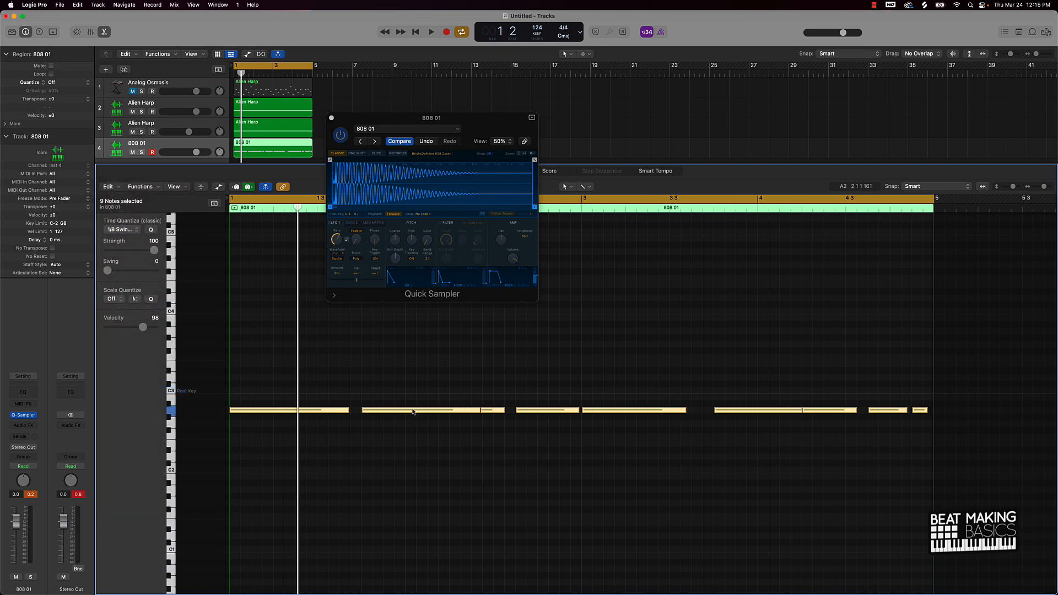
pyautogui.rightClick(413, 410)
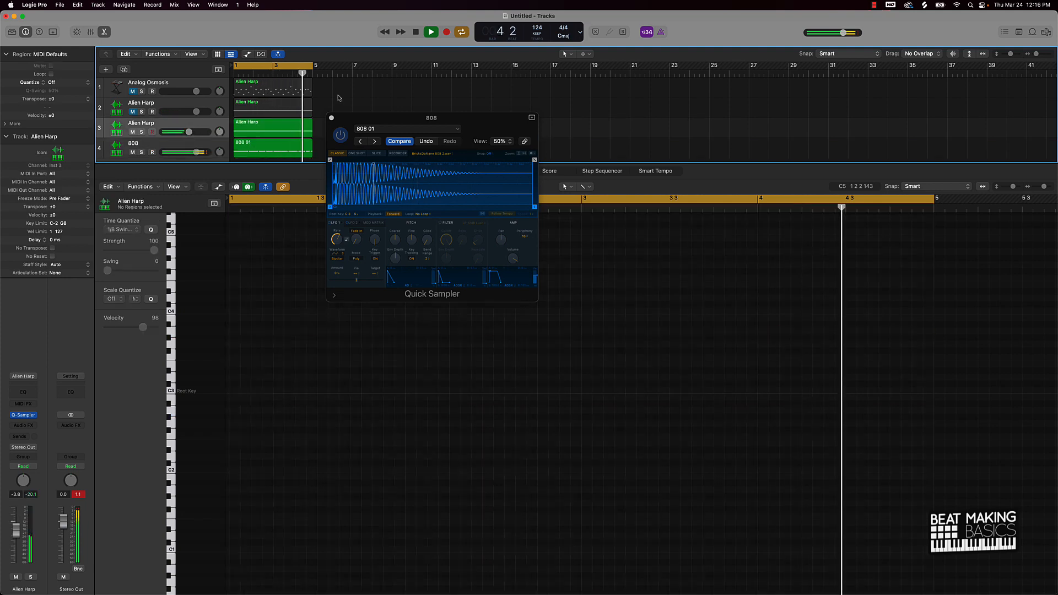
pyautogui.click(415, 32)
pyautogui.write('ell')
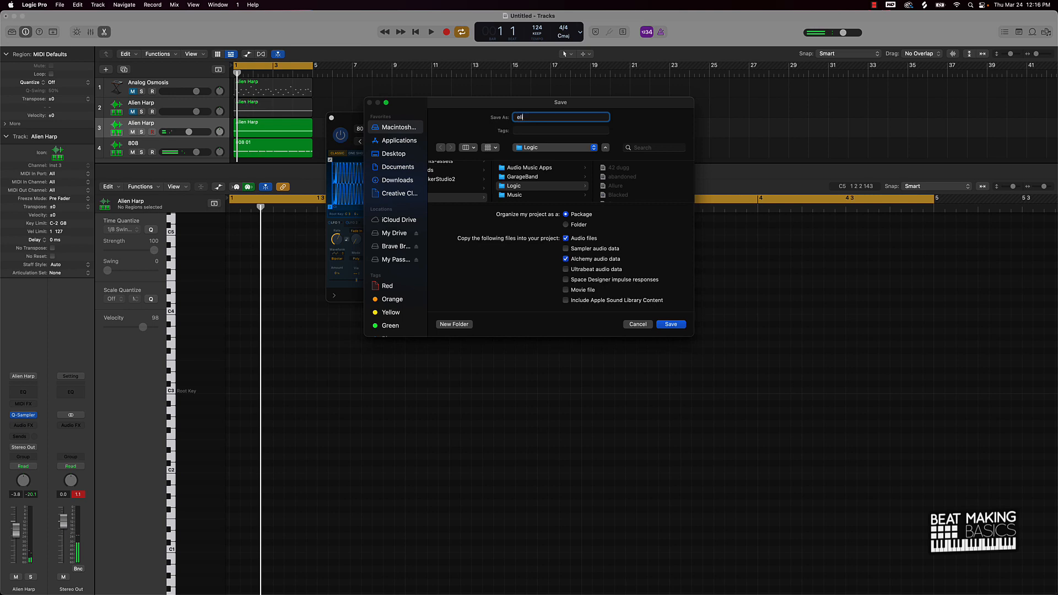
# Select the second Alien Harp region to show it in the Piano Roll.
pyautogui.click(668, 323)
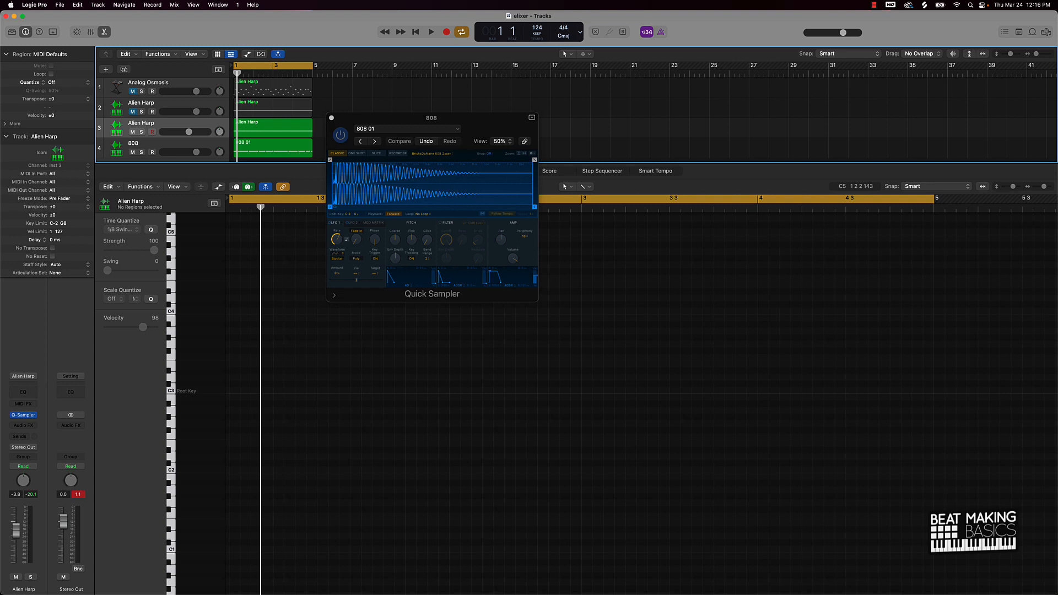
pyautogui.moveTo(167, 32)
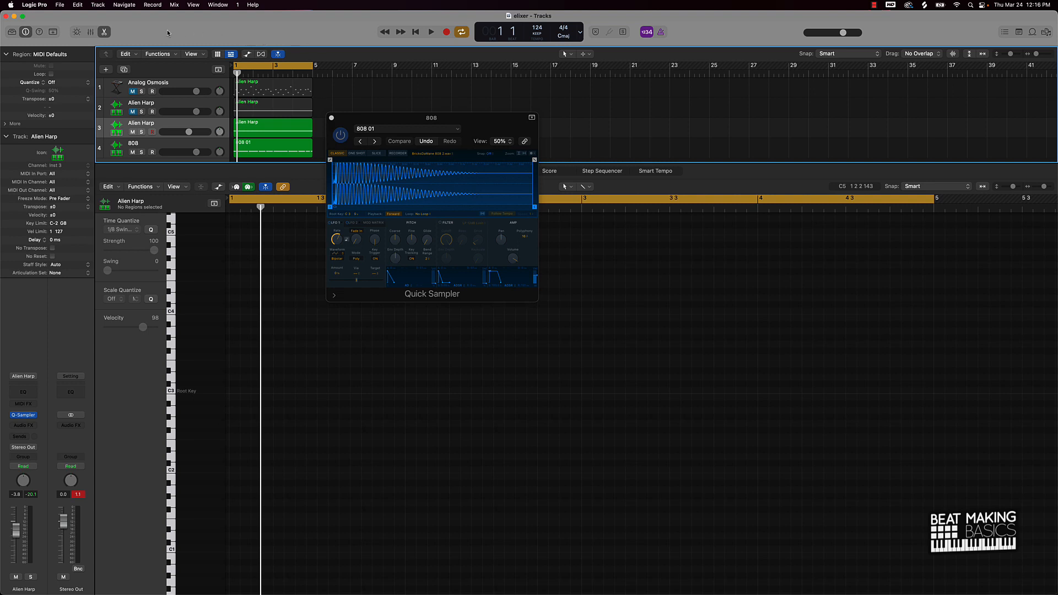
pyautogui.moveTo(167, 34)
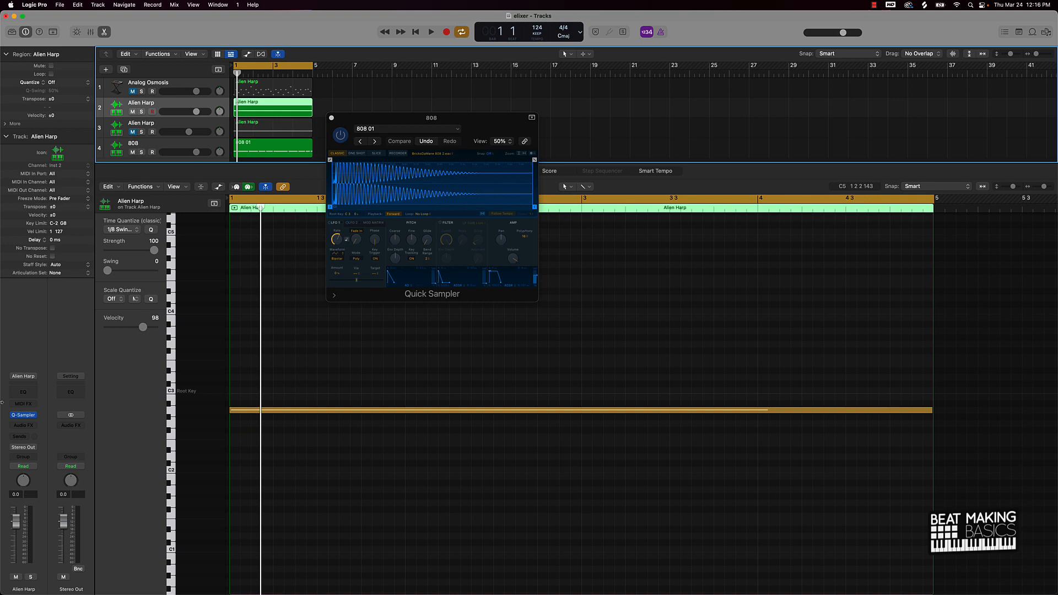
# Insert Remix FX on the Alien Harp channel and set its automation mode to Latch.
pyautogui.click(23, 415)
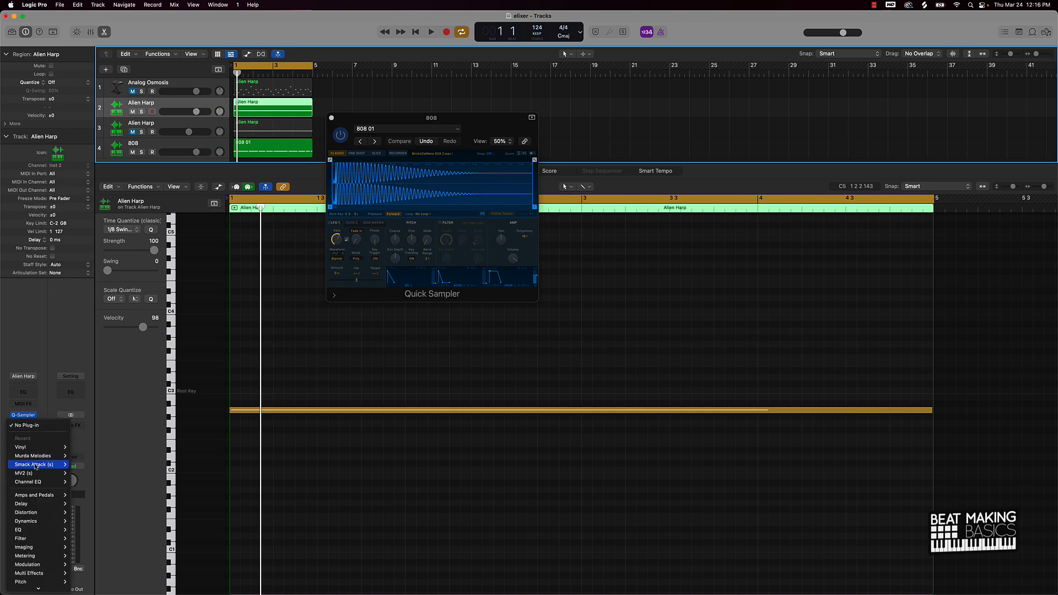
pyautogui.moveTo(29, 539)
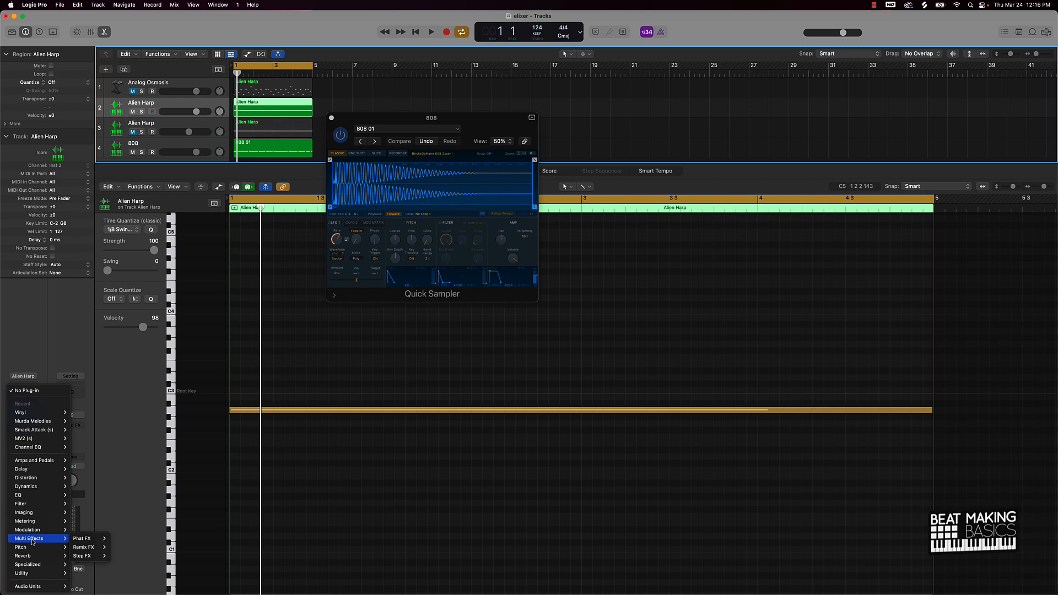
pyautogui.moveTo(88, 546)
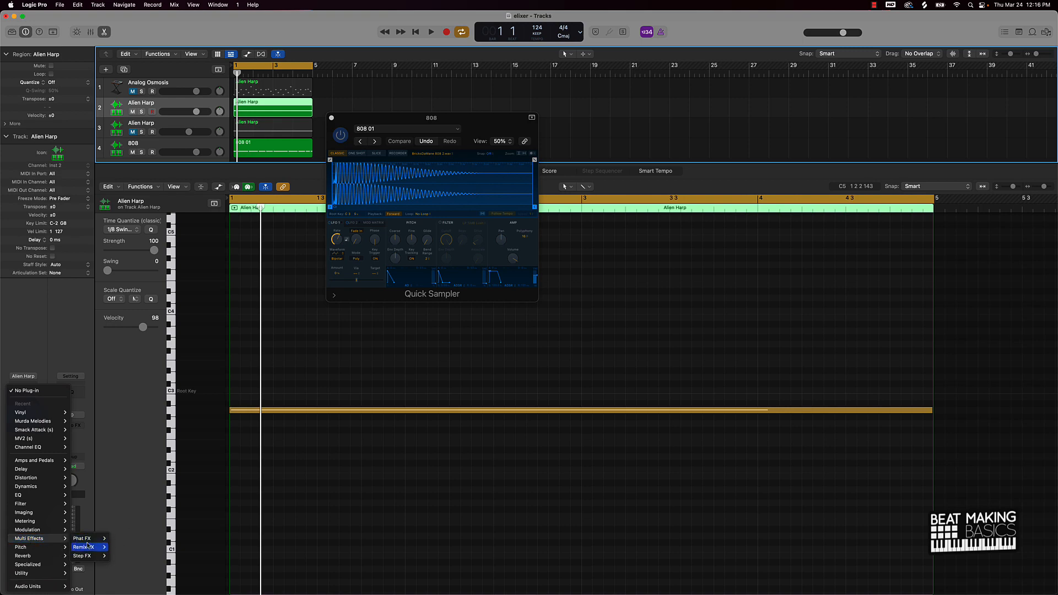
pyautogui.moveTo(89, 546)
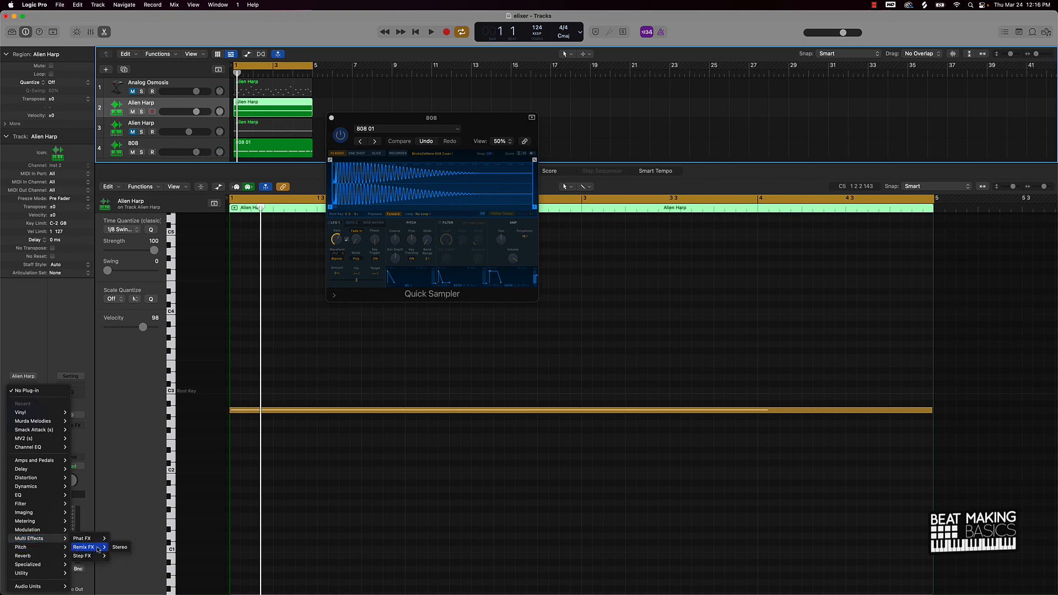
pyautogui.click(119, 547)
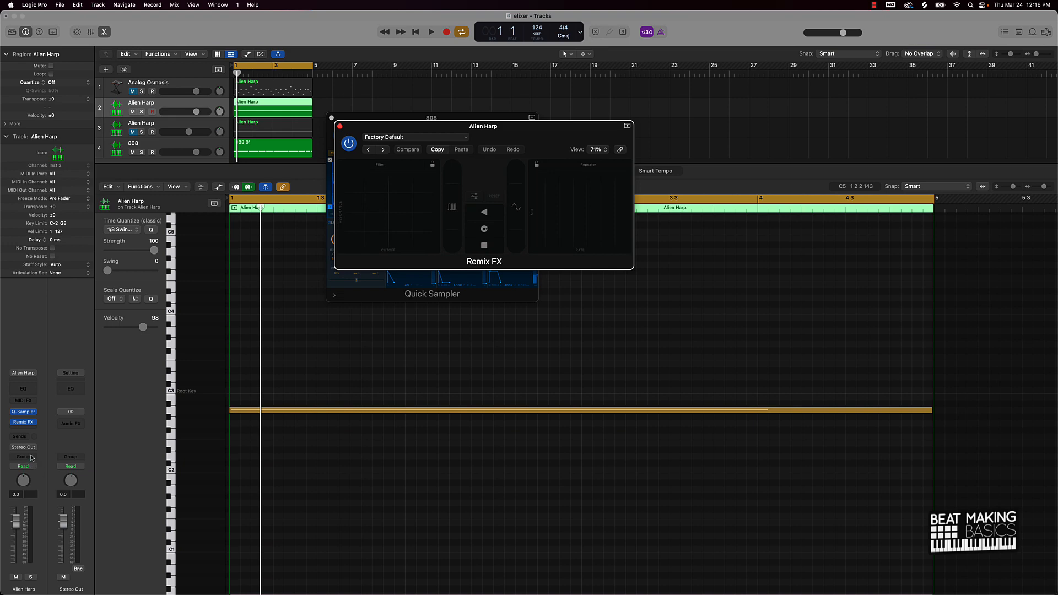
pyautogui.click(22, 466)
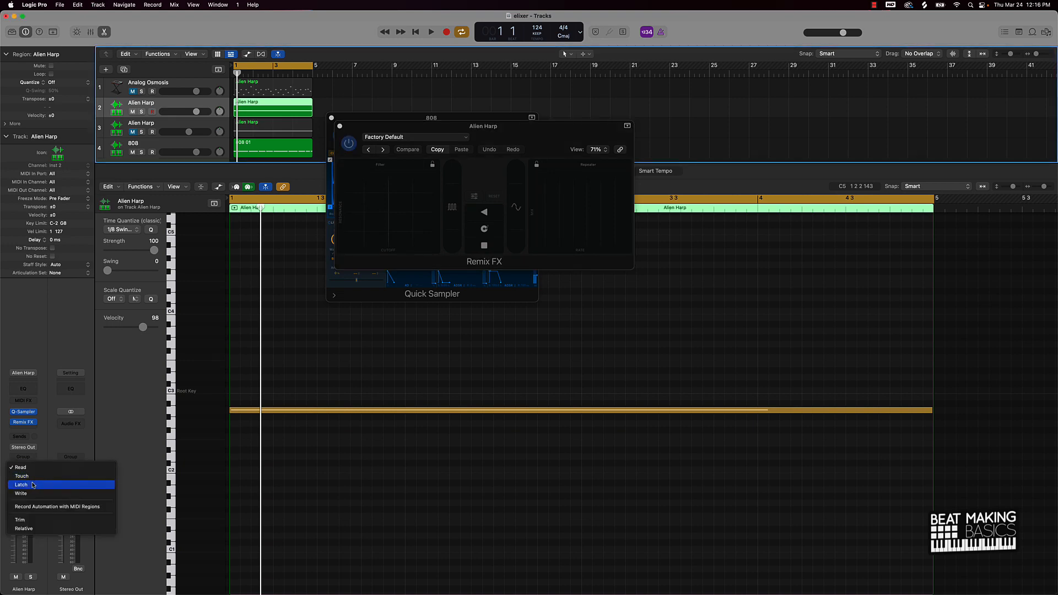
pyautogui.click(20, 484)
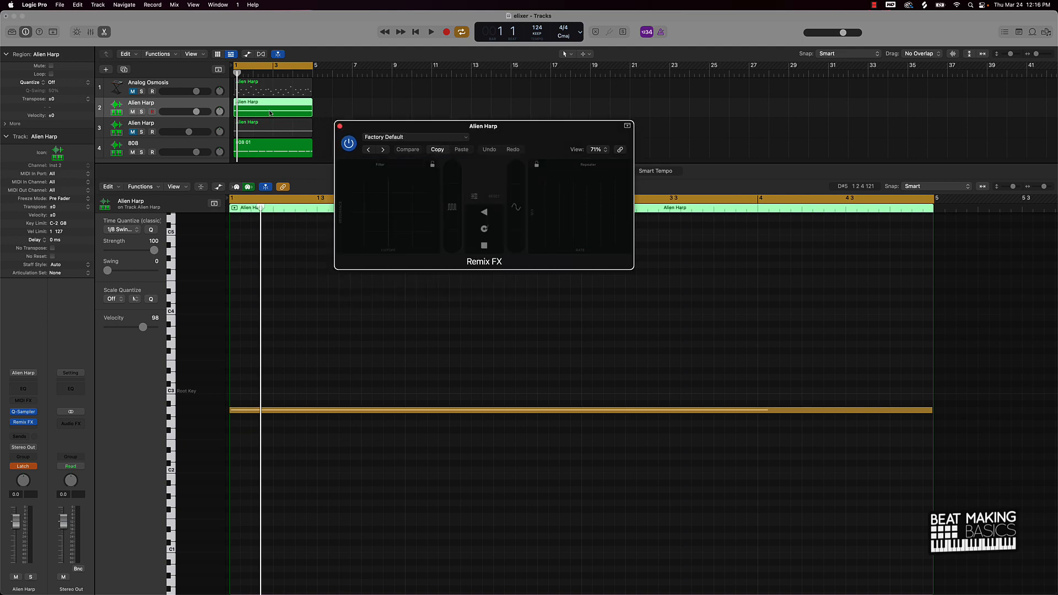
pyautogui.moveTo(442, 228)
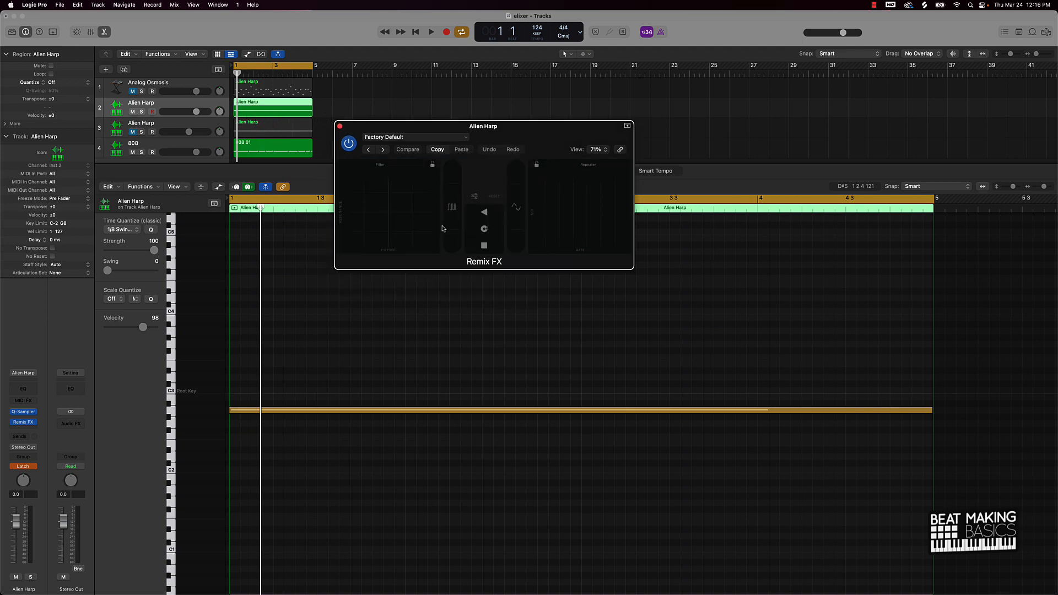
# Play the beat and perform live Remix FX moves, recording them as automation.
pyautogui.click(431, 32)
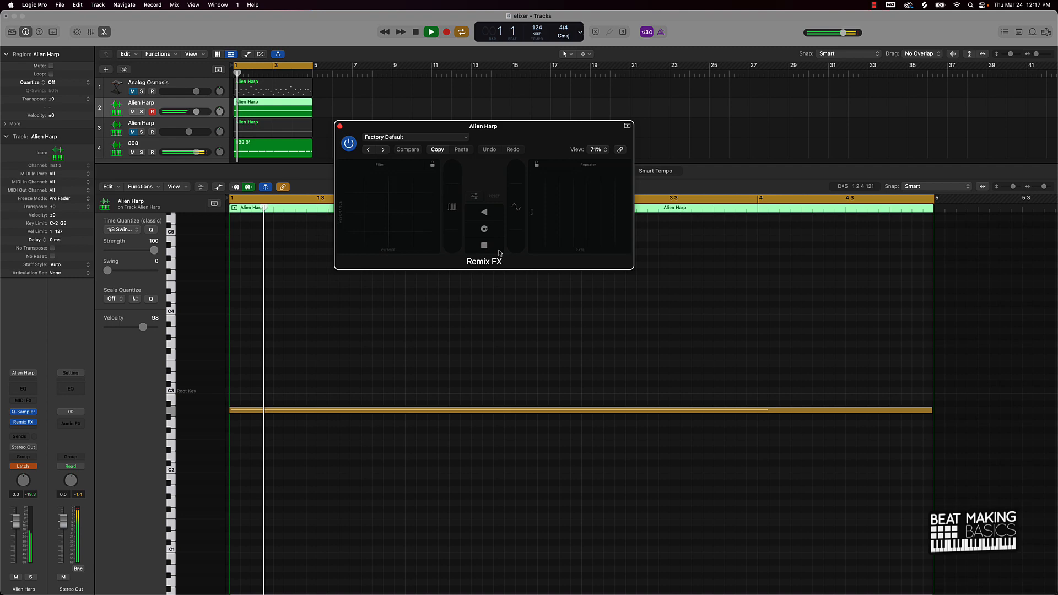
pyautogui.click(408, 149)
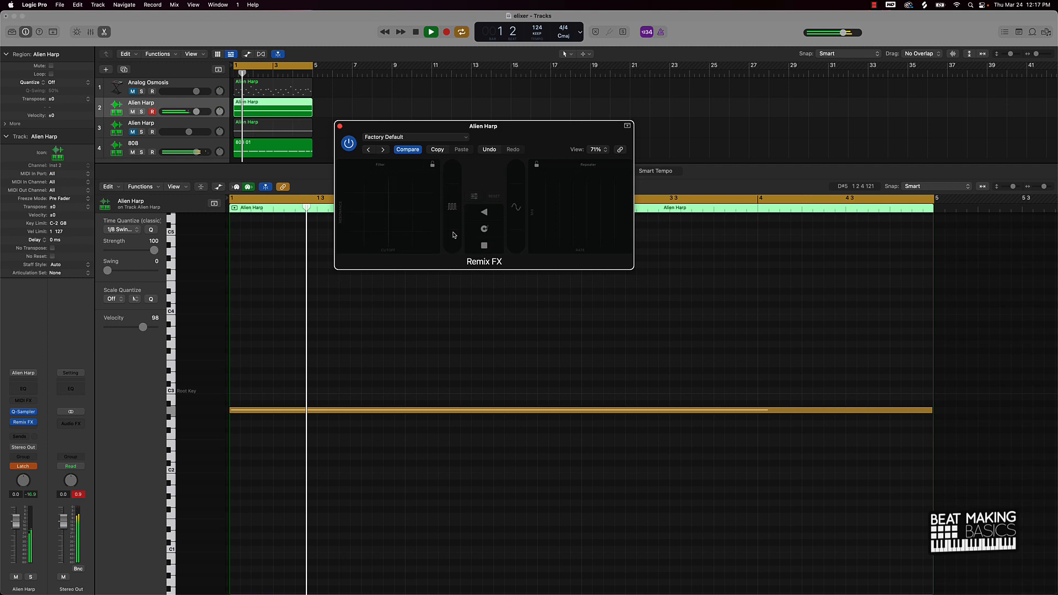
pyautogui.click(430, 32)
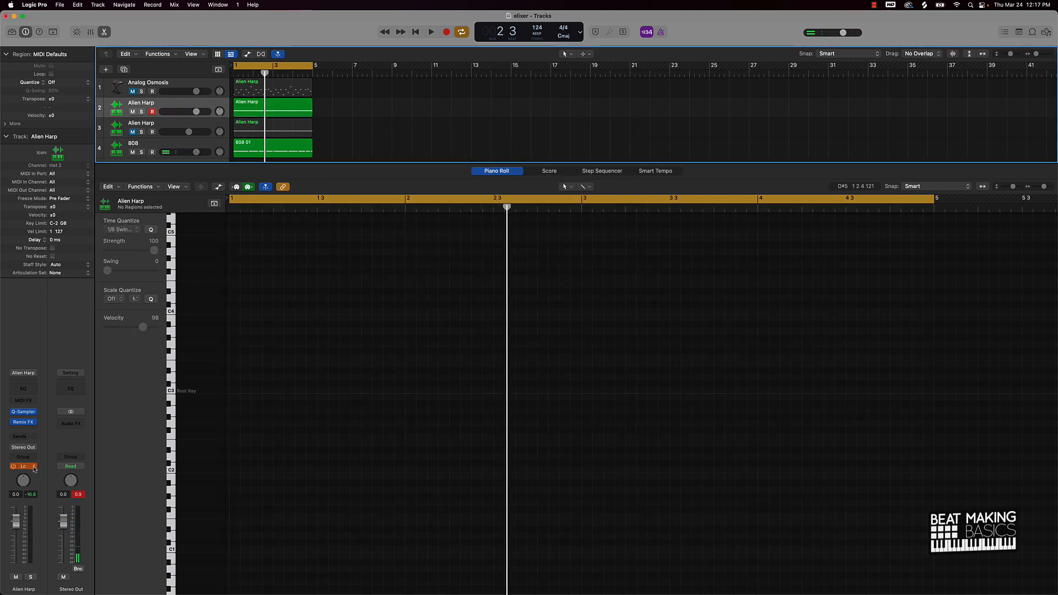
# Switch the Alien Harp track's automation mode back to Read.
pyautogui.click(23, 466)
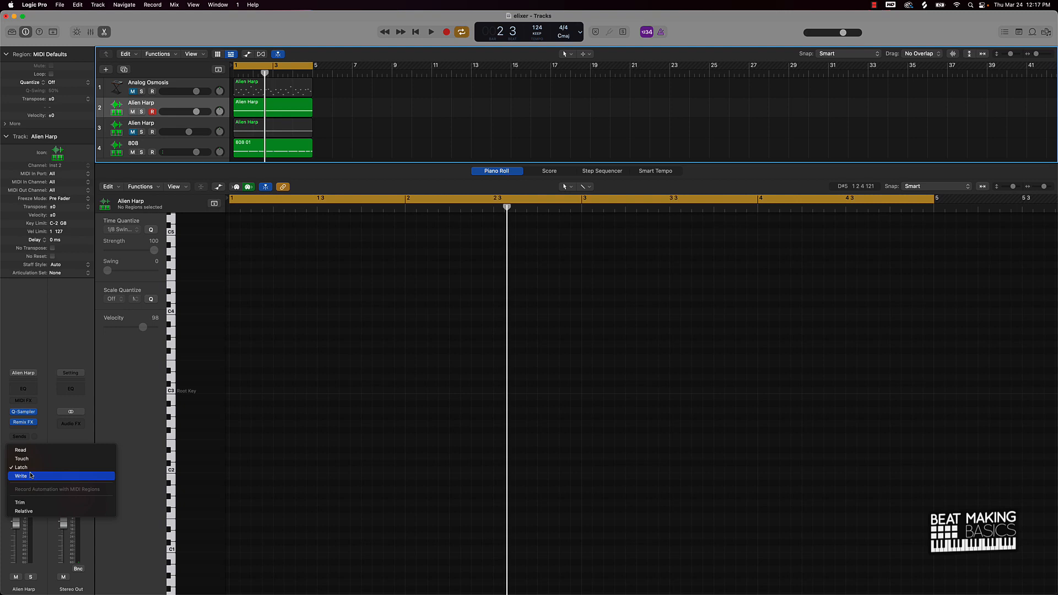
pyautogui.click(21, 475)
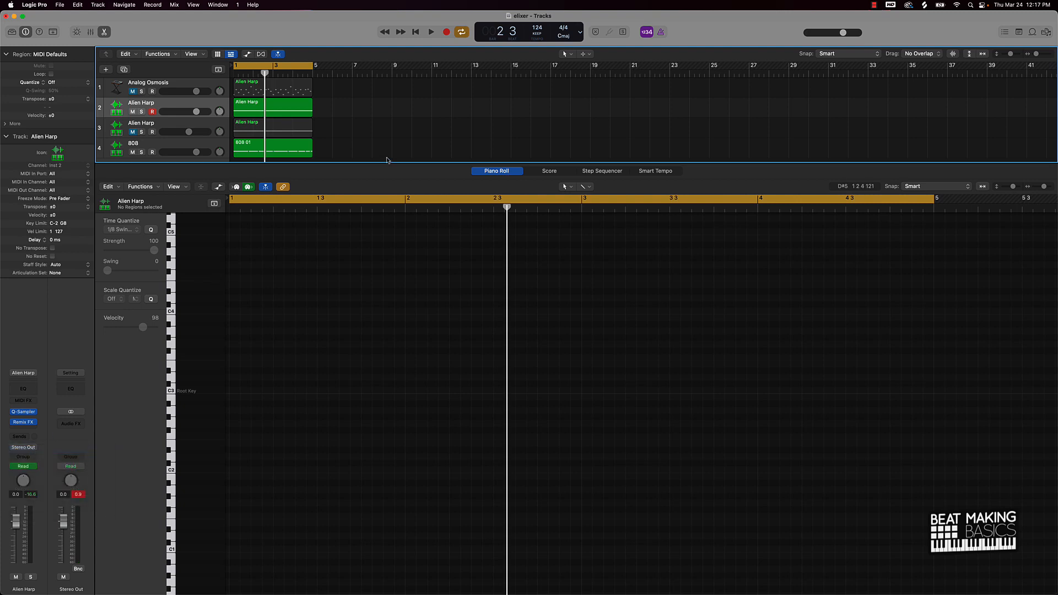
pyautogui.moveTo(81, 34)
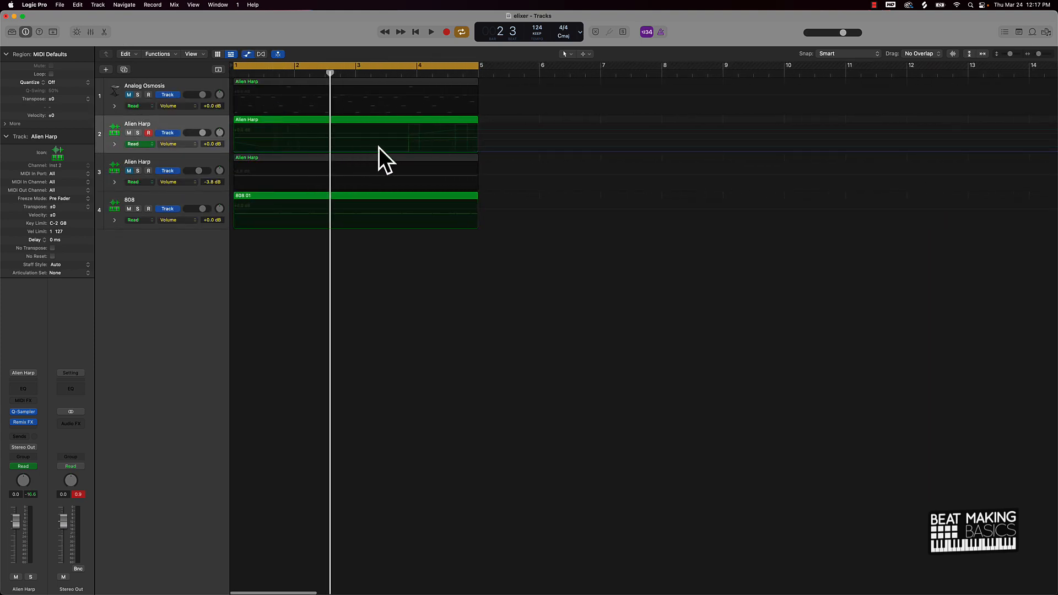
pyautogui.moveTo(452, 156)
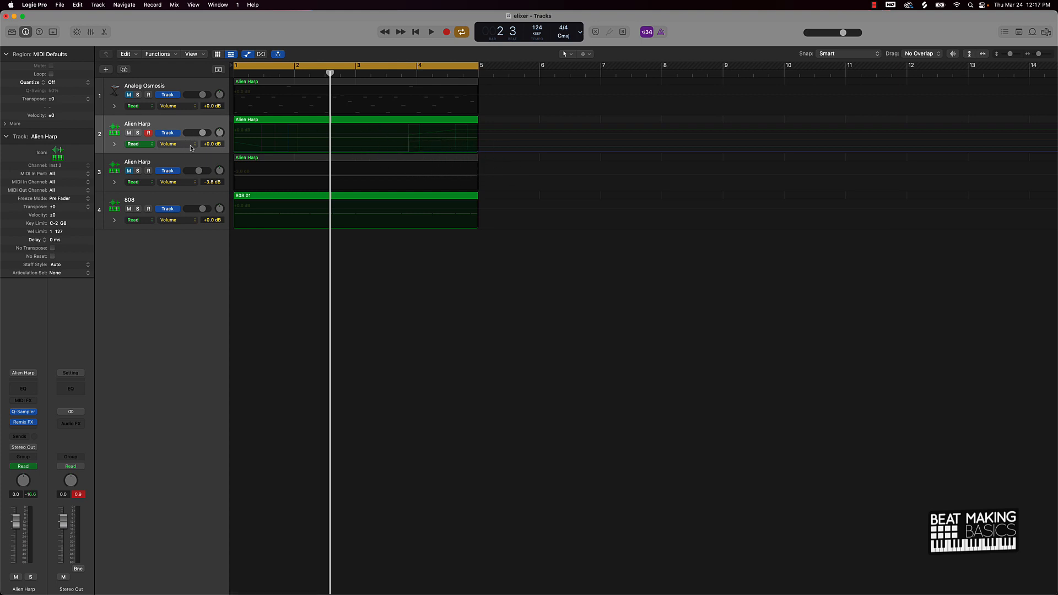
# Show the Tape Stop, Gater and Repeater On/Off automation lanes on the Alien Harp track.
pyautogui.click(168, 144)
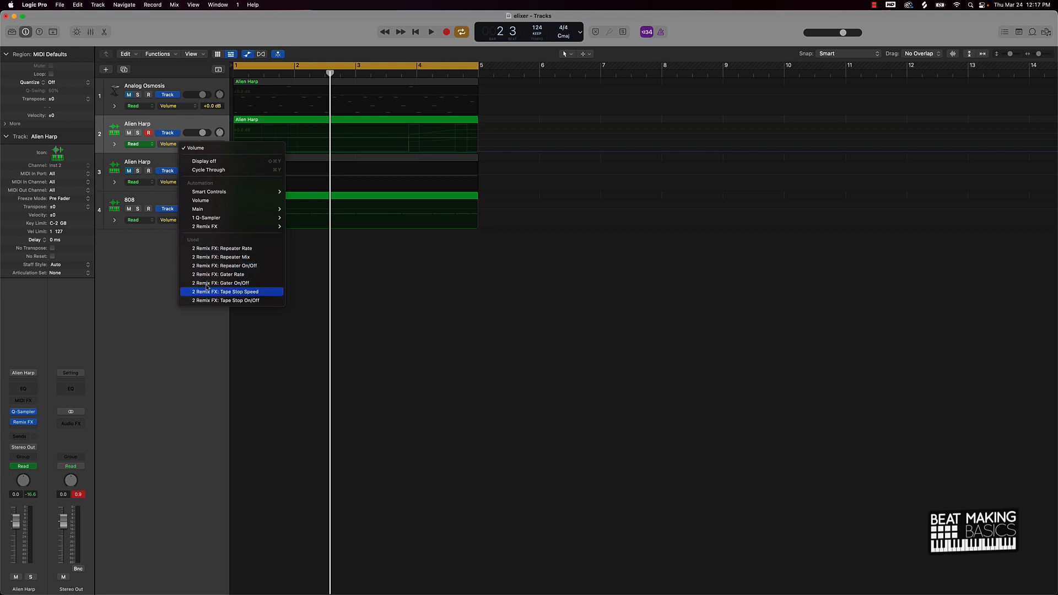
pyautogui.click(225, 299)
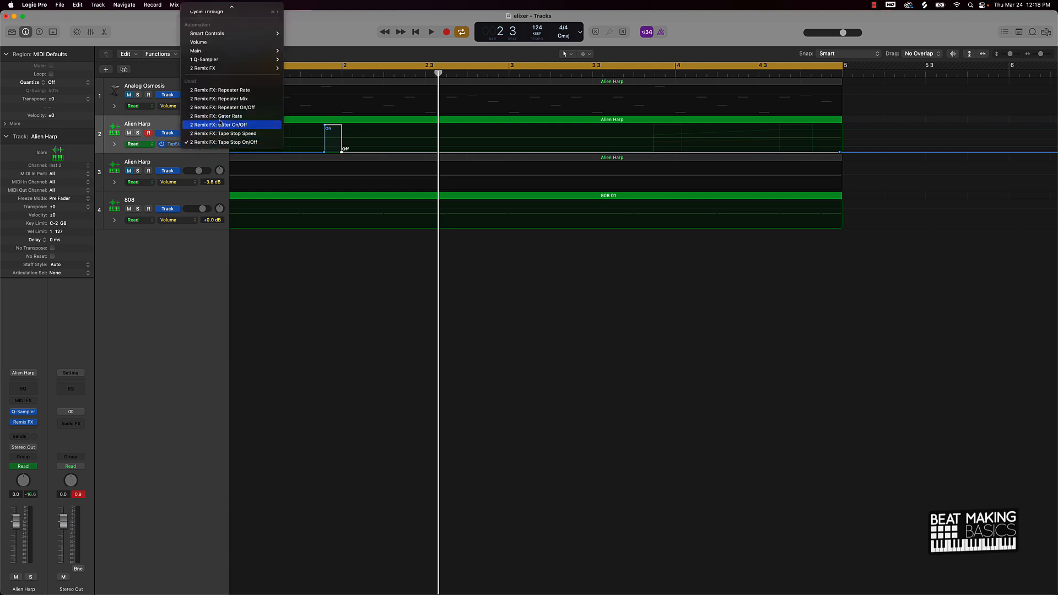
pyautogui.click(217, 125)
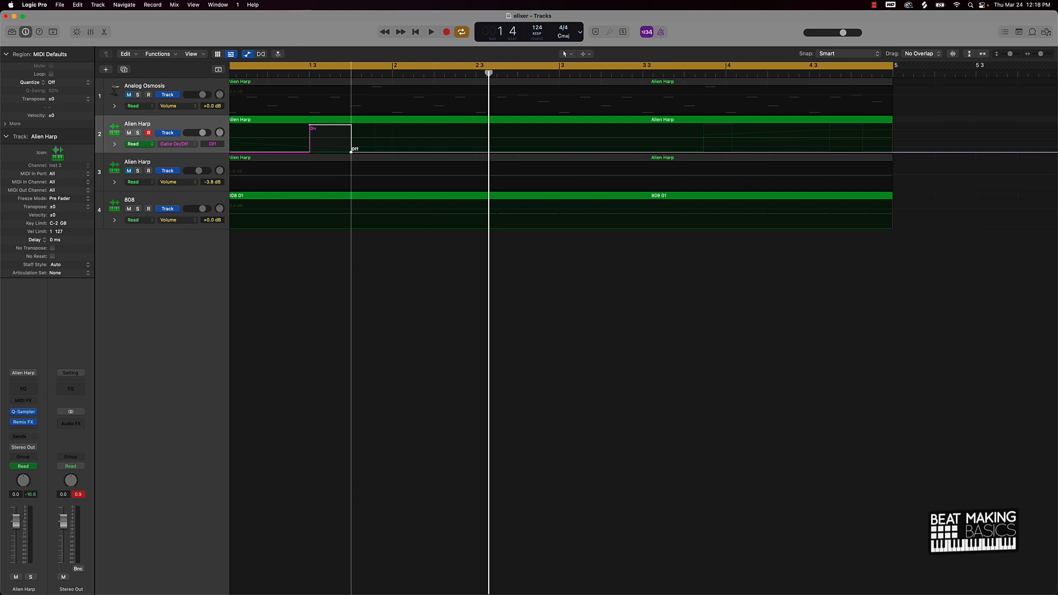
pyautogui.click(167, 143)
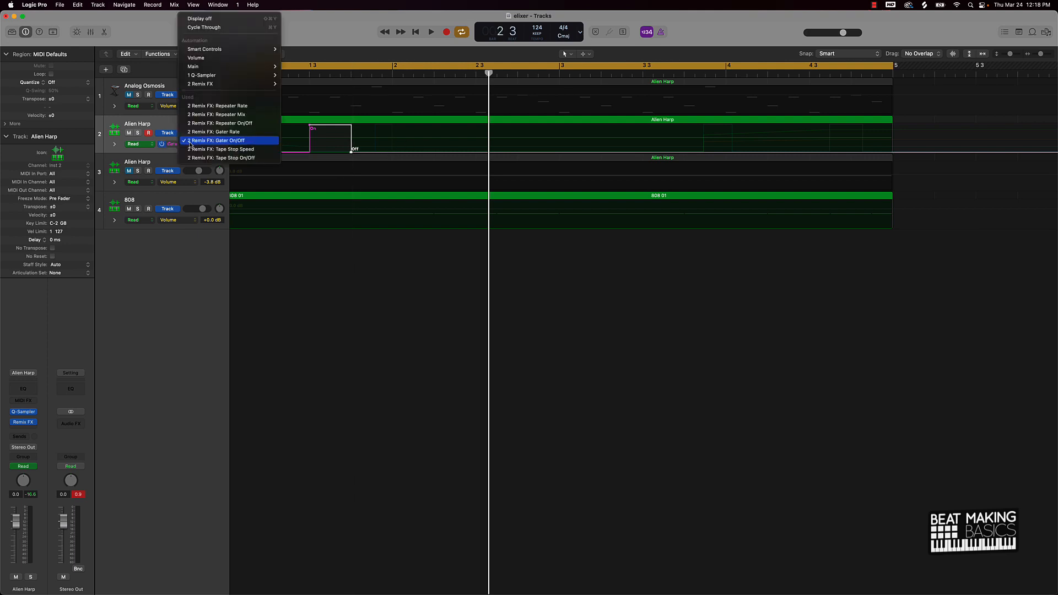
pyautogui.click(220, 122)
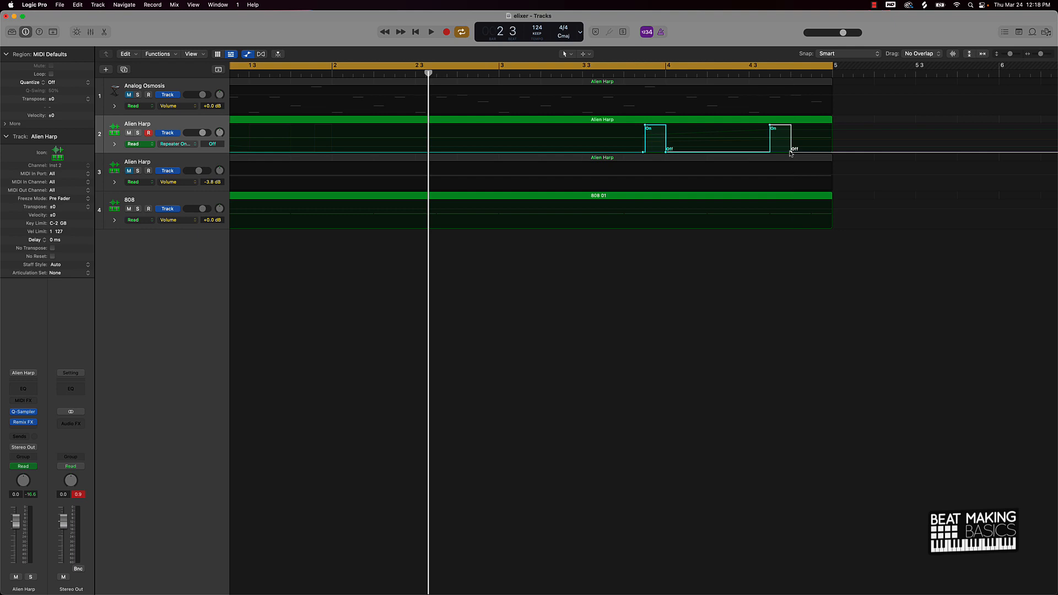
# Show the Repeater Mix automation lane, then set automation display off to hide the lanes.
pyautogui.click(162, 143)
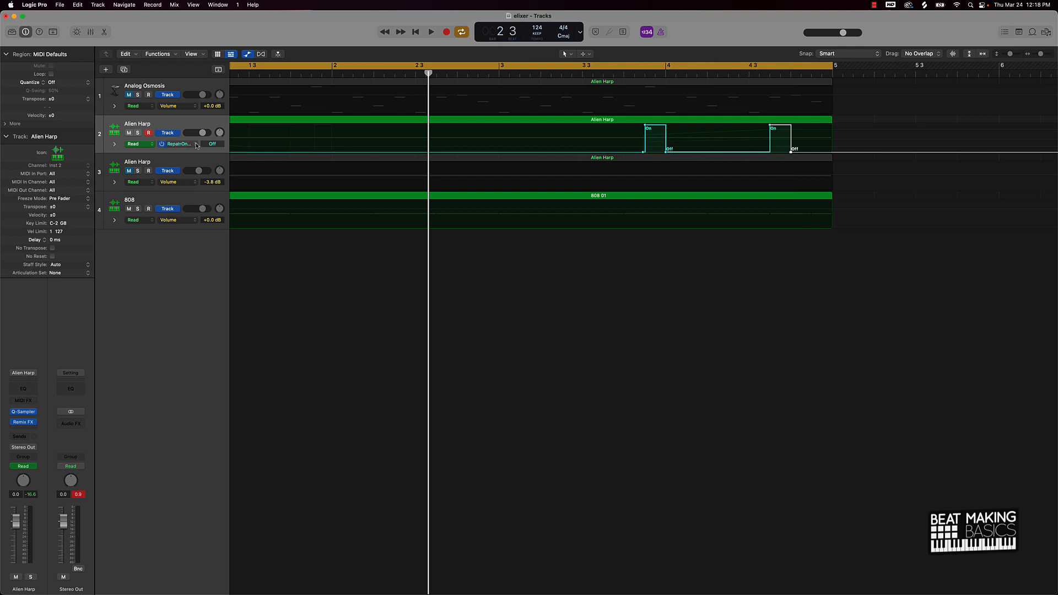
pyautogui.click(176, 143)
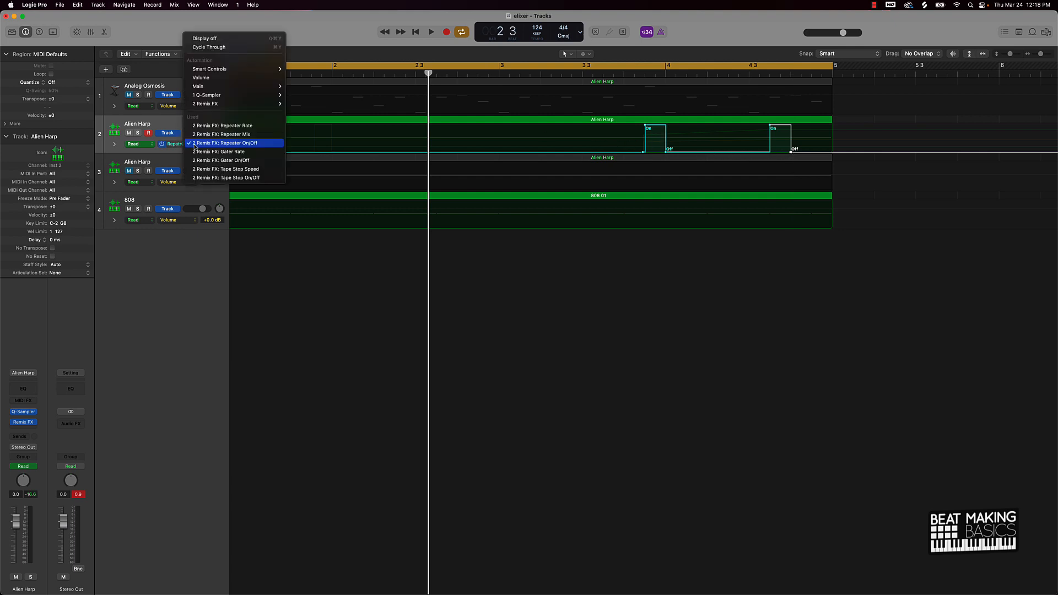
pyautogui.moveTo(225, 135)
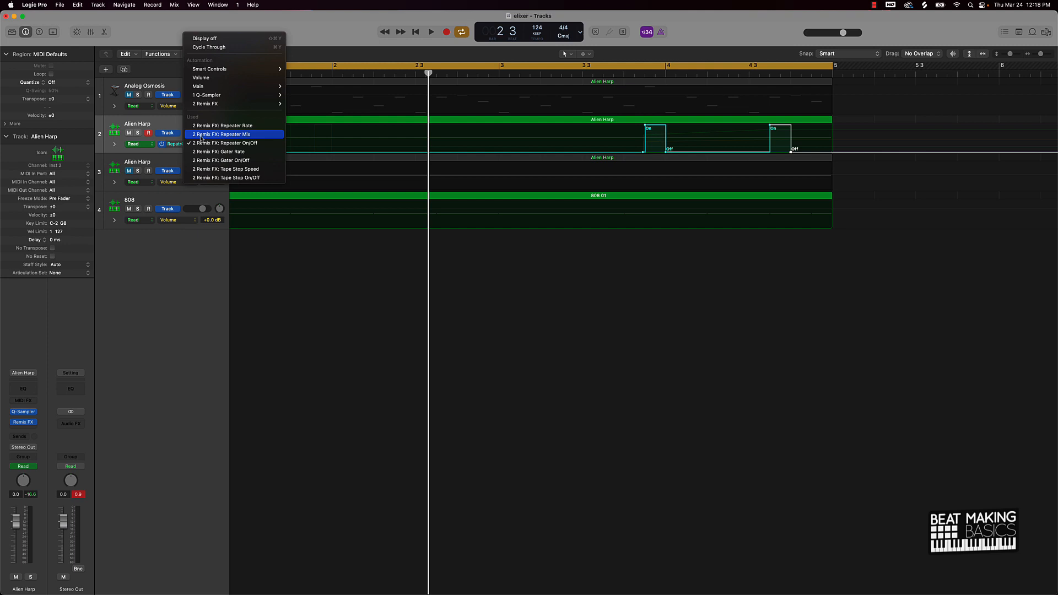
pyautogui.click(225, 133)
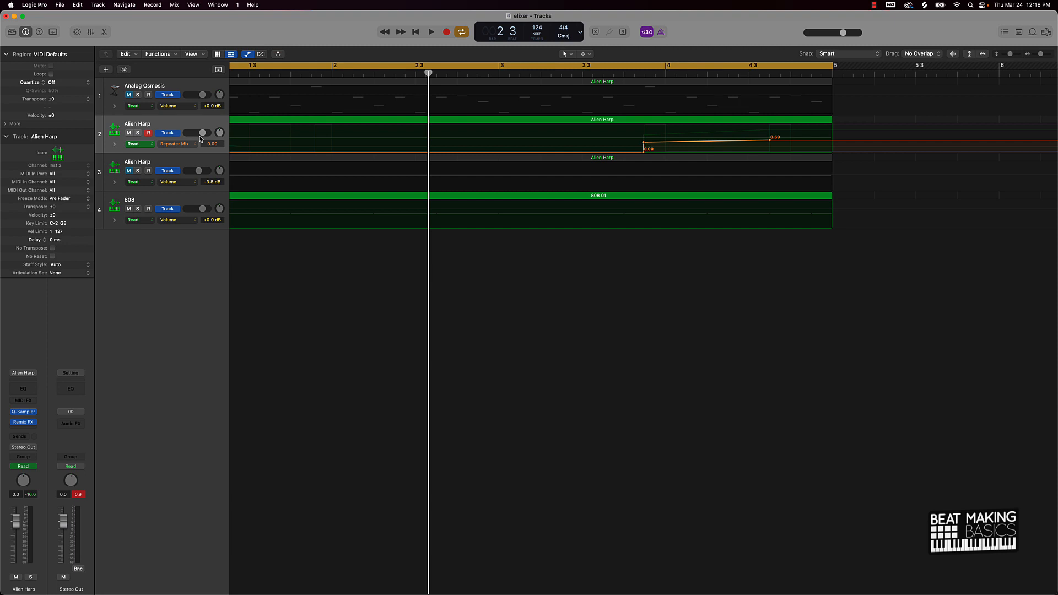
pyautogui.click(176, 143)
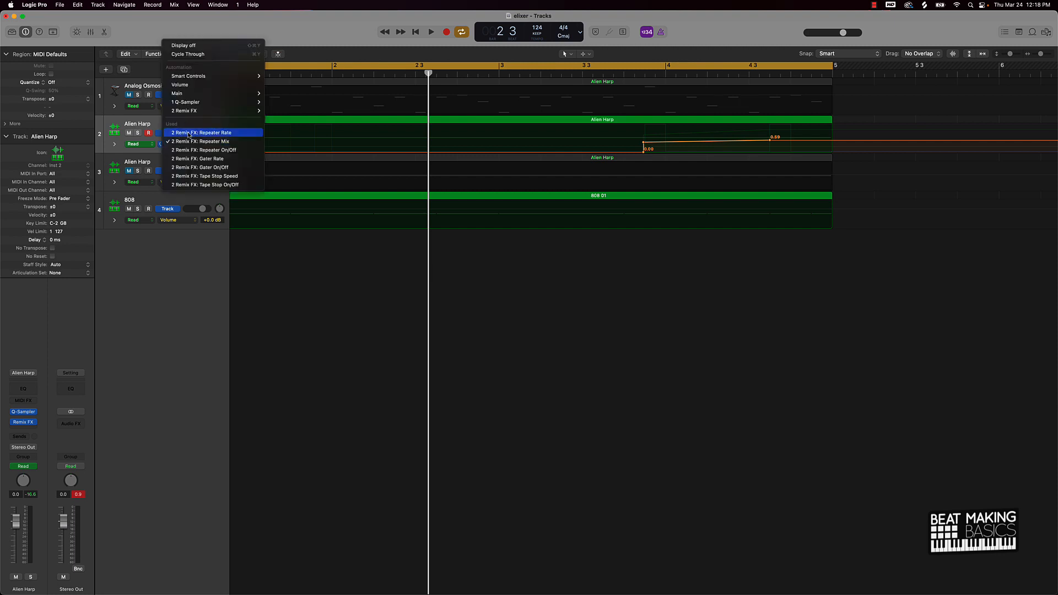
pyautogui.click(203, 132)
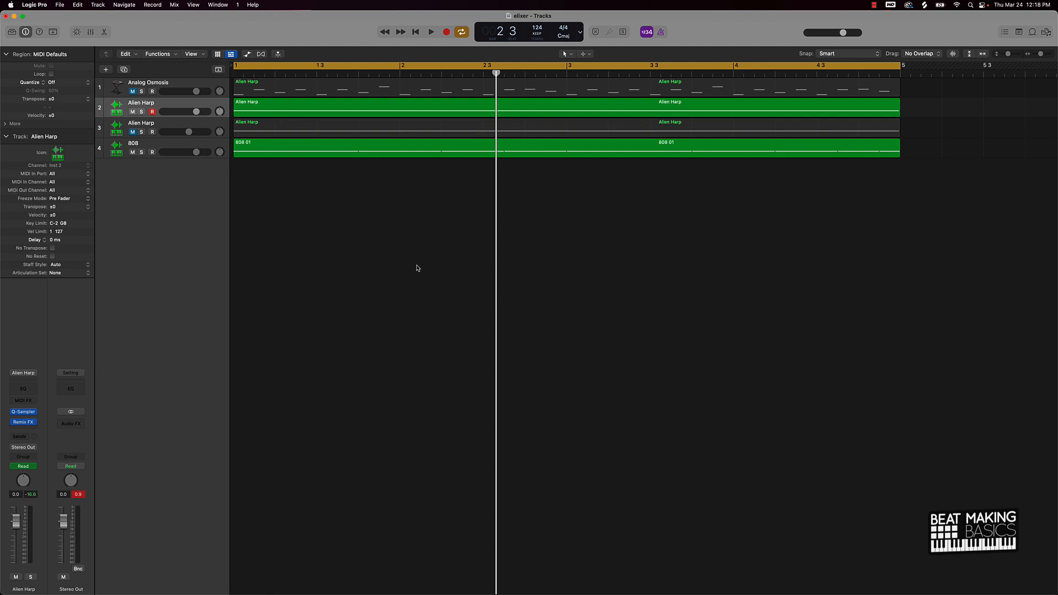
# Load the harp recording into the second track's Quick Sampler in Original mode, then bring up the 808 region's notes.
pyautogui.click(431, 32)
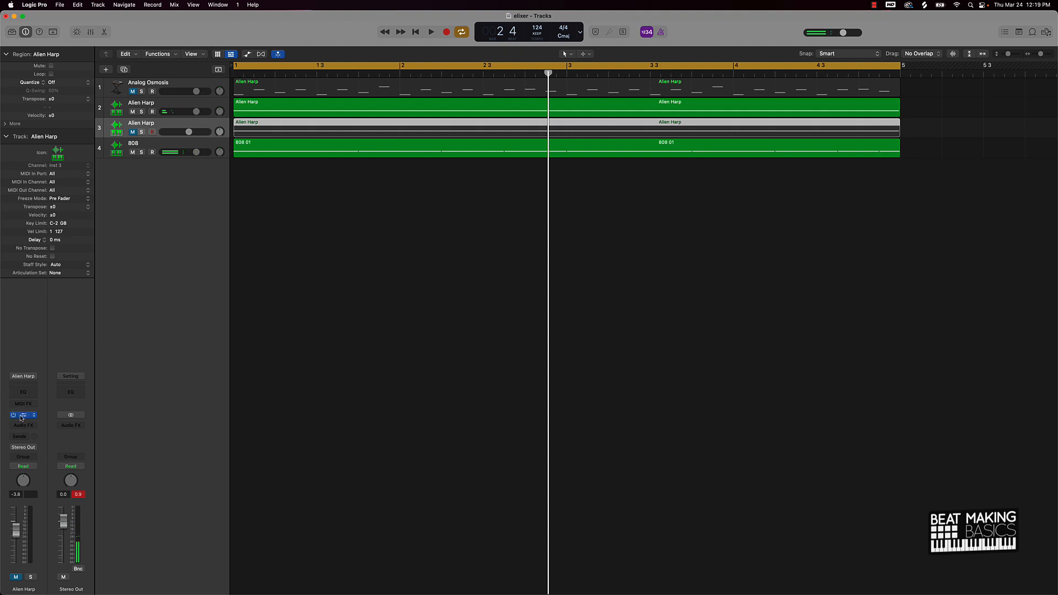
pyautogui.click(24, 415)
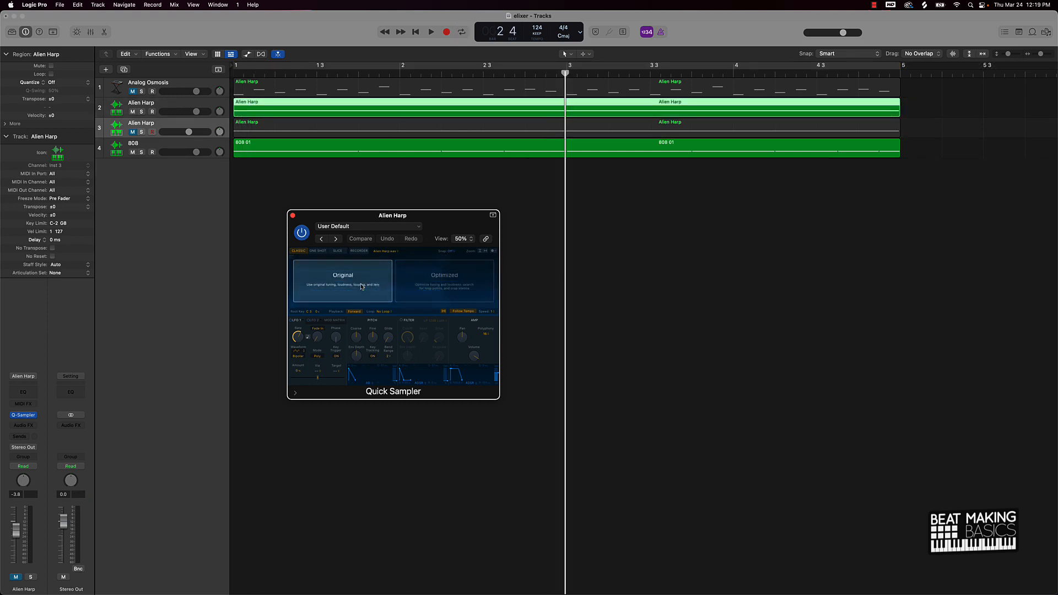
pyautogui.click(342, 274)
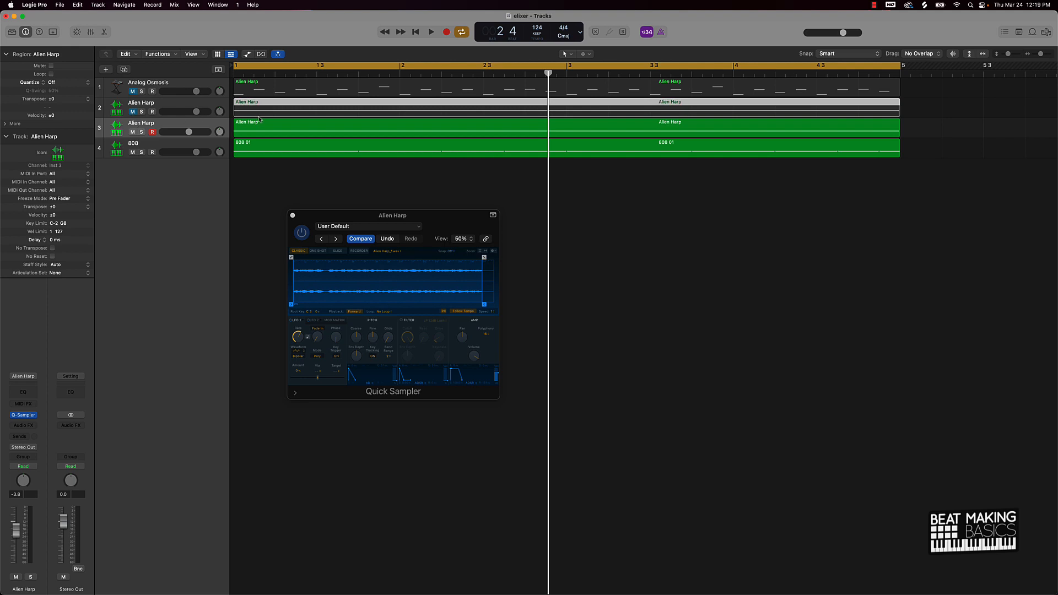
pyautogui.click(431, 32)
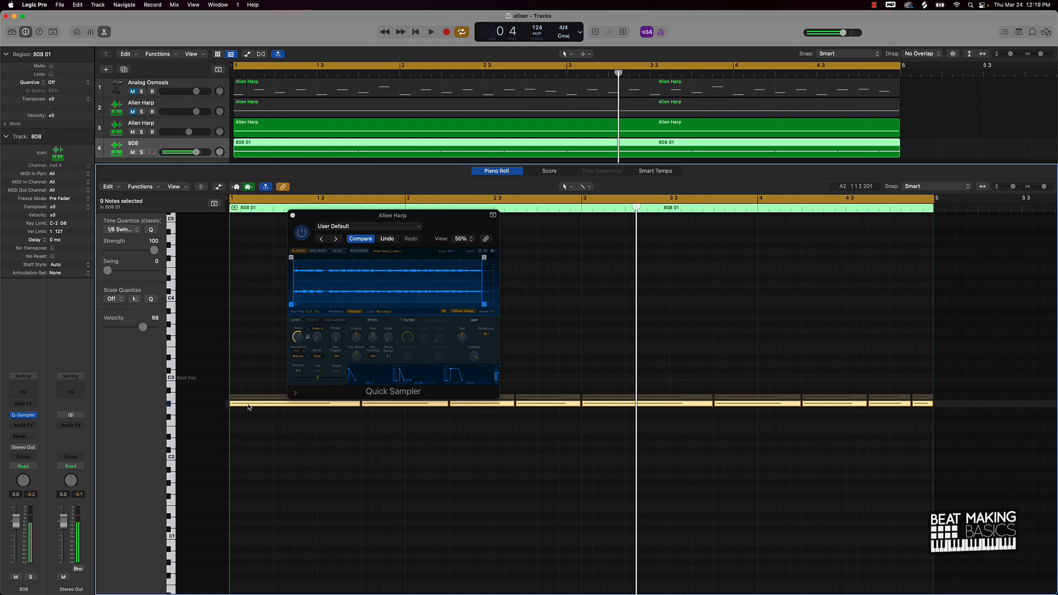
# Audition the 808 pattern, transpose all nine notes to a higher pitch and close the editor.
pyautogui.click(430, 32)
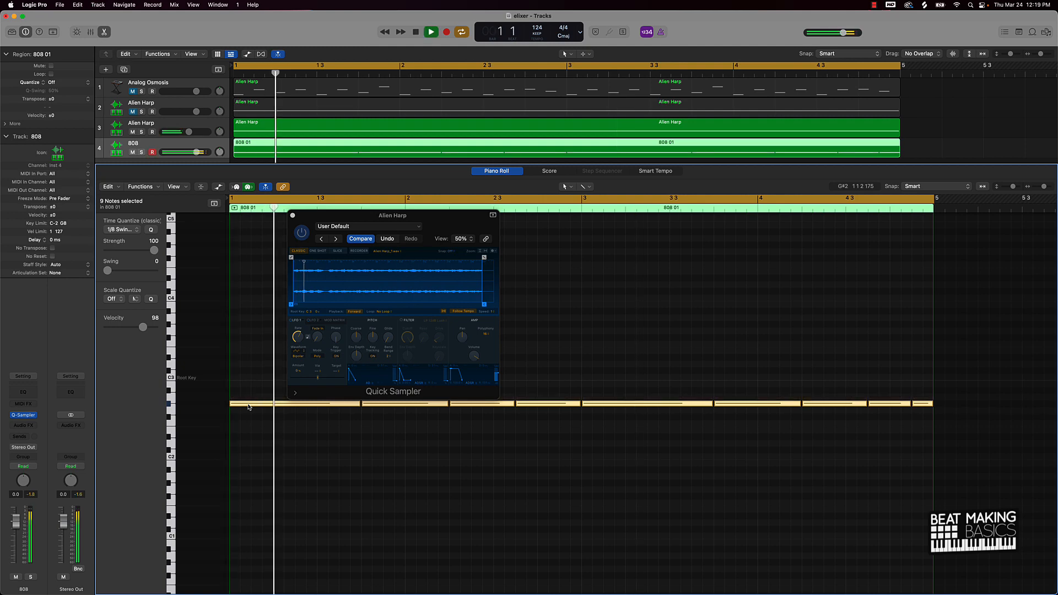
pyautogui.click(446, 32)
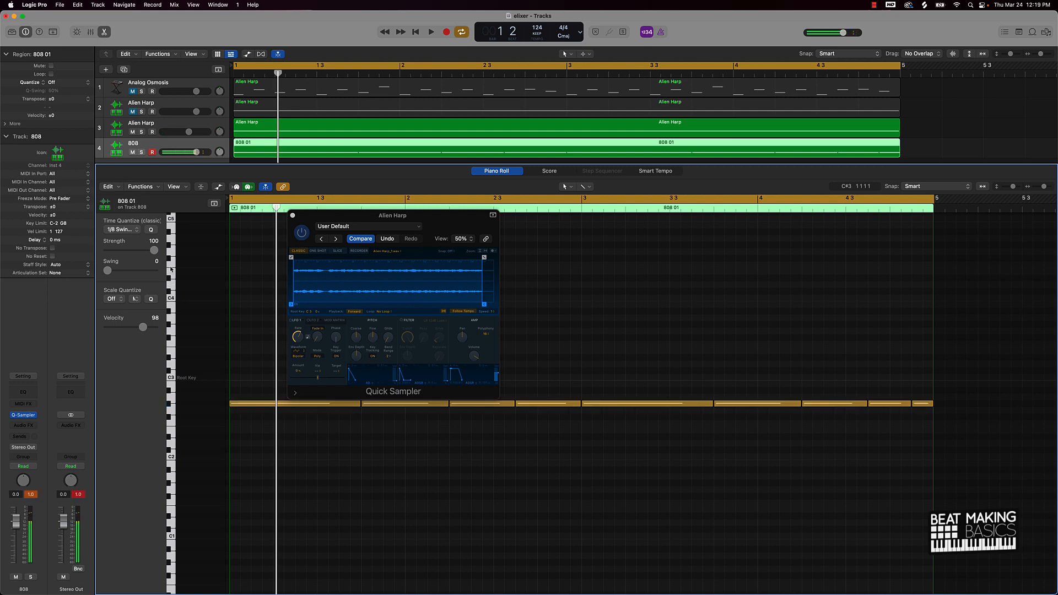
pyautogui.click(431, 32)
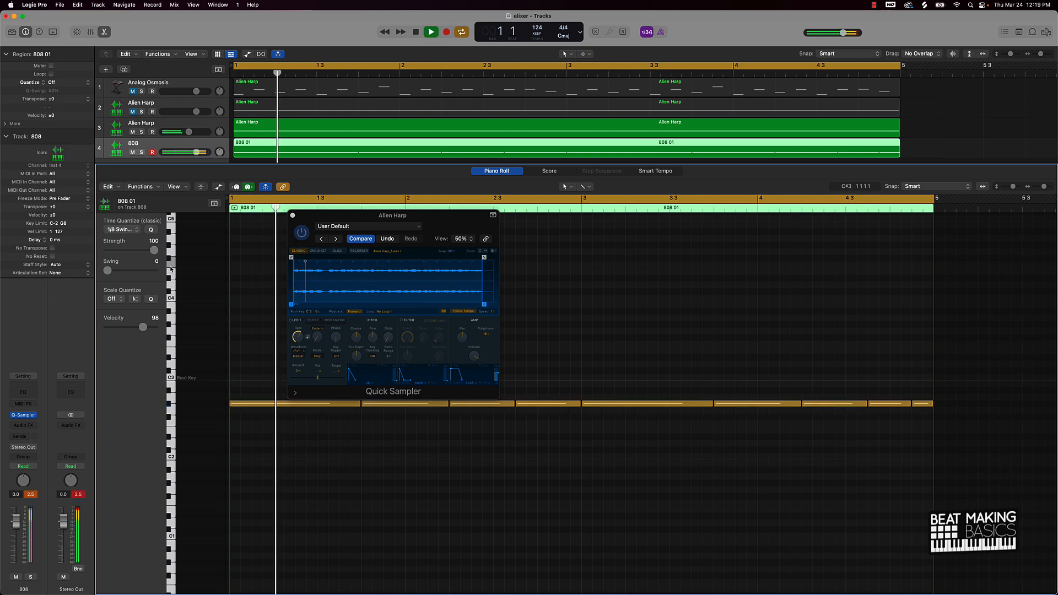
pyautogui.click(446, 32)
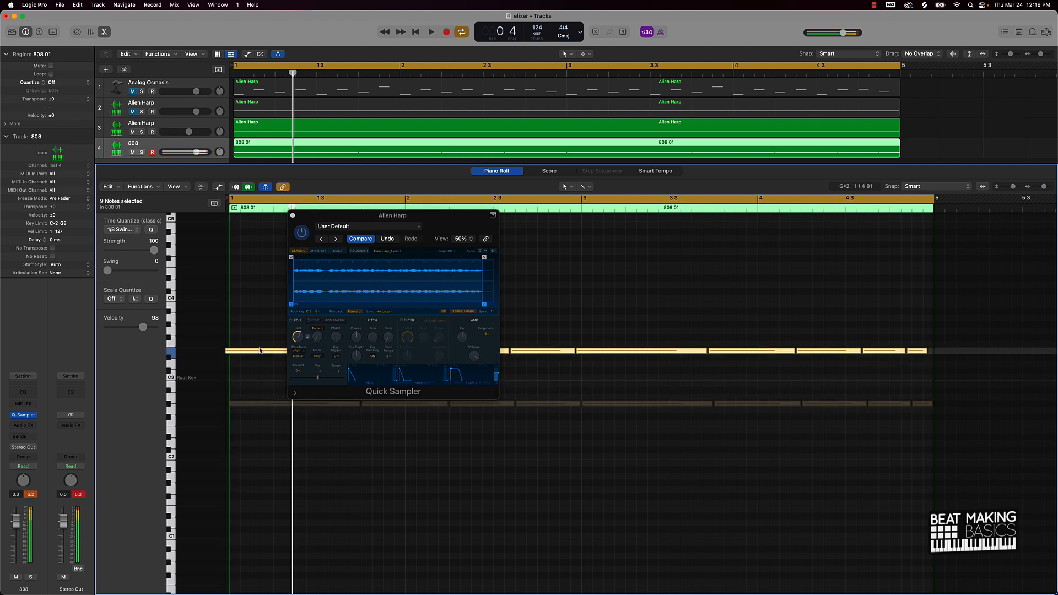
pyautogui.click(431, 32)
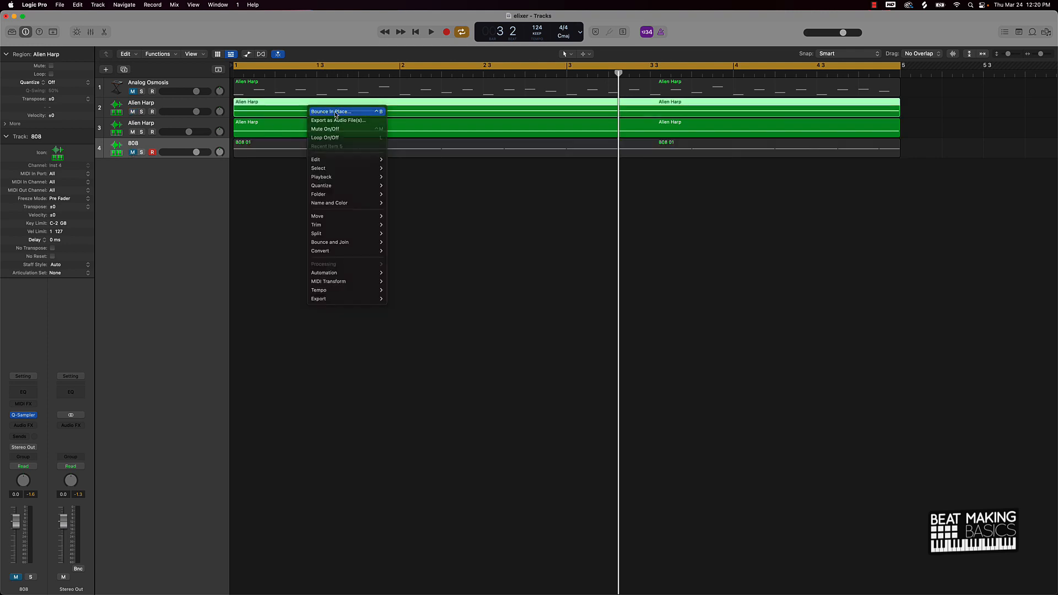
# Bounce both Alien Harp regions in place to new tracks Alien Harp_bip and Alien Harp_bip_1, then reopen the 808 notes.
pyautogui.click(330, 112)
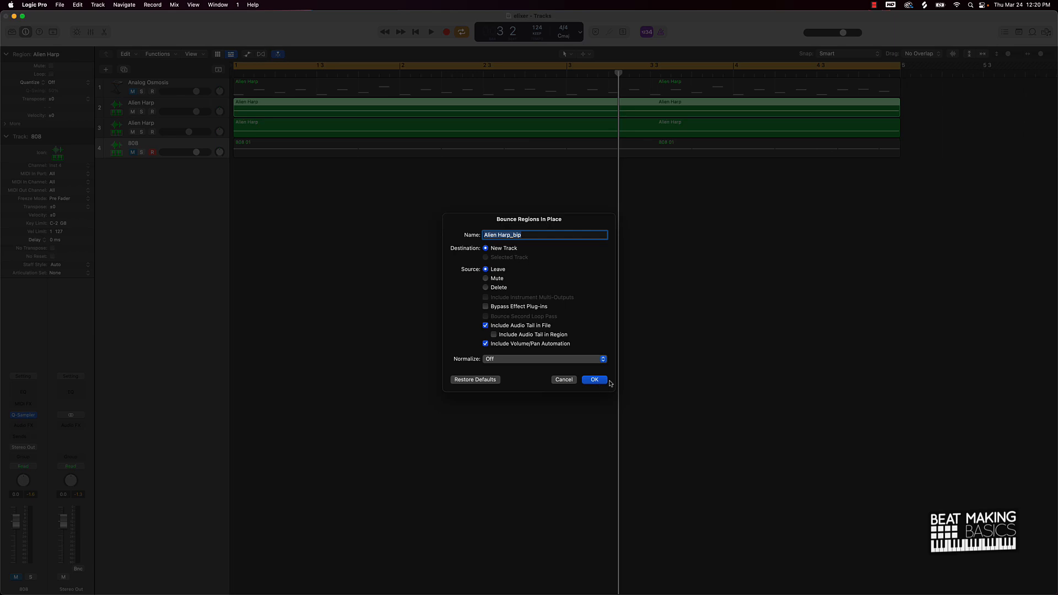
pyautogui.click(594, 379)
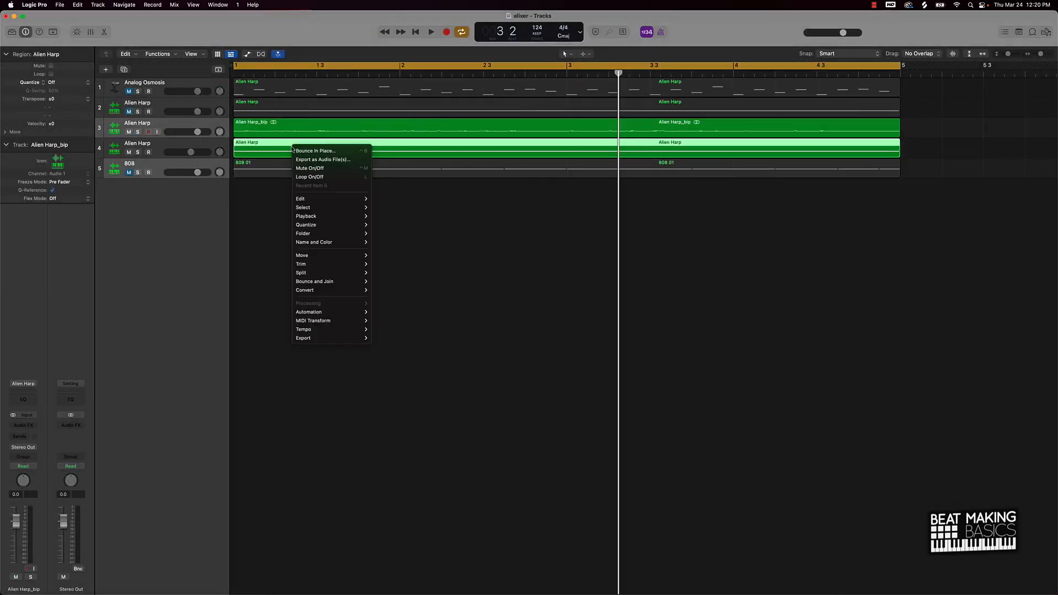
pyautogui.click(316, 151)
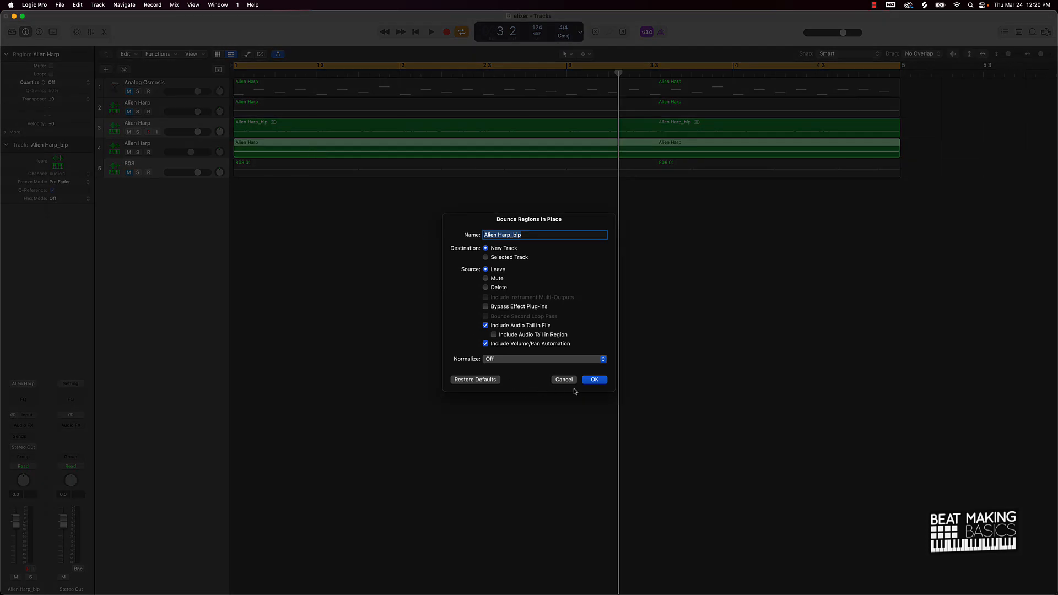
pyautogui.click(593, 379)
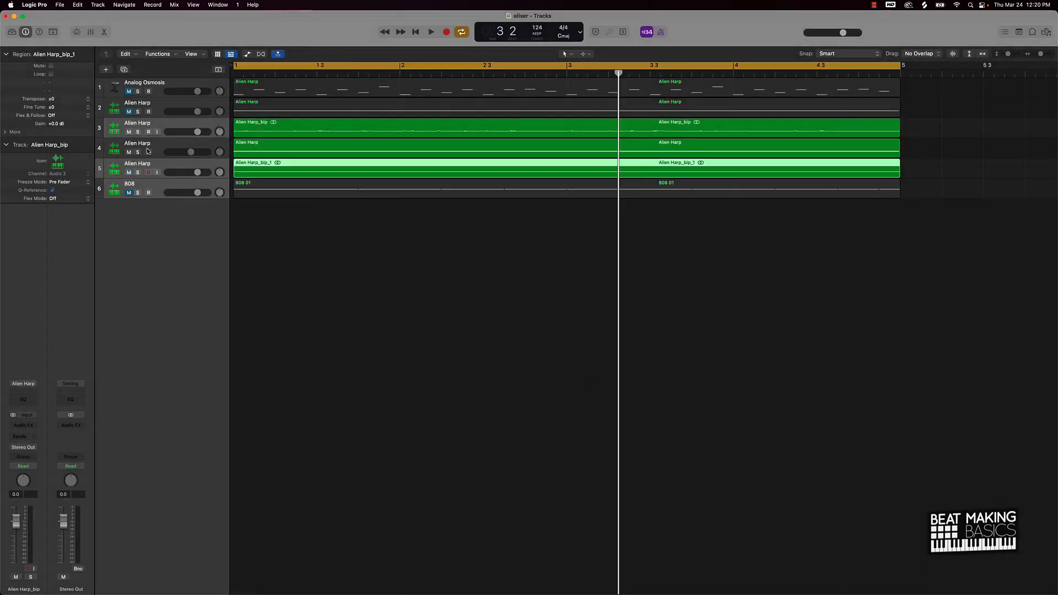
pyautogui.click(136, 127)
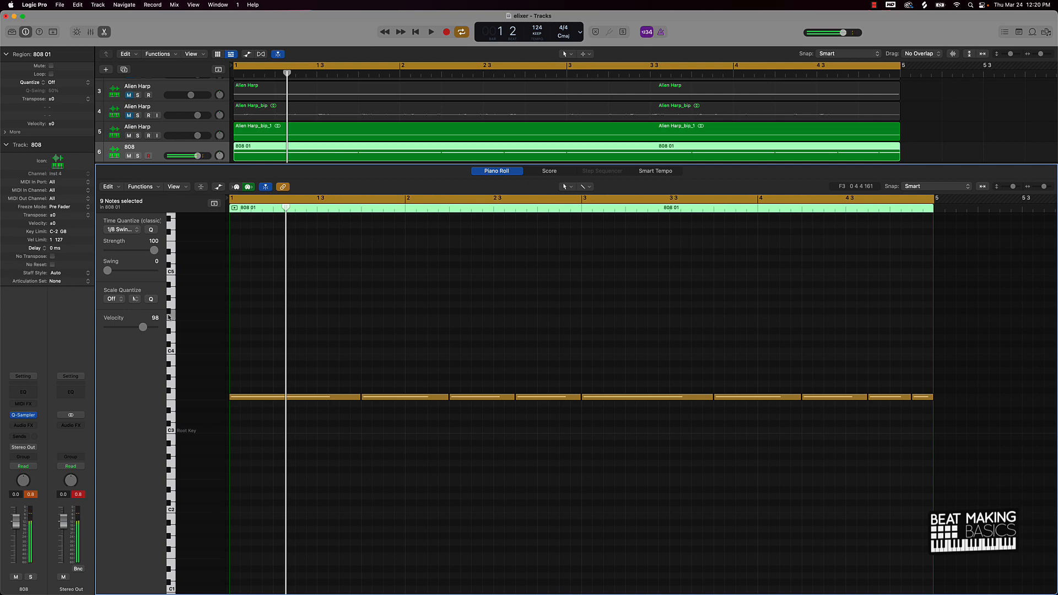
# Solo the first Alien Harp track and bring its single sustained note into the Piano Roll.
pyautogui.click(430, 32)
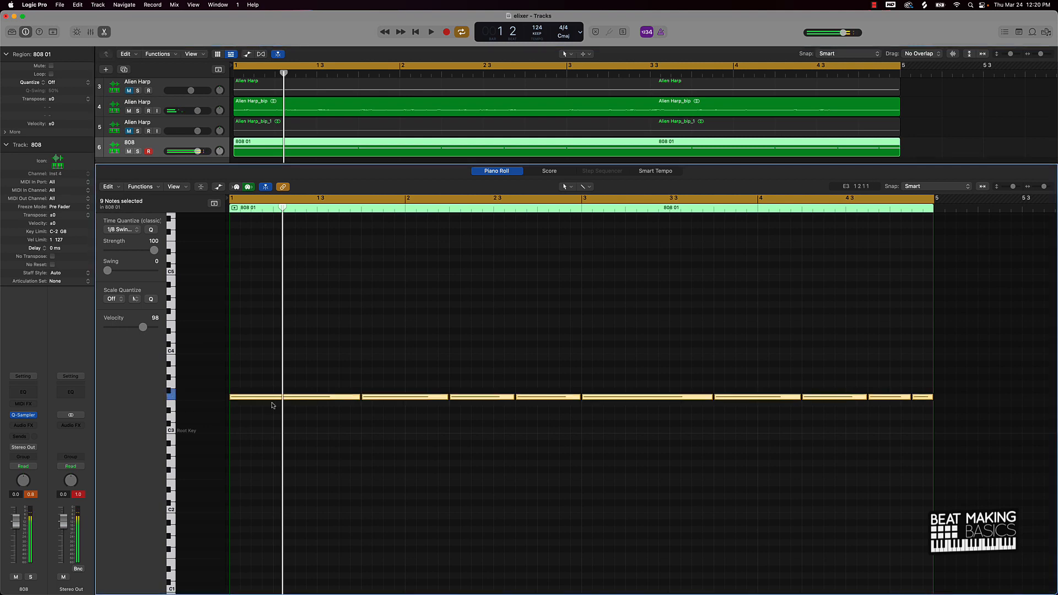
pyautogui.moveTo(272, 398); pyautogui.dragTo(258, 412)
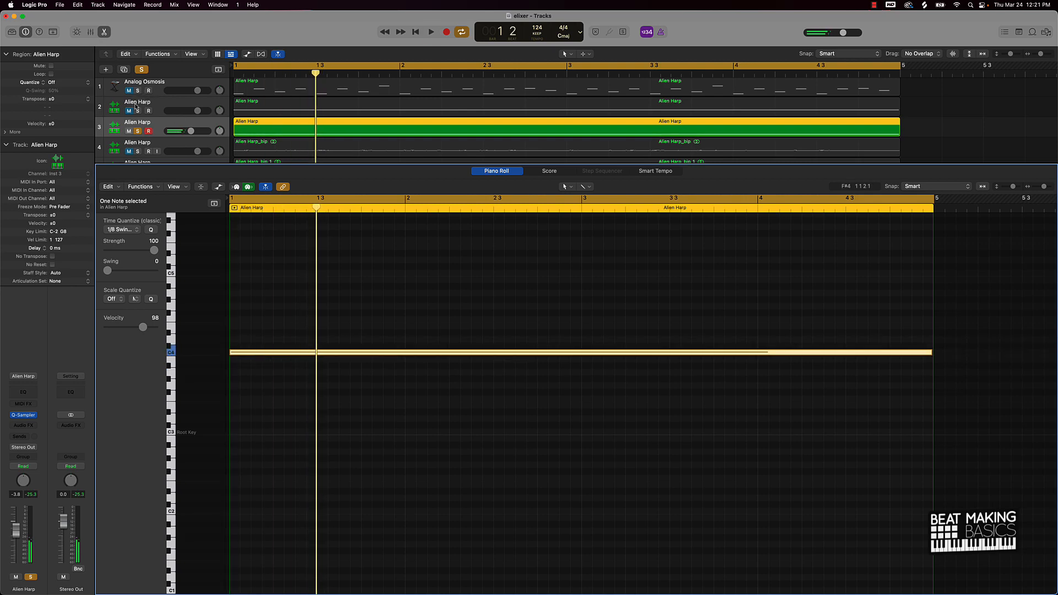
# Bounce the Alien Harp region in place to a new audio track, Alien Harp_bip_2.
pyautogui.click(431, 32)
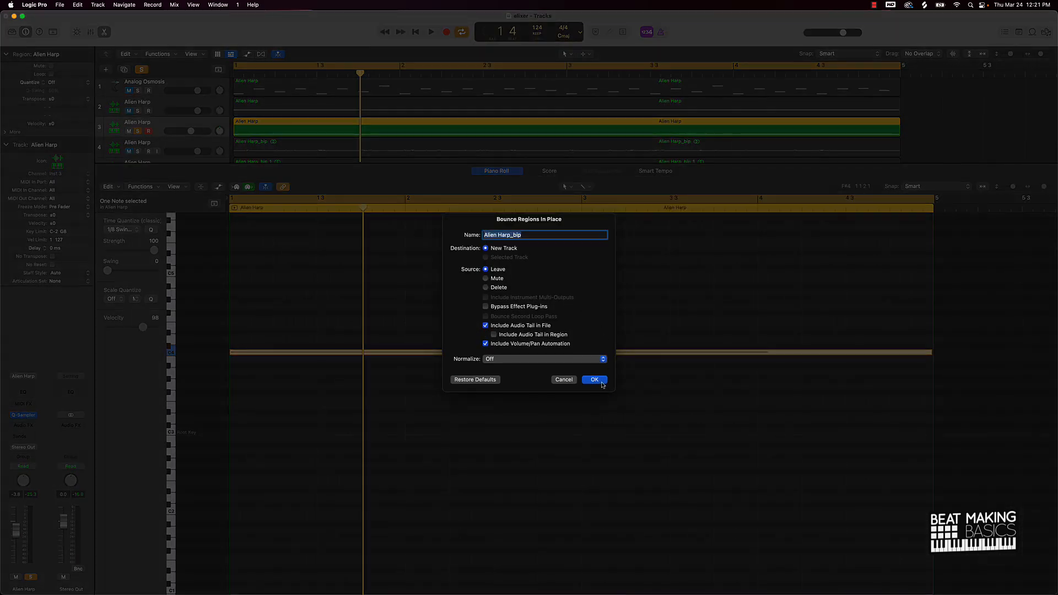
pyautogui.click(593, 379)
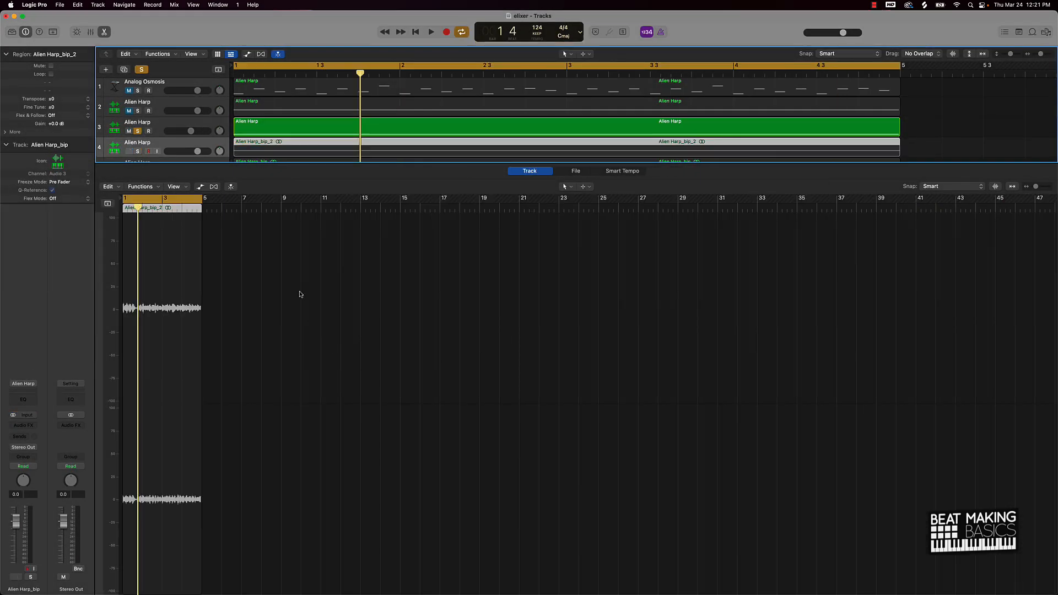
pyautogui.scroll(-3)
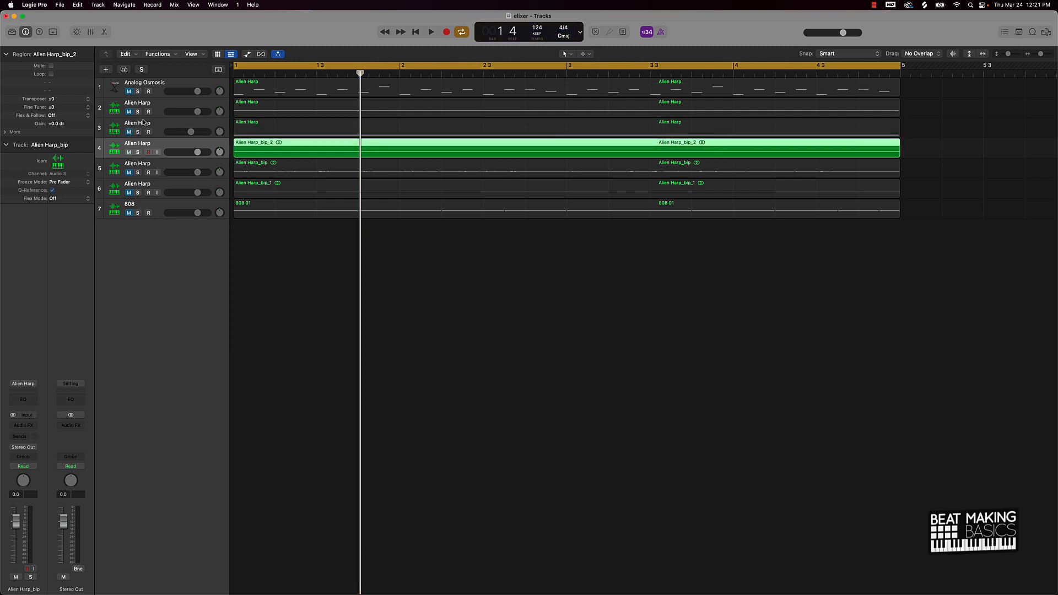
pyautogui.moveTo(128, 162)
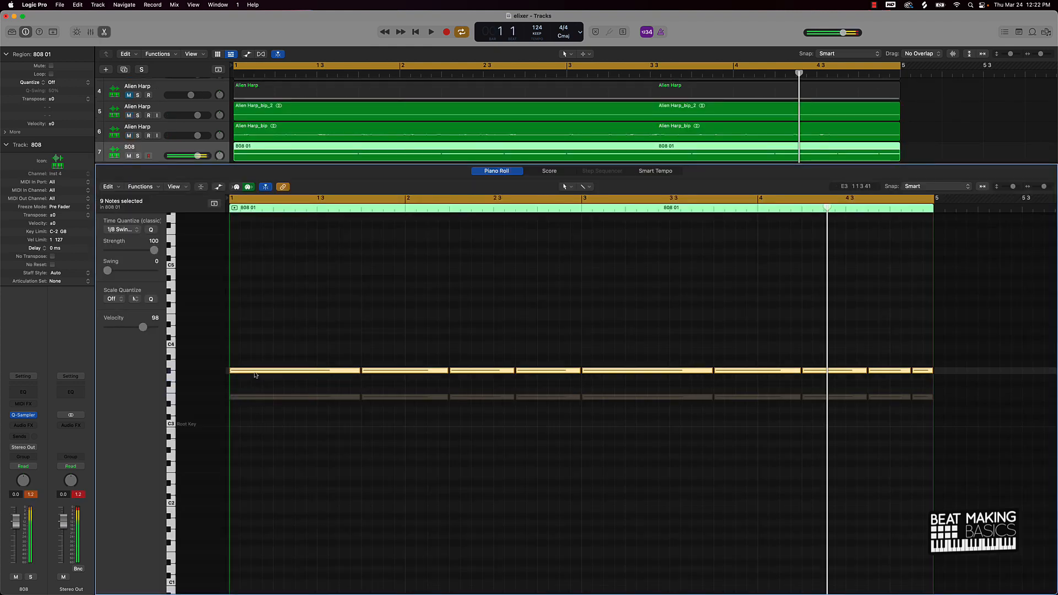
# Transpose the nine 808 notes up a semitone and deselect them.
pyautogui.click(430, 31)
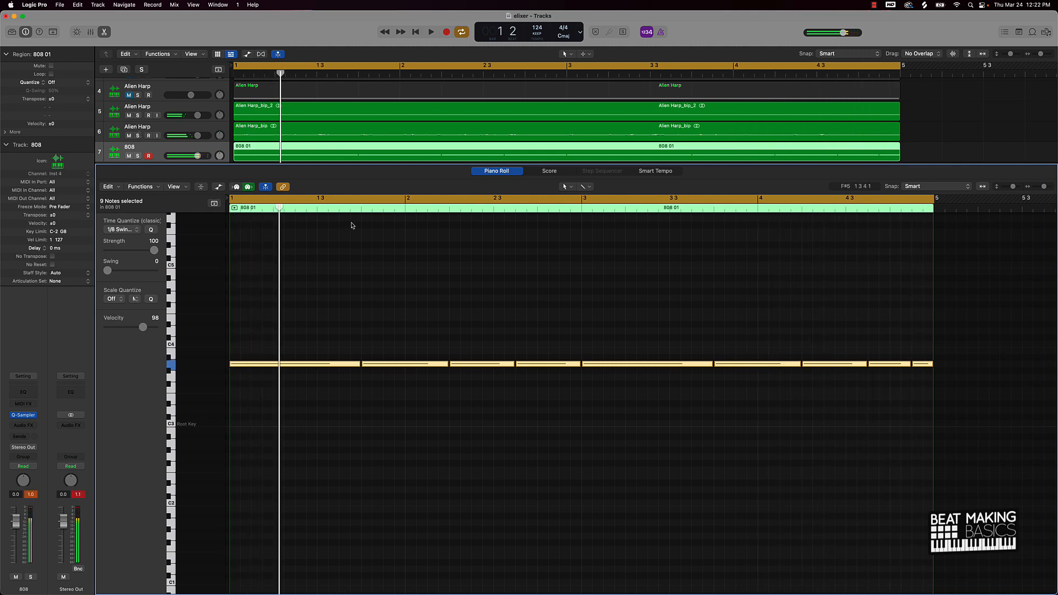
pyautogui.click(340, 245)
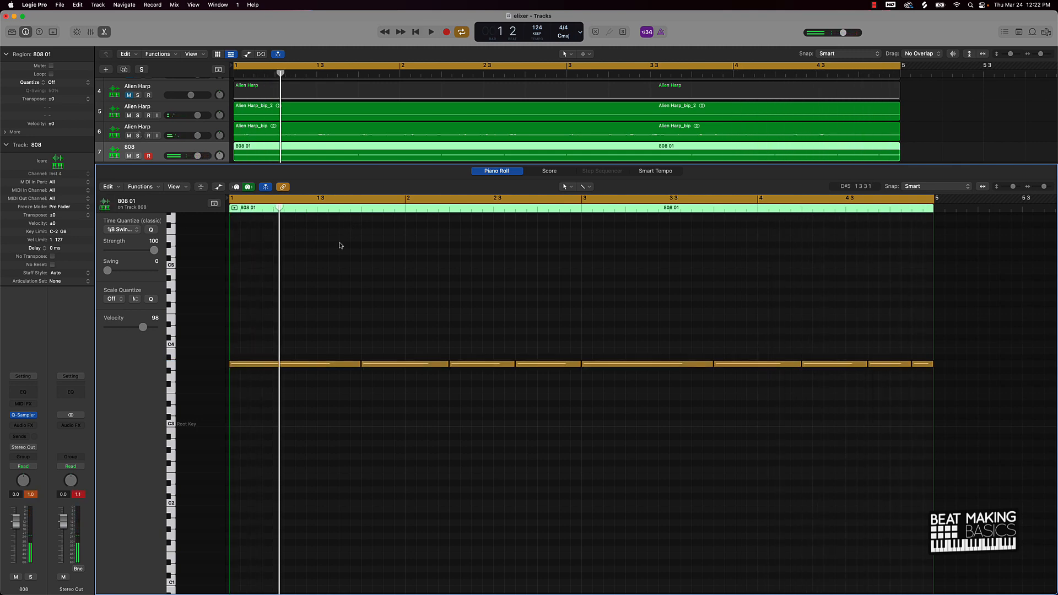